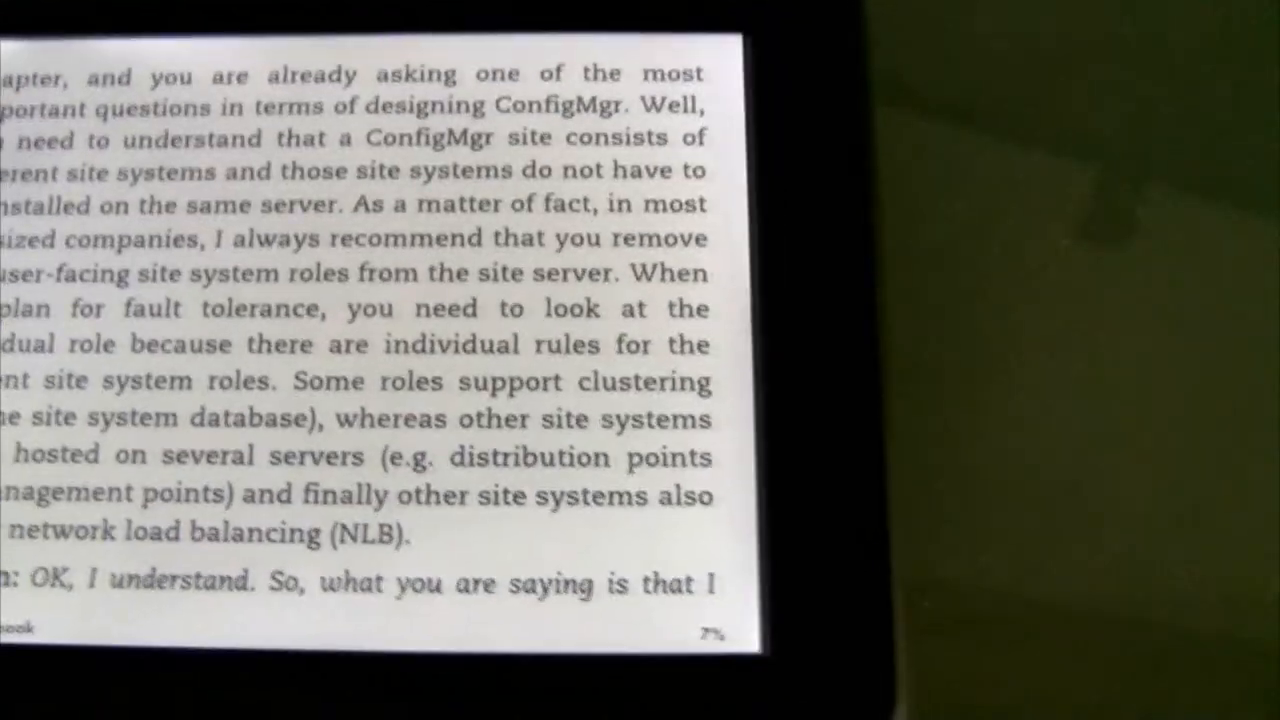
Step: Hide the reading options and zoom into page 4 so the Hardware requirements list is readable
left_click(400, 300)
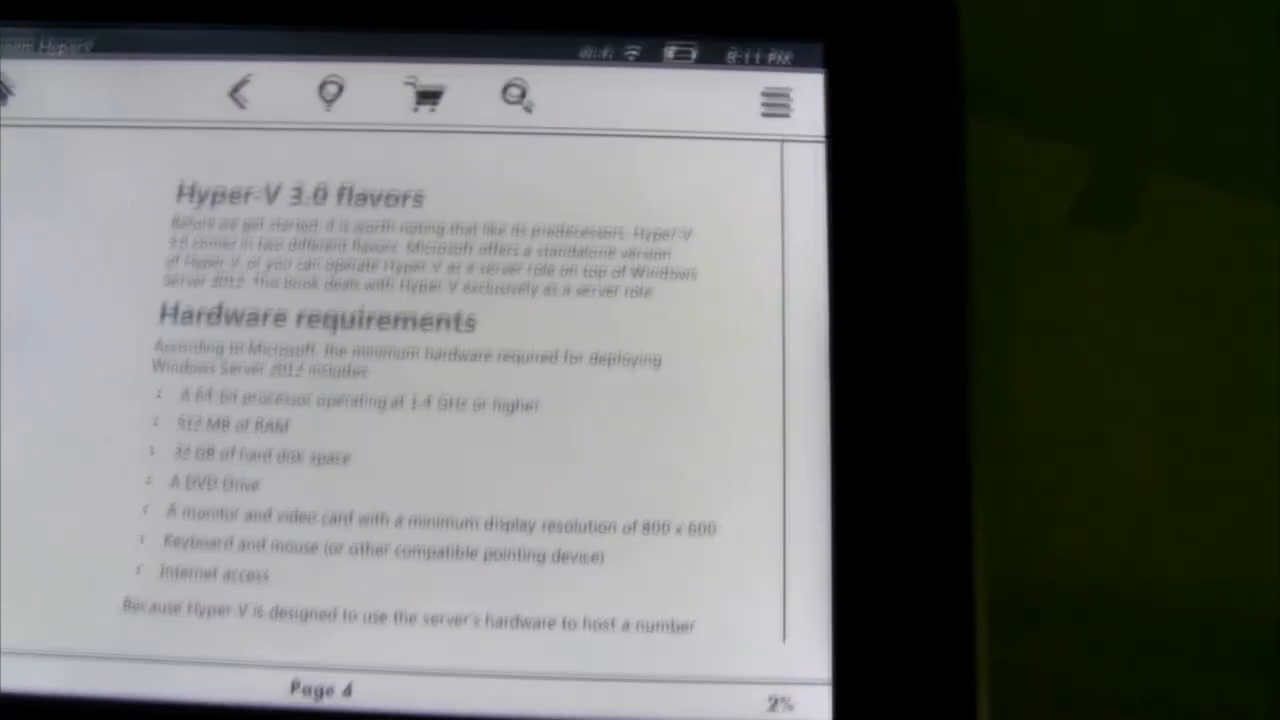
left_click(774, 103)
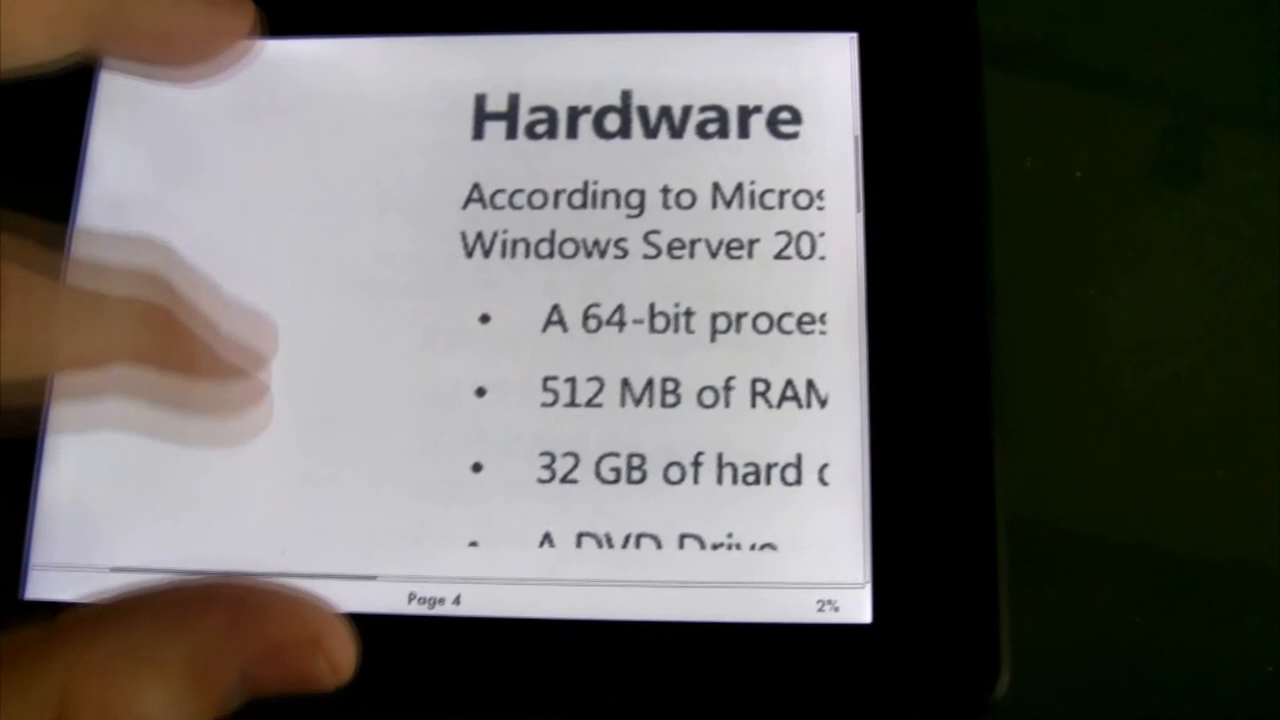
scroll("down", 3)
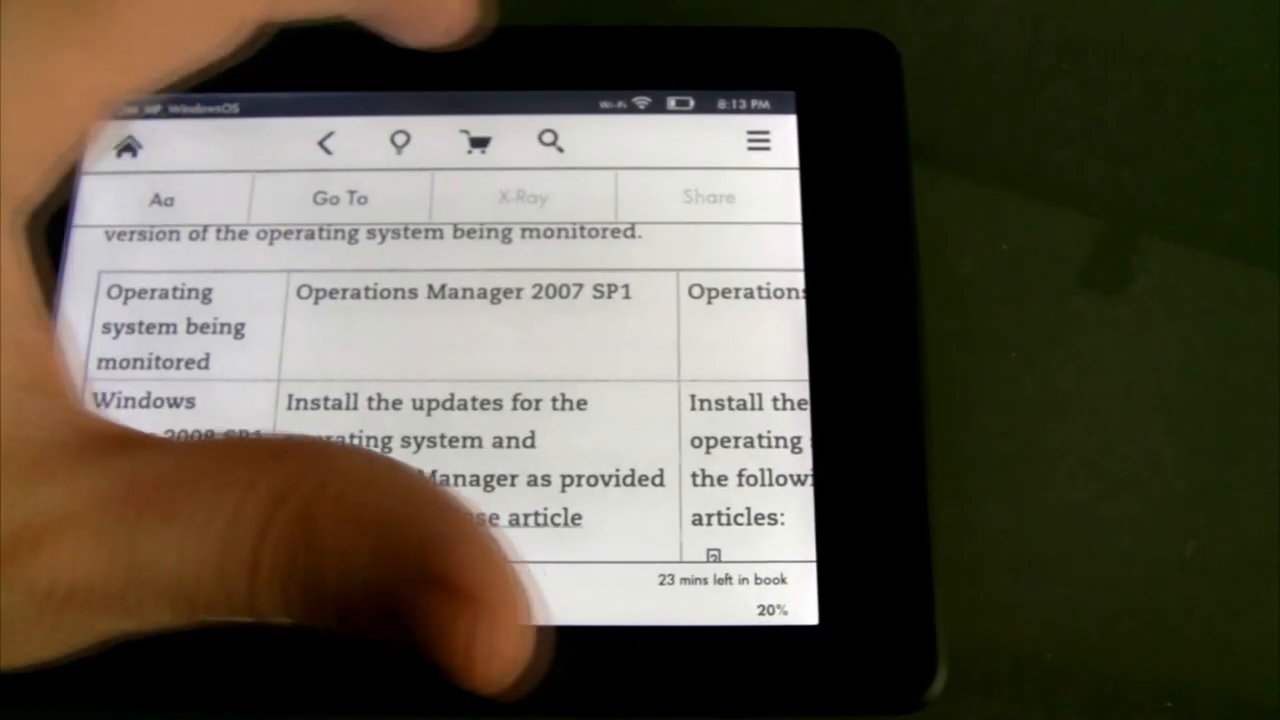
Step: Dismiss the reading options and page forward toward Files in This Monitoring Pack
left_click(757, 140)
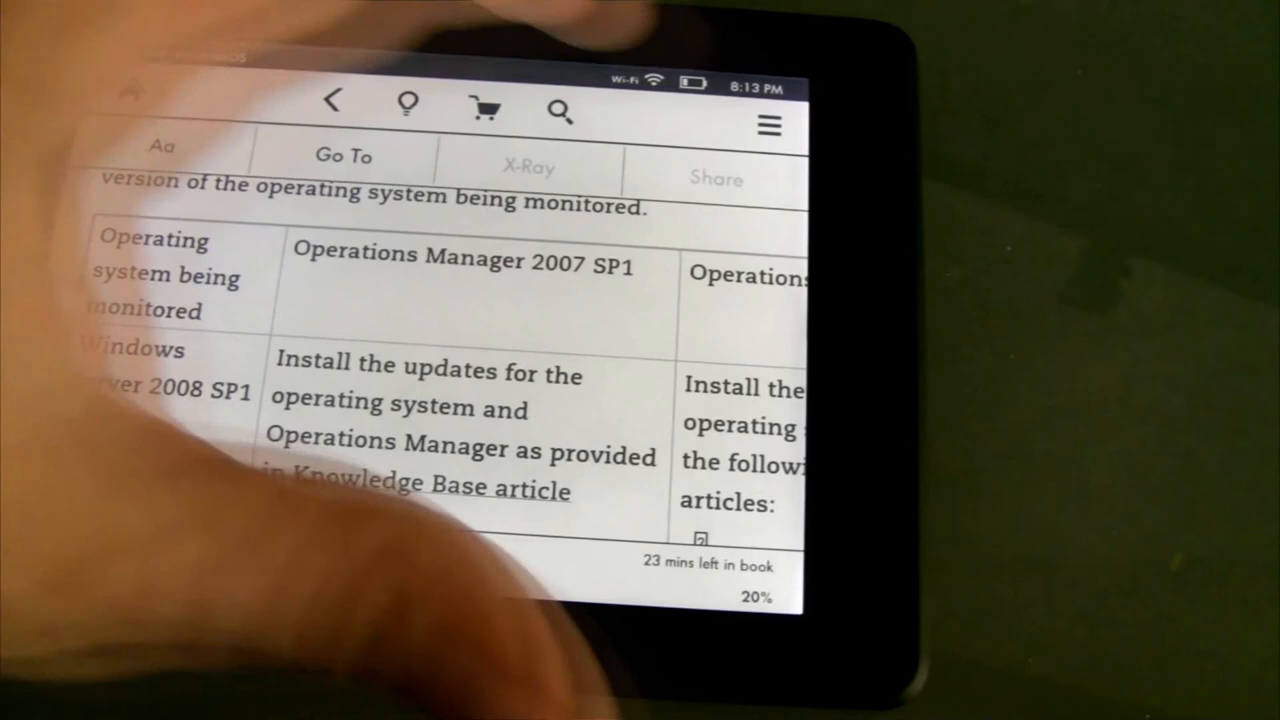
left_click(768, 126)
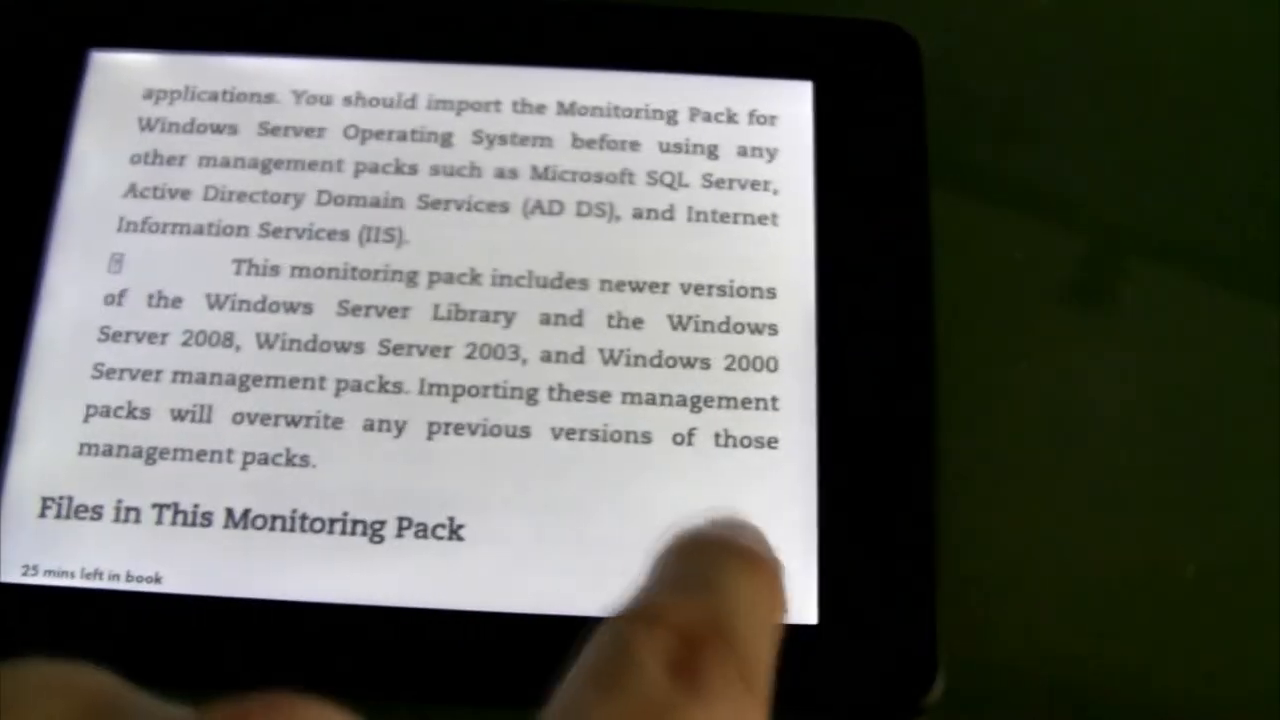
left_click(750, 540)
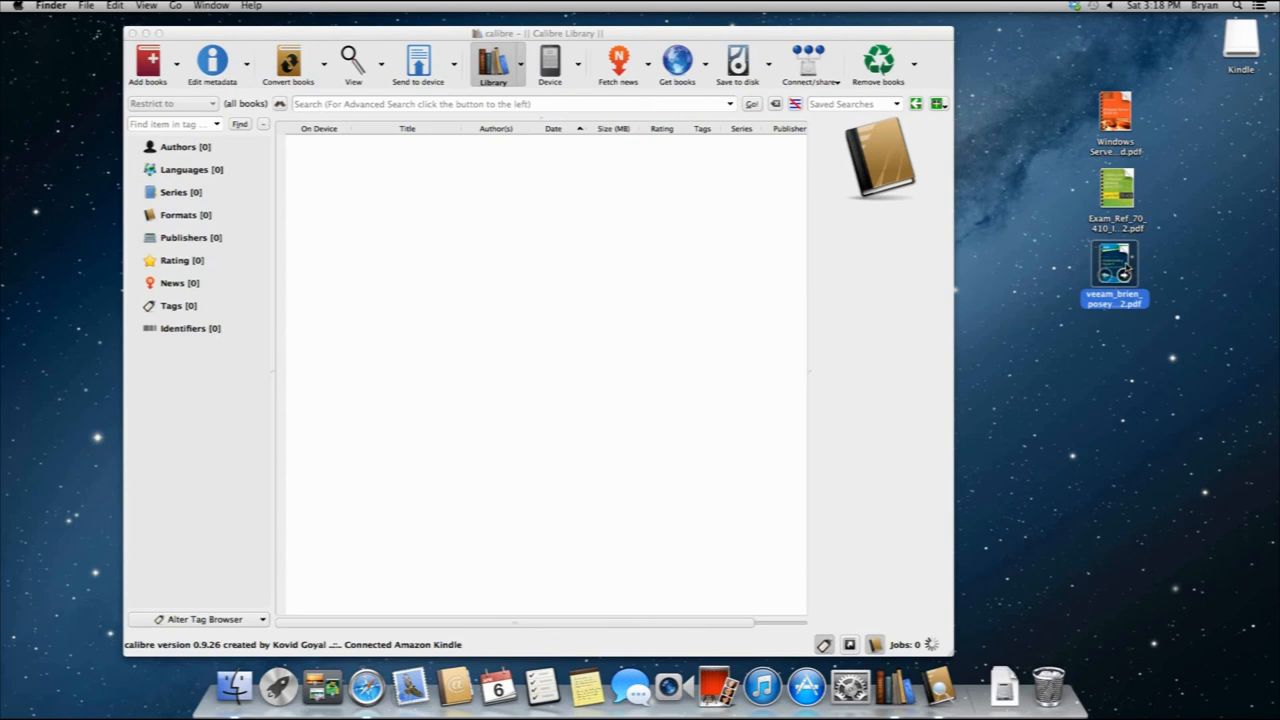
Step: Import the Hyper-V guide and Exam Ref 70-410 PDFs with Add books
left_click(147, 60)
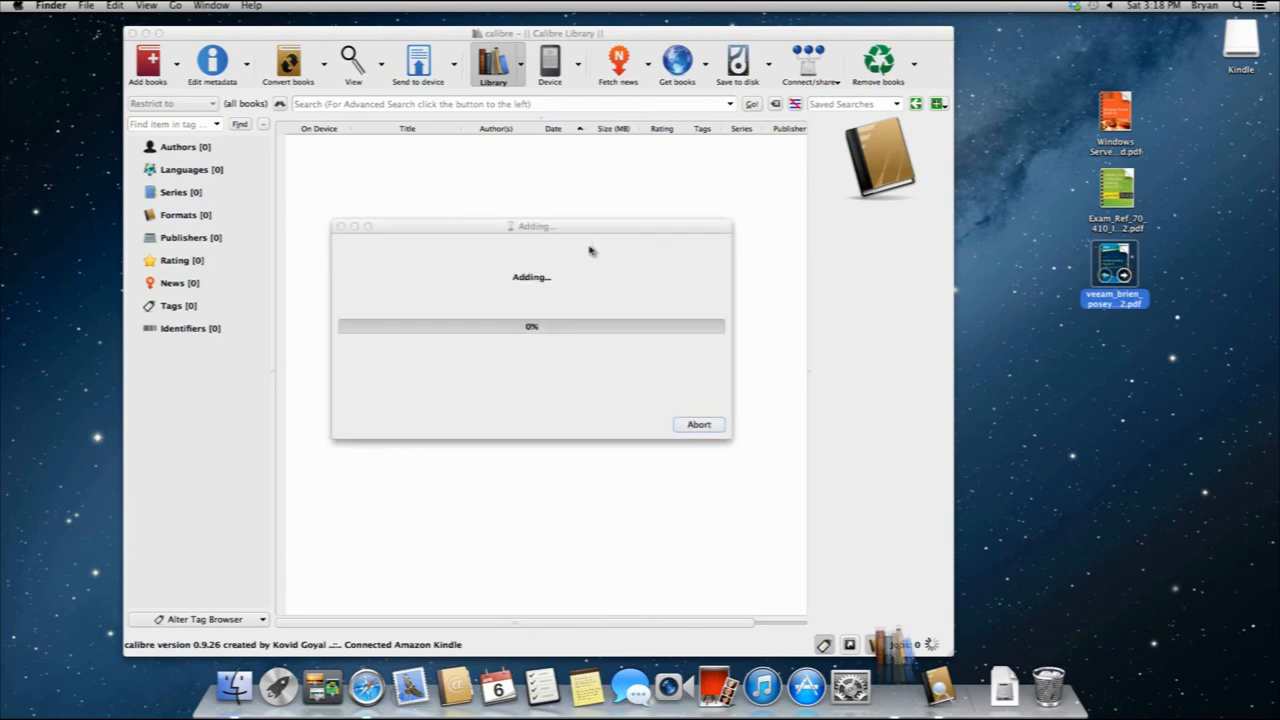
mouse_move(825, 230)
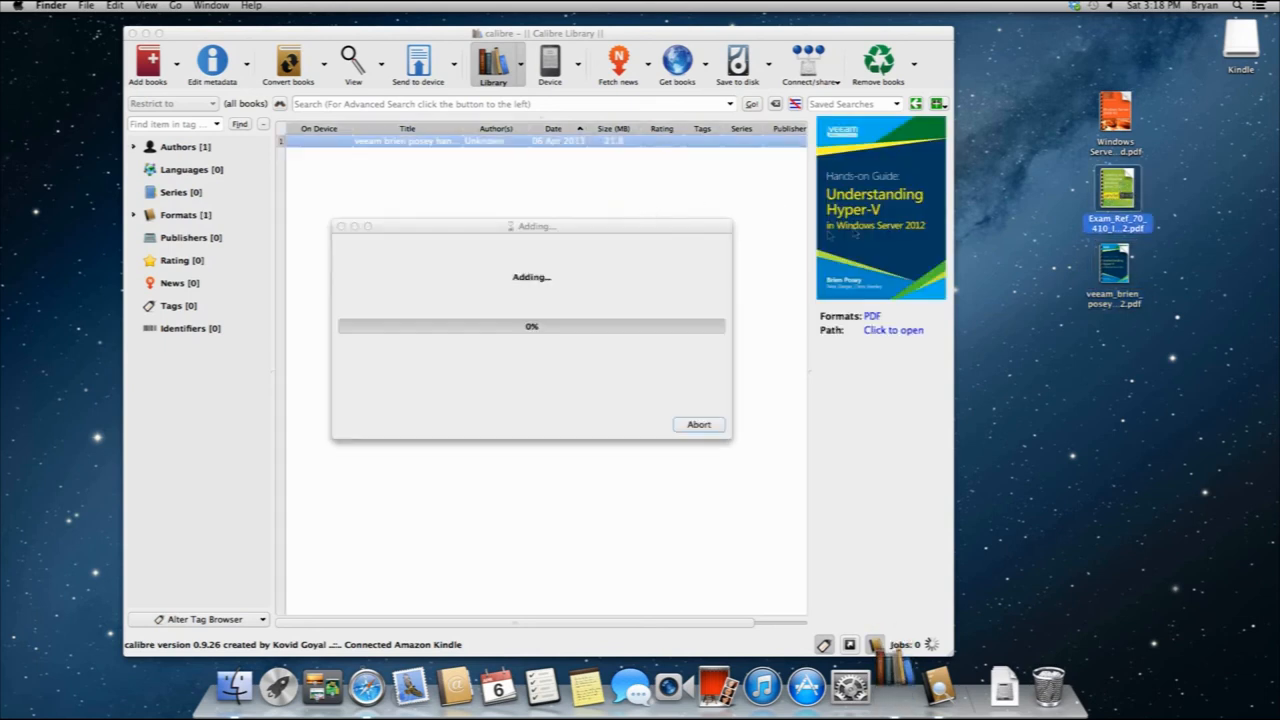
mouse_move(1037, 162)
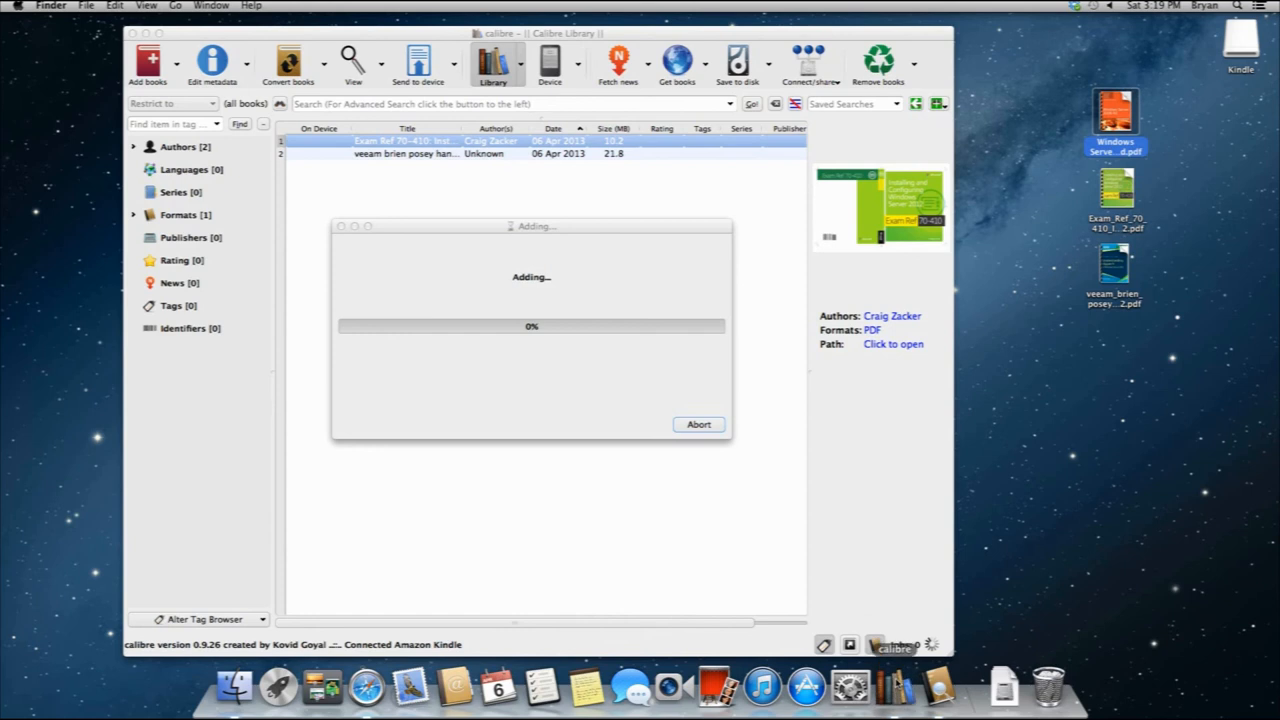
Step: Start a bulk conversion of Windows Server 2008 R2 Unleashed and review structure detection and TOC settings
right_click(400, 140)
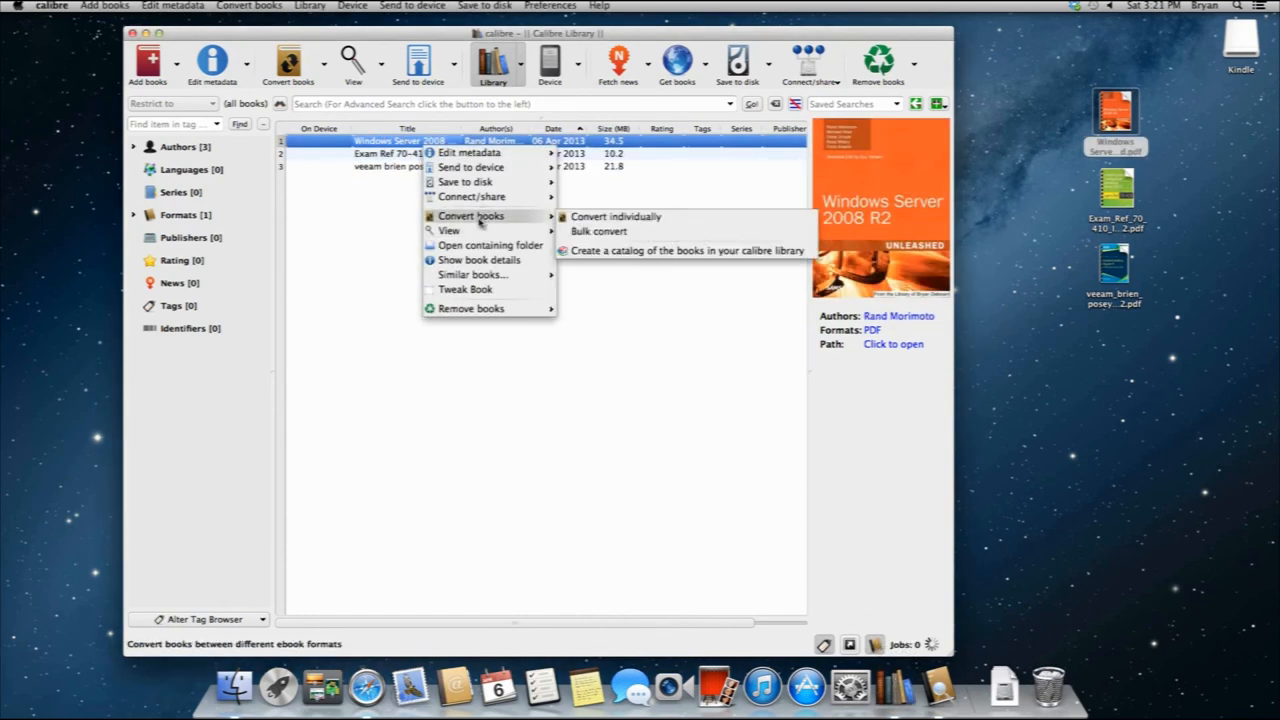
left_click(598, 231)
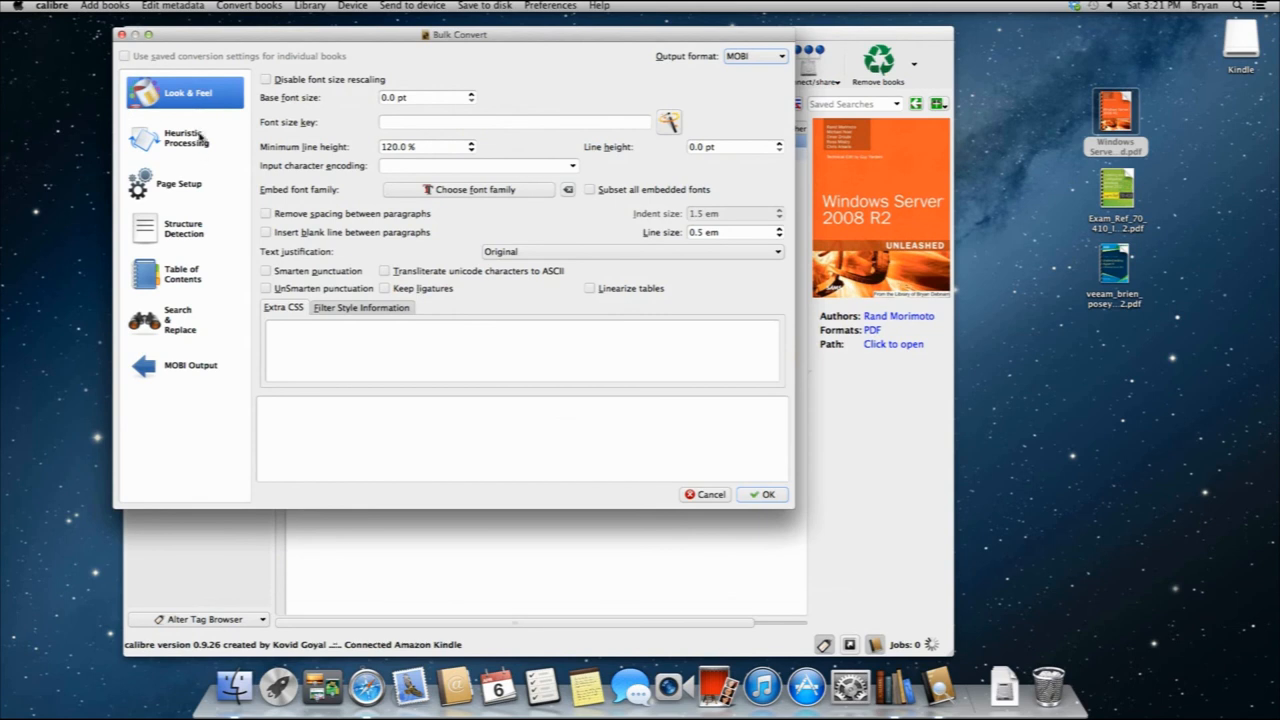
left_click(183, 228)
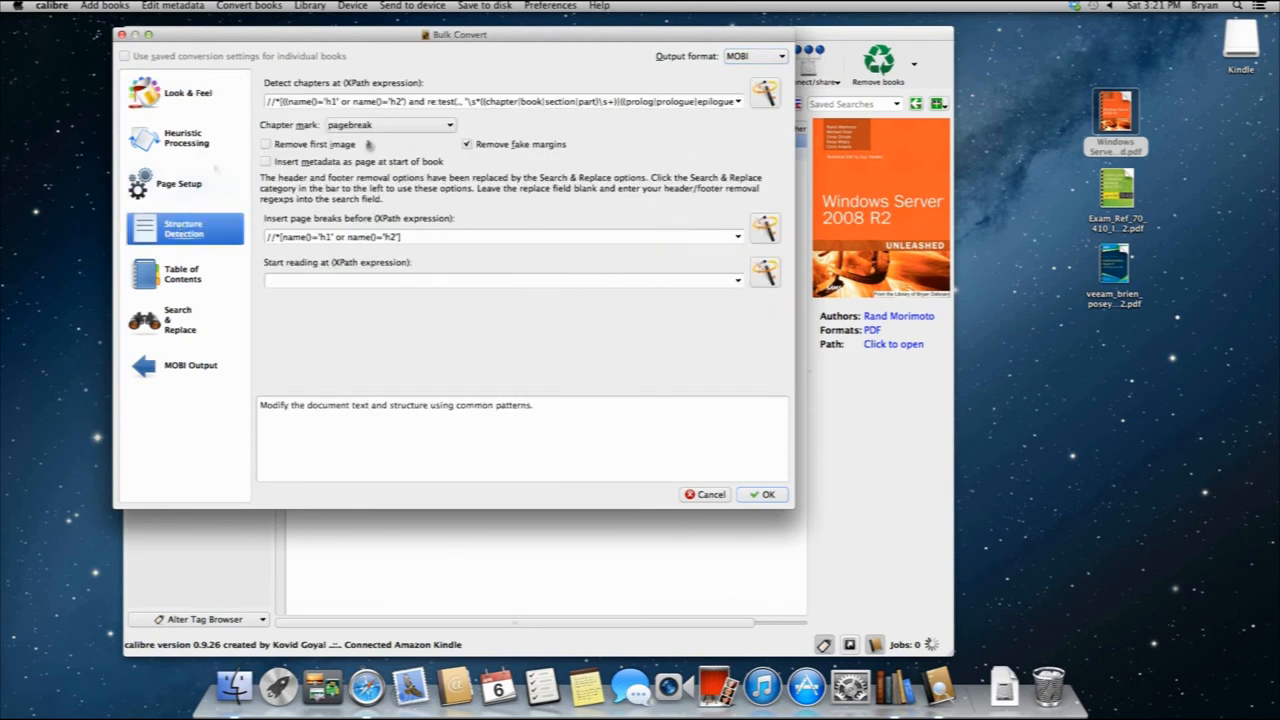
left_click(183, 273)
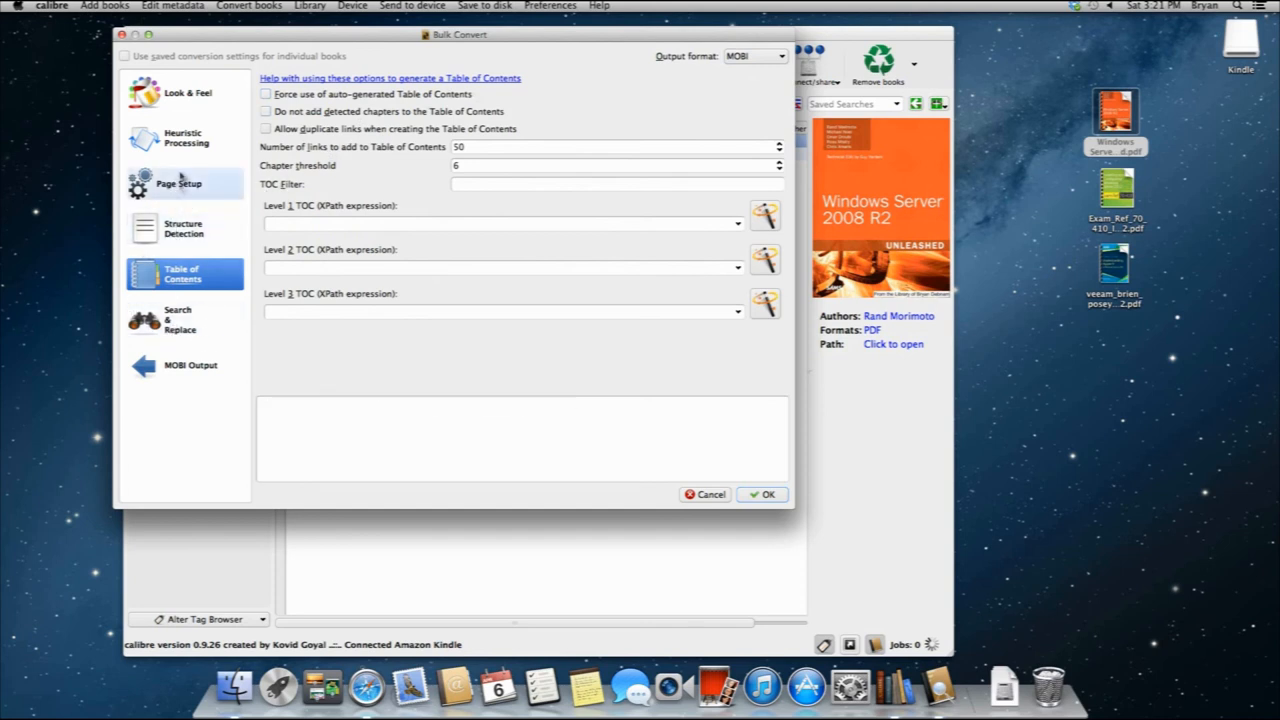
Step: Set the Page Setup output profile to Kindle PaperWhite, keep the default input profile, and start the MOBI conversion
left_click(179, 183)
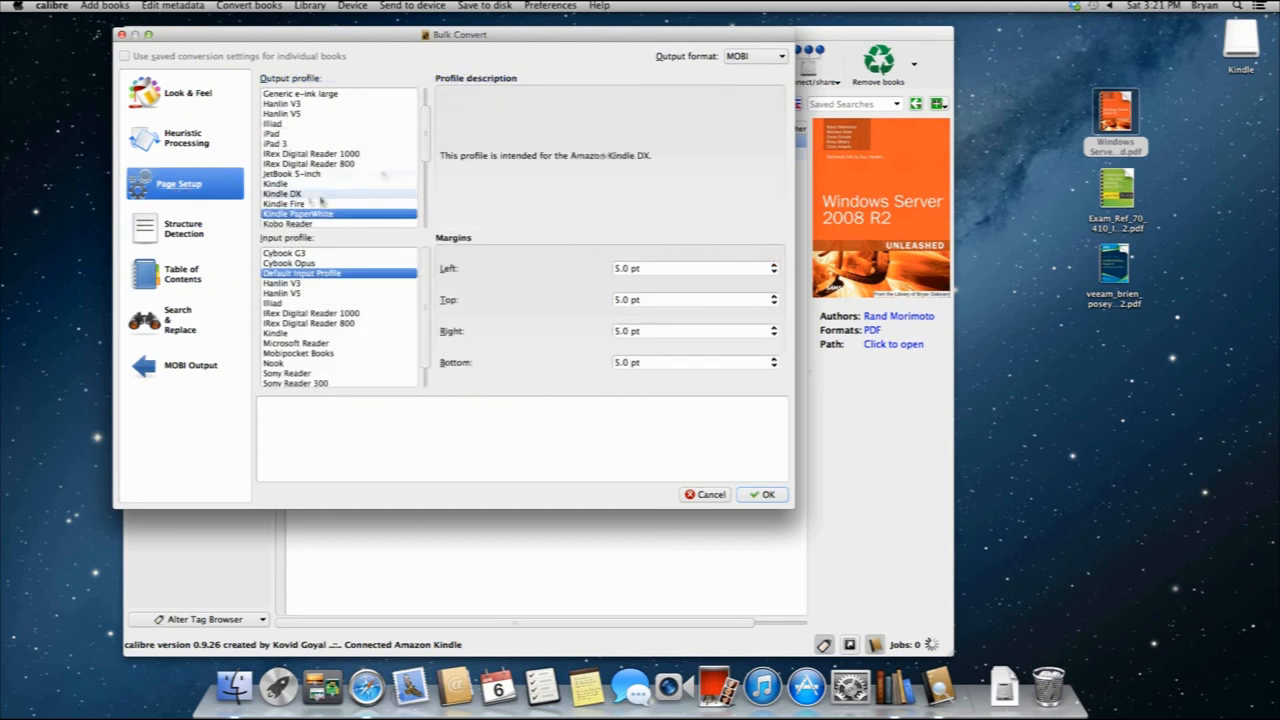
left_click(288, 263)
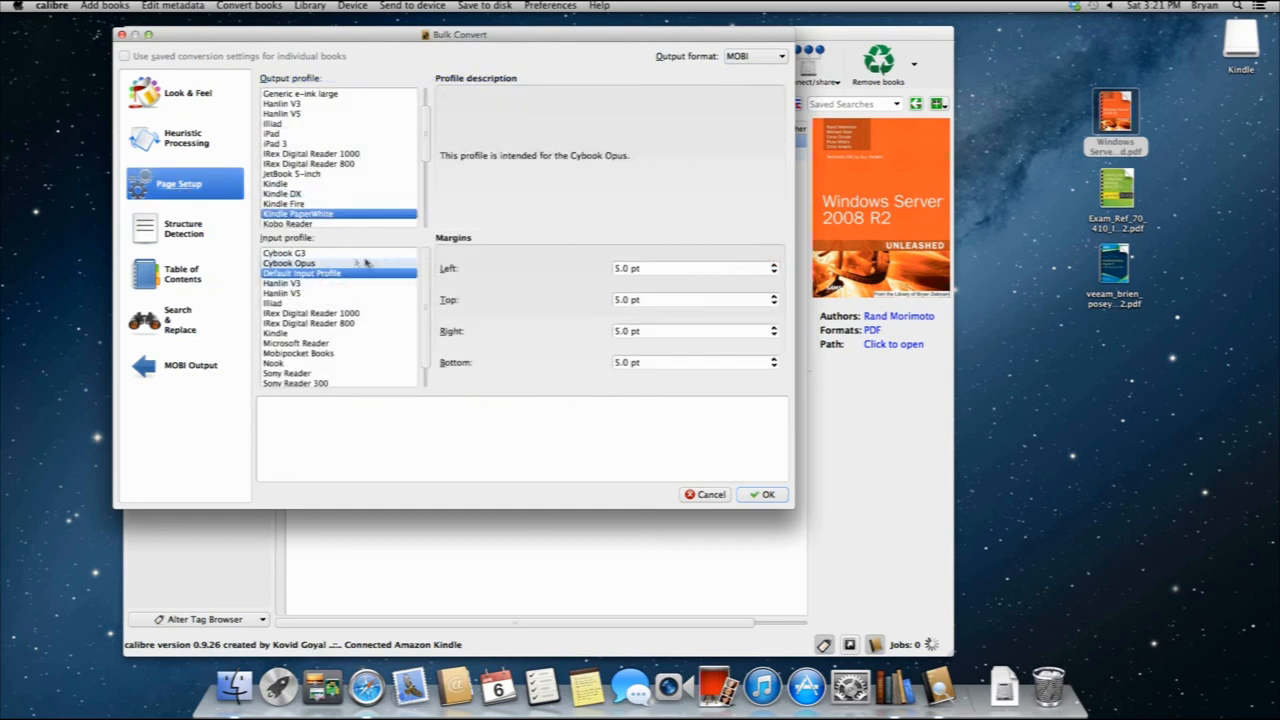
left_click(300, 272)
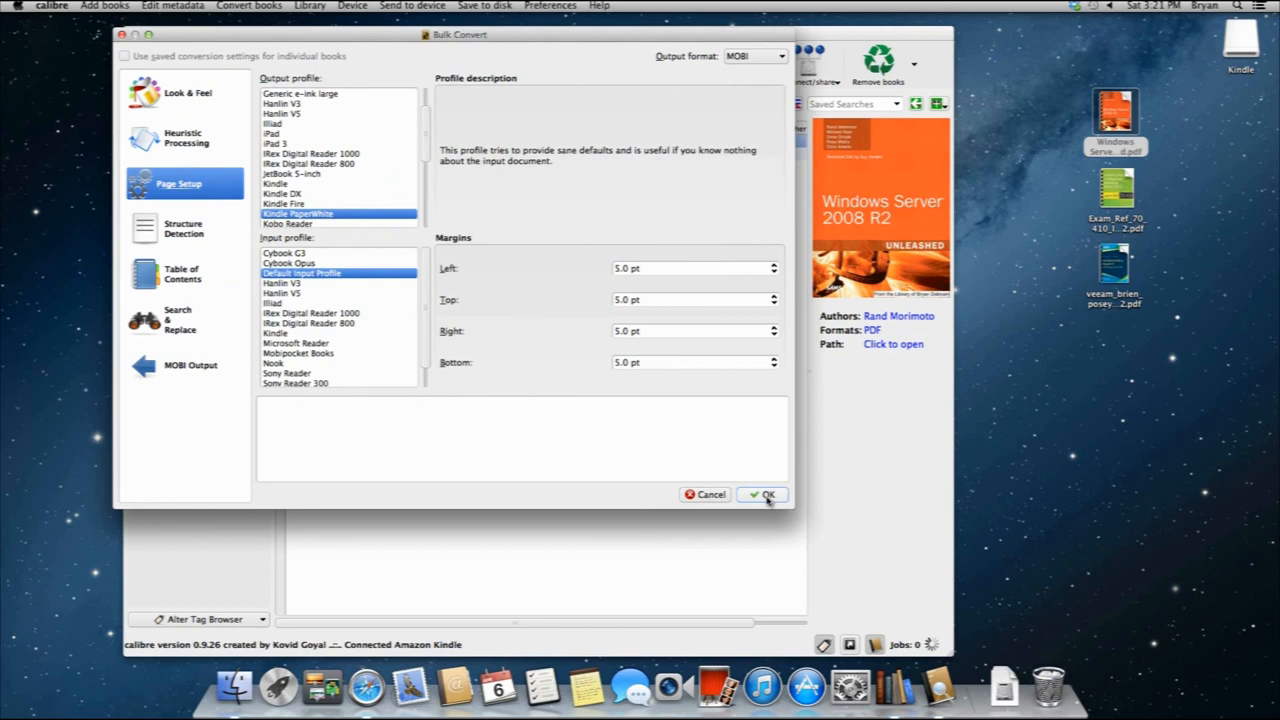
left_click(762, 494)
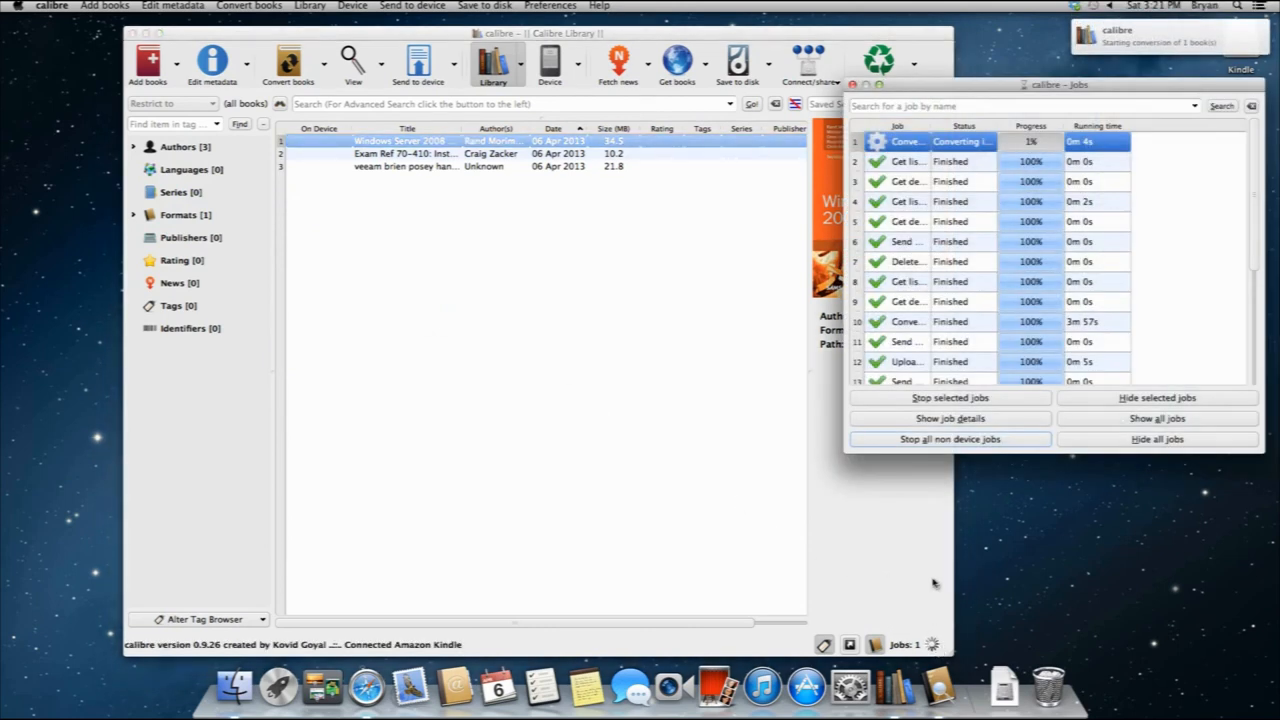
mouse_move(1216, 162)
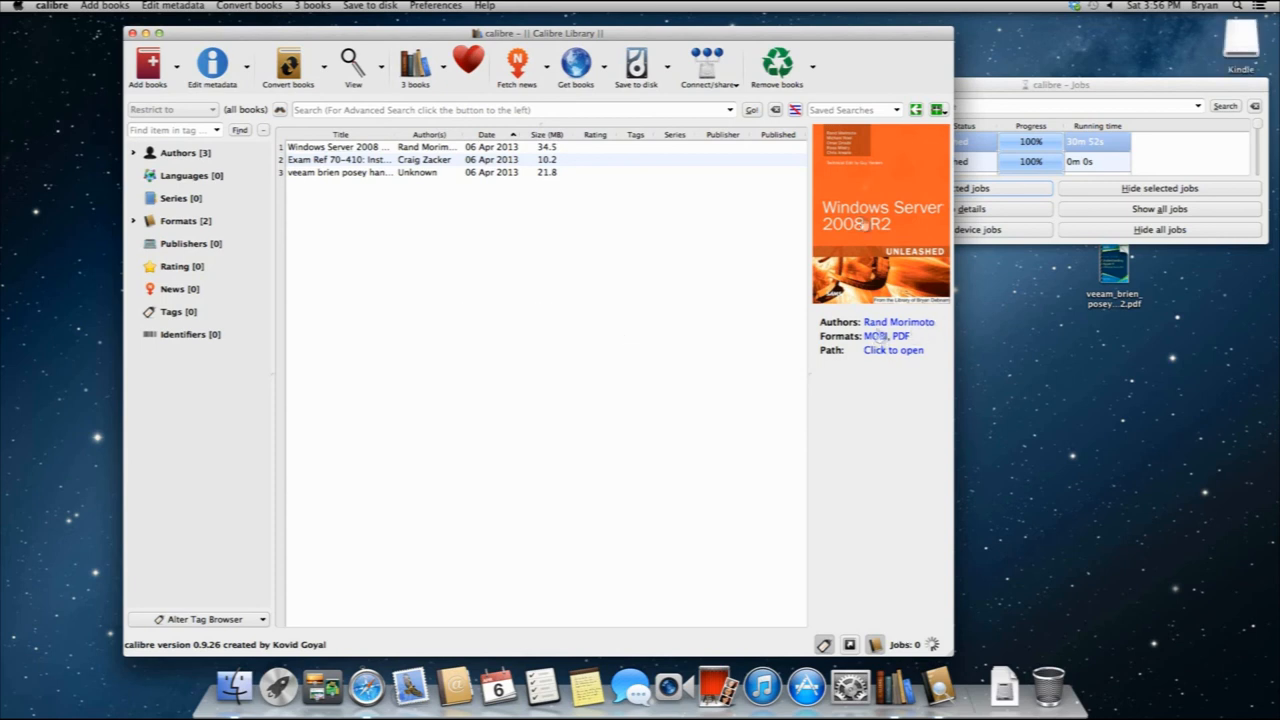
mouse_move(785, 236)
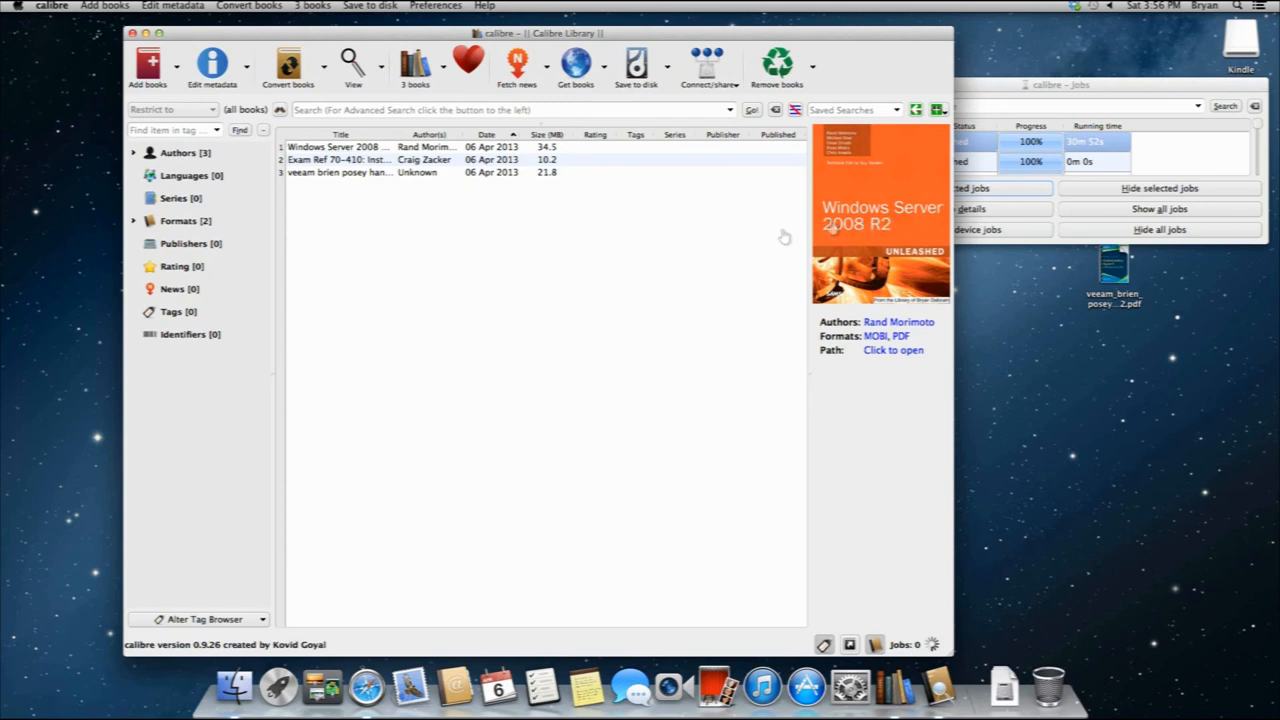
mouse_move(505, 232)
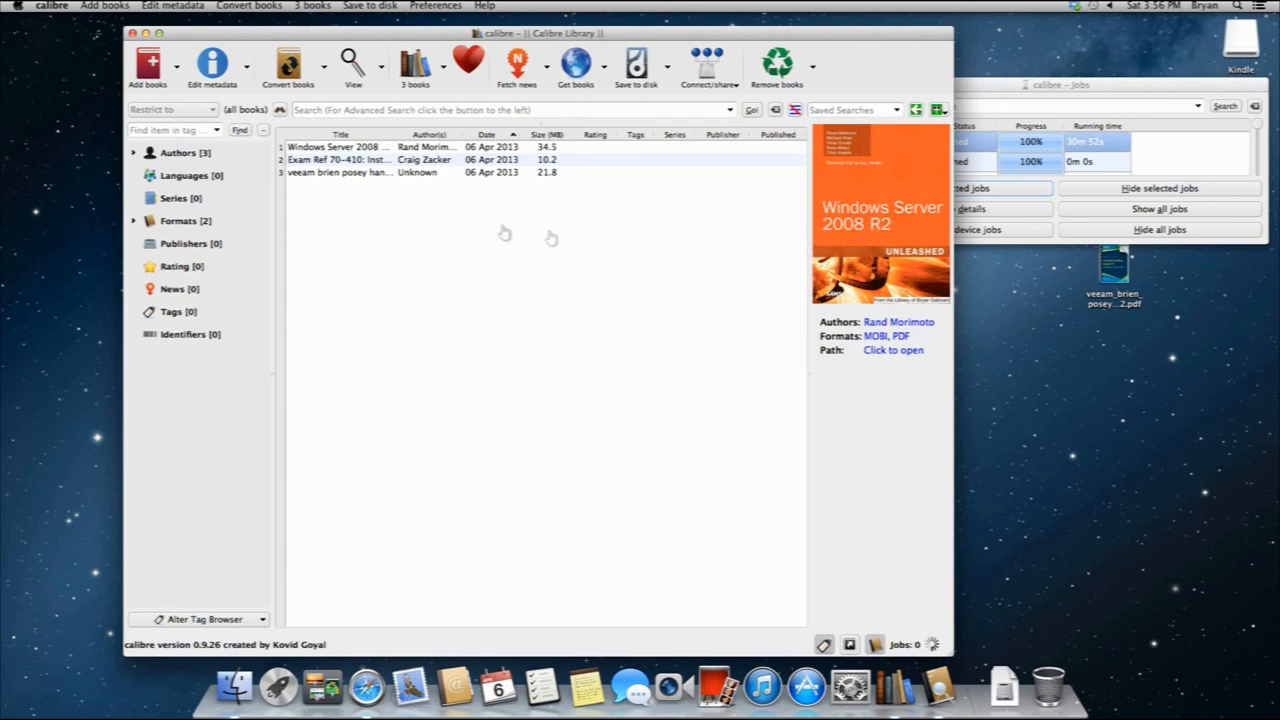
mouse_move(455, 95)
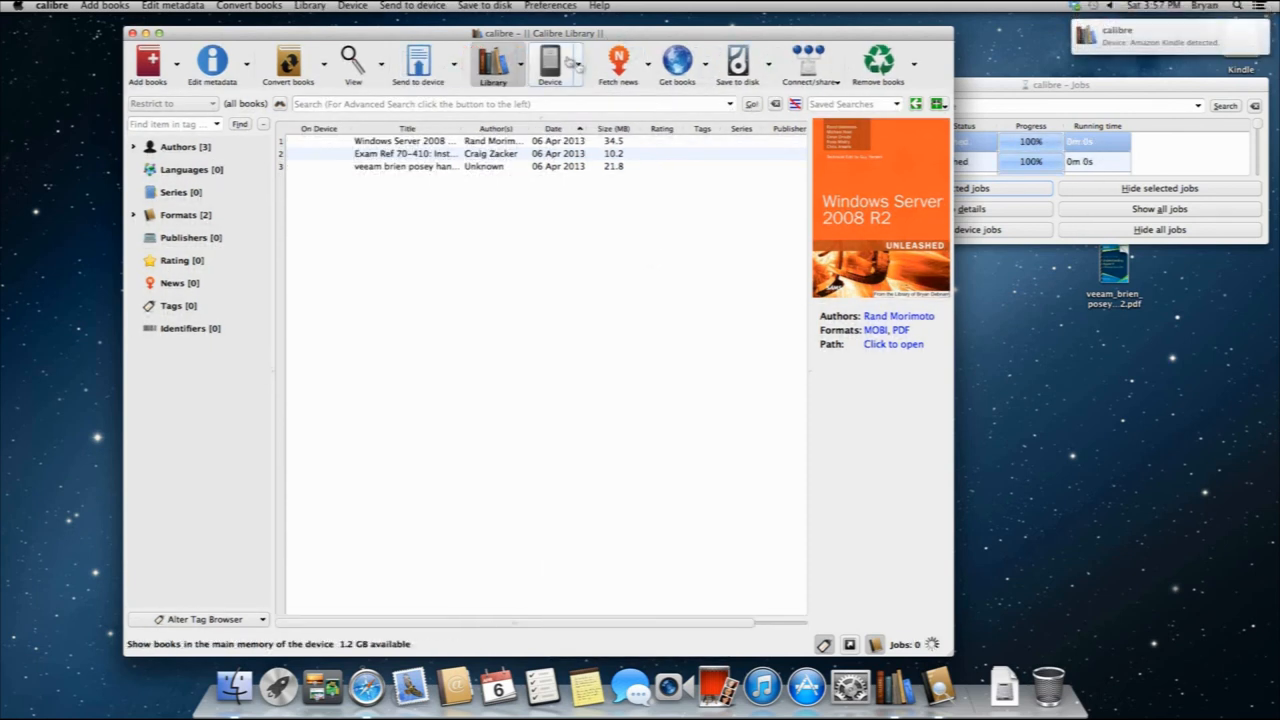
Step: Send the Exam Ref 70-410 book to the connected Kindle's main memory
left_click(583, 63)
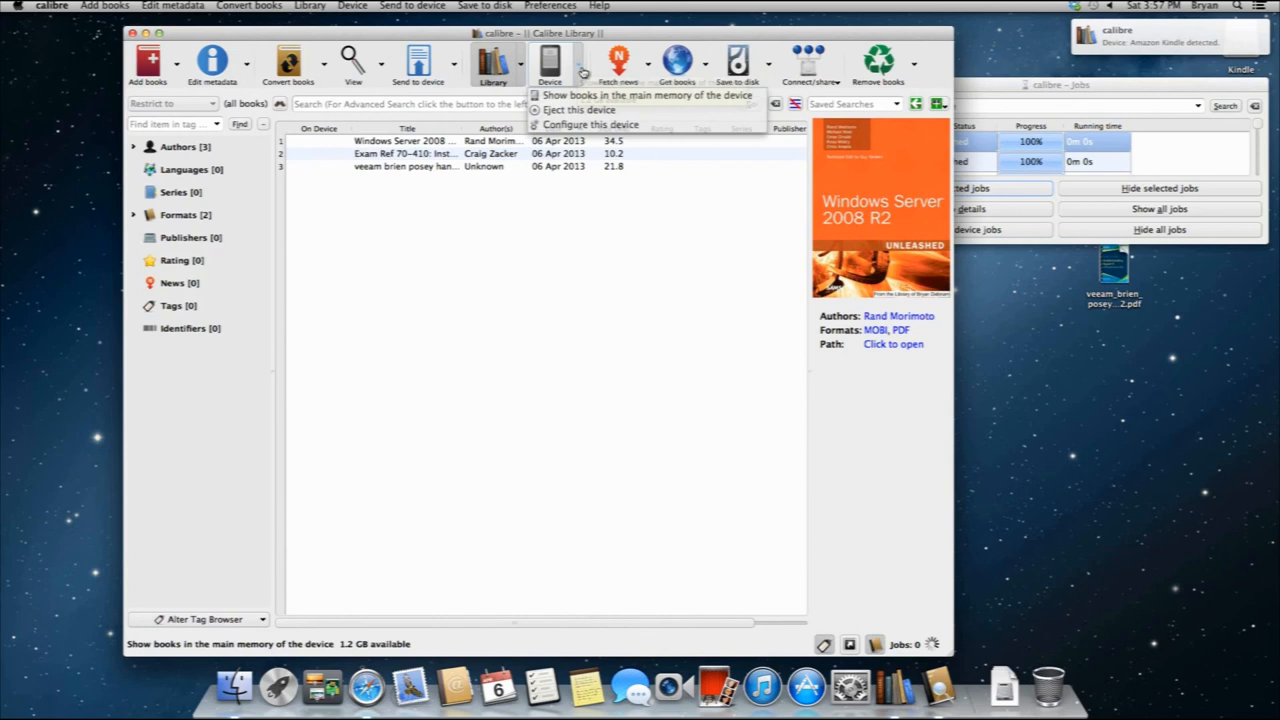
mouse_move(580, 109)
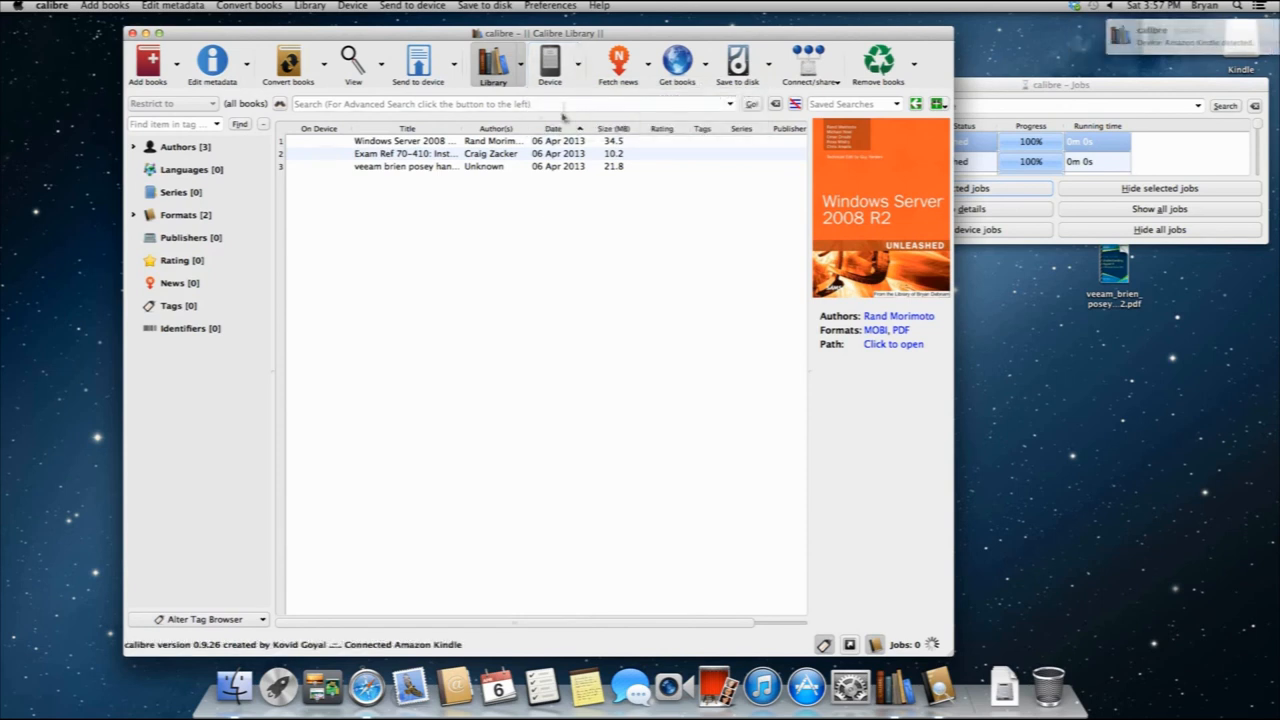
right_click(405, 153)
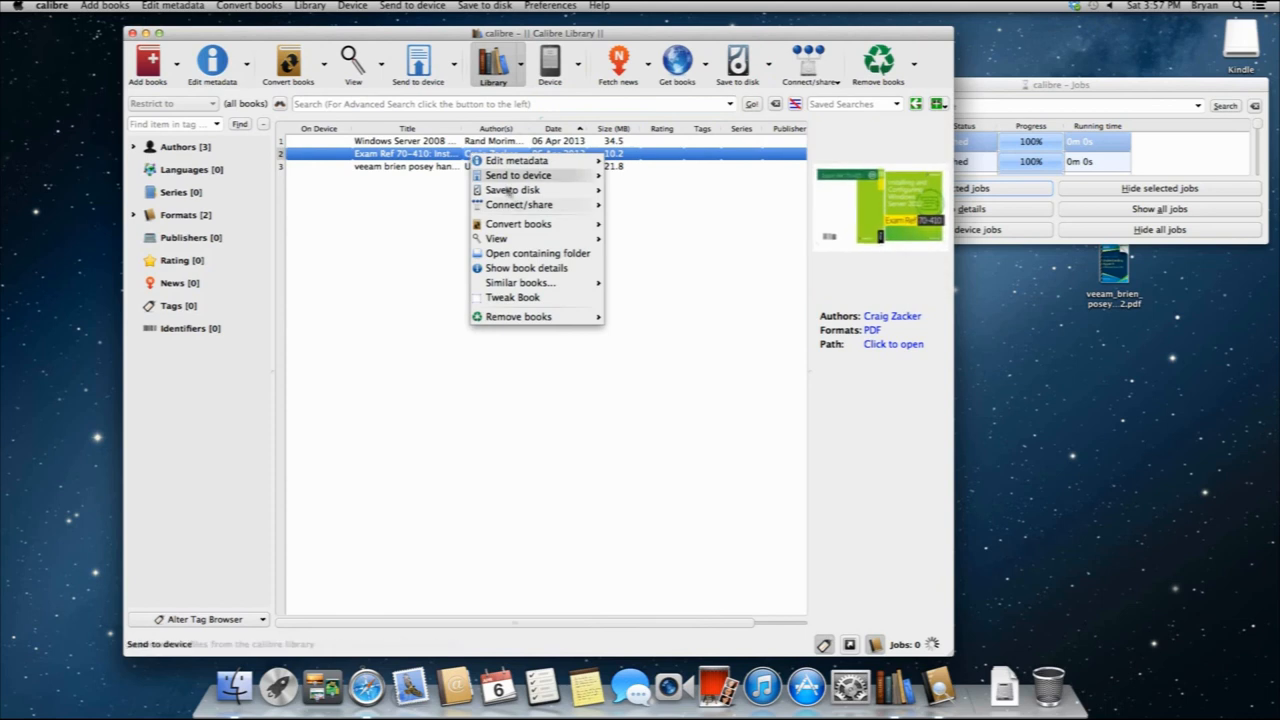
mouse_move(519, 204)
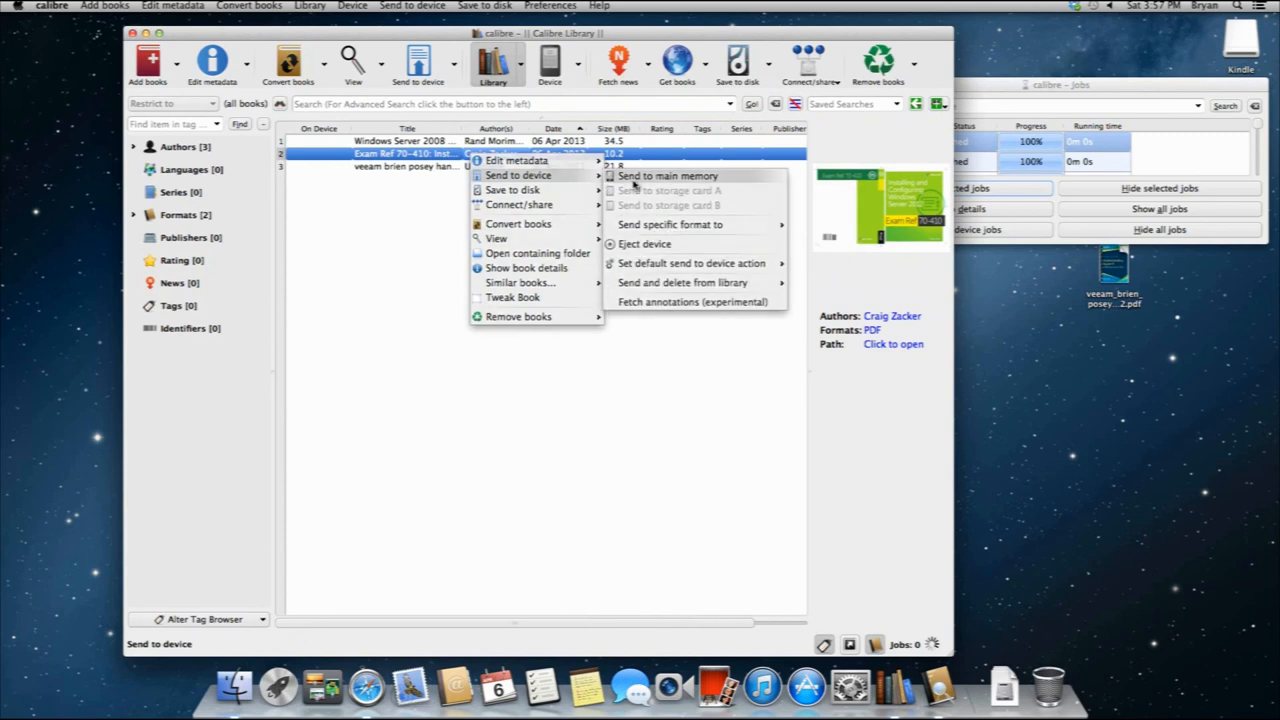
left_click(667, 176)
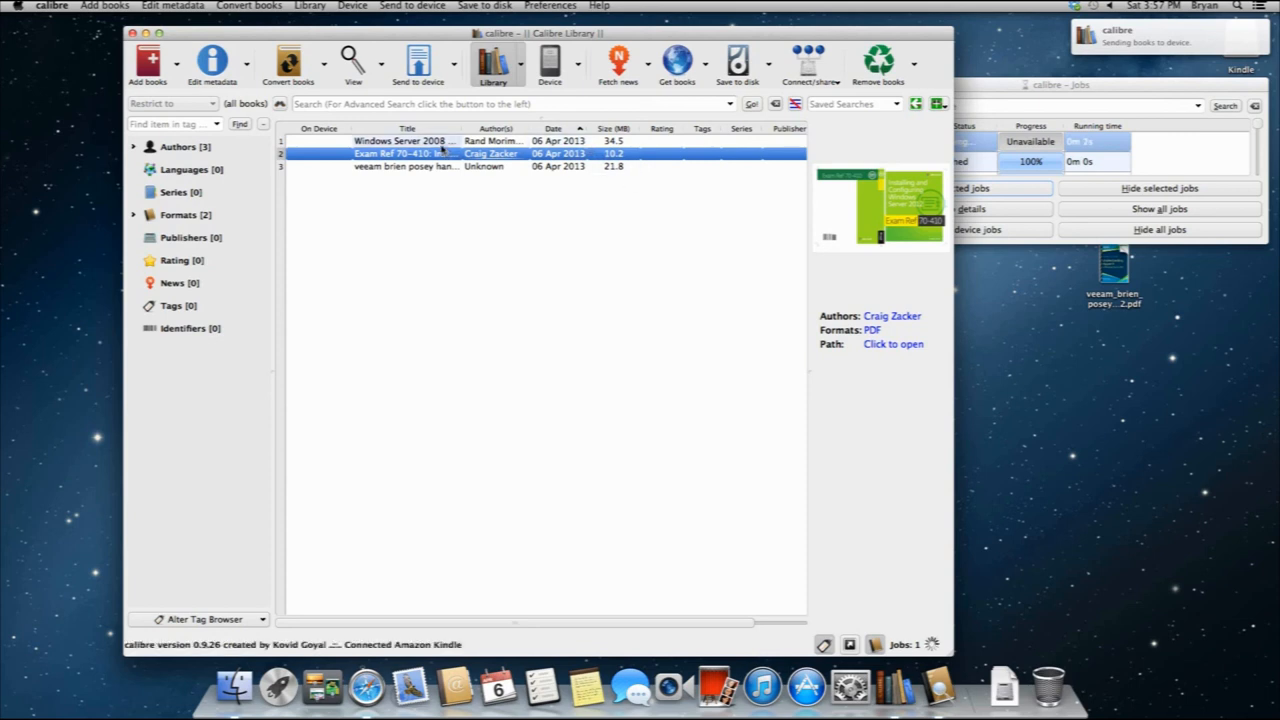
Step: Send the Windows Server 2008 R2 book to the Kindle's main memory
right_click(400, 140)
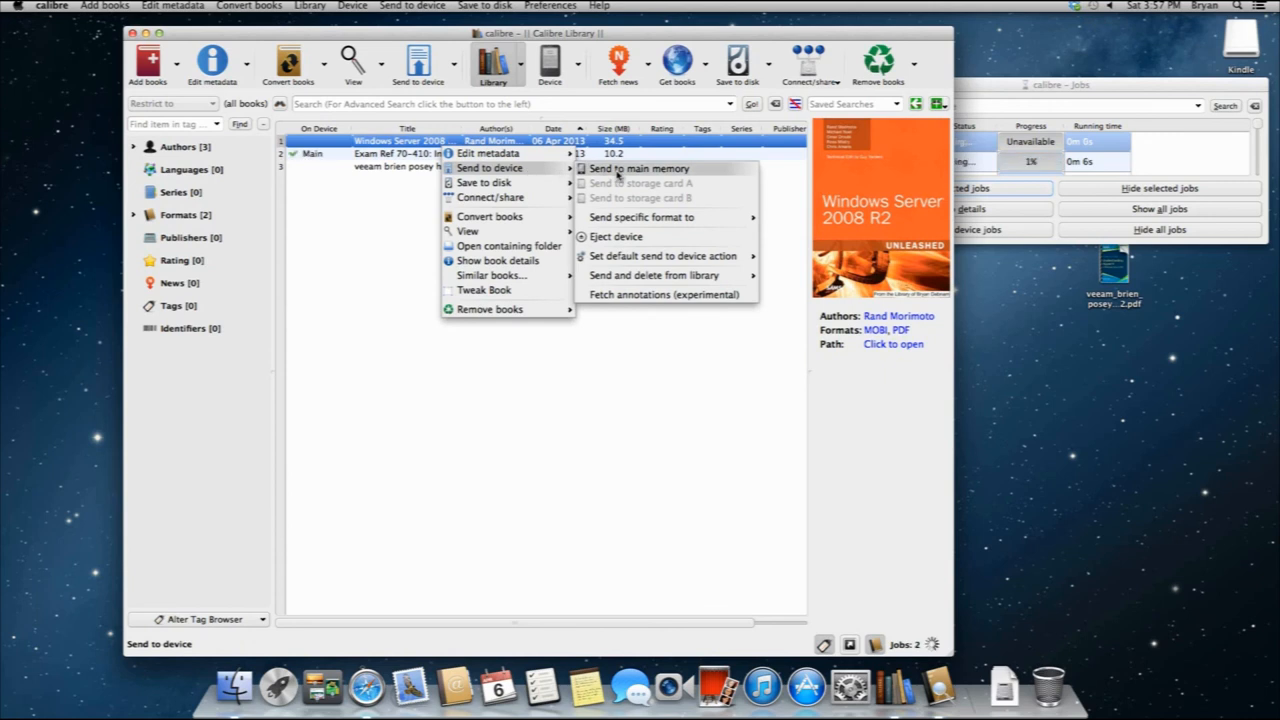
left_click(637, 168)
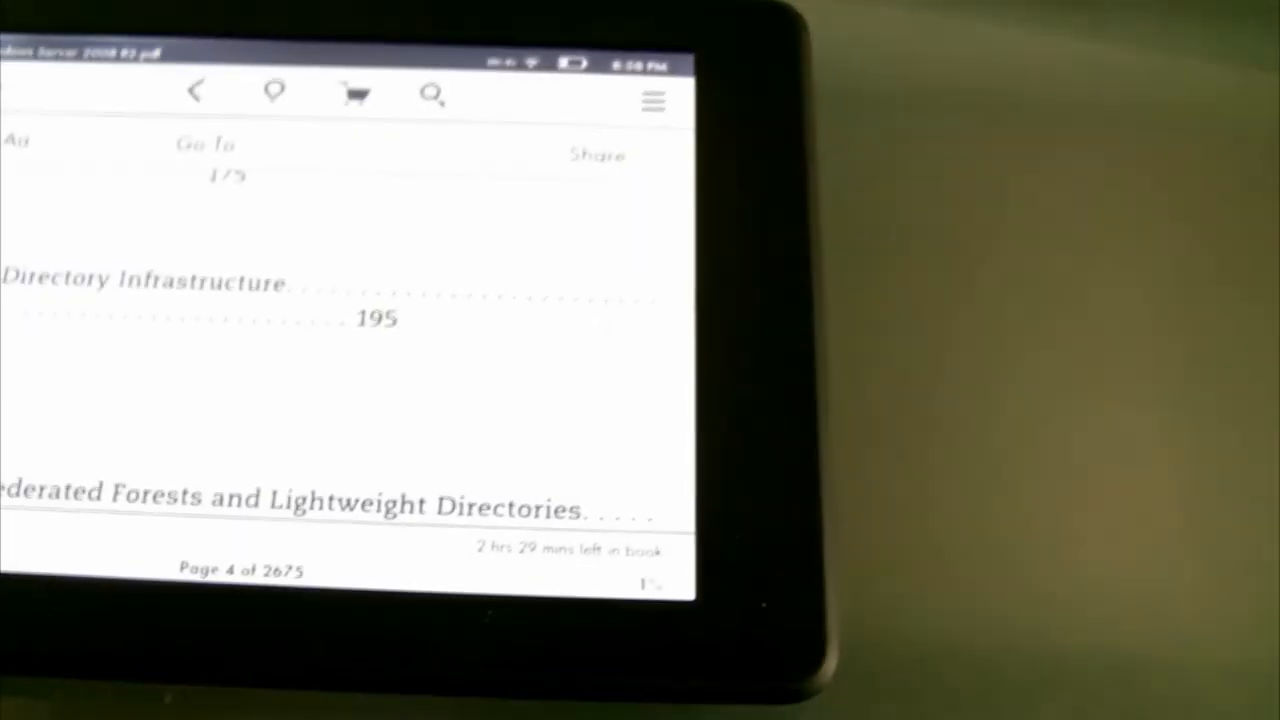
Step: Use Go To to jump from the table of contents to the beginning of the book
left_click(205, 145)
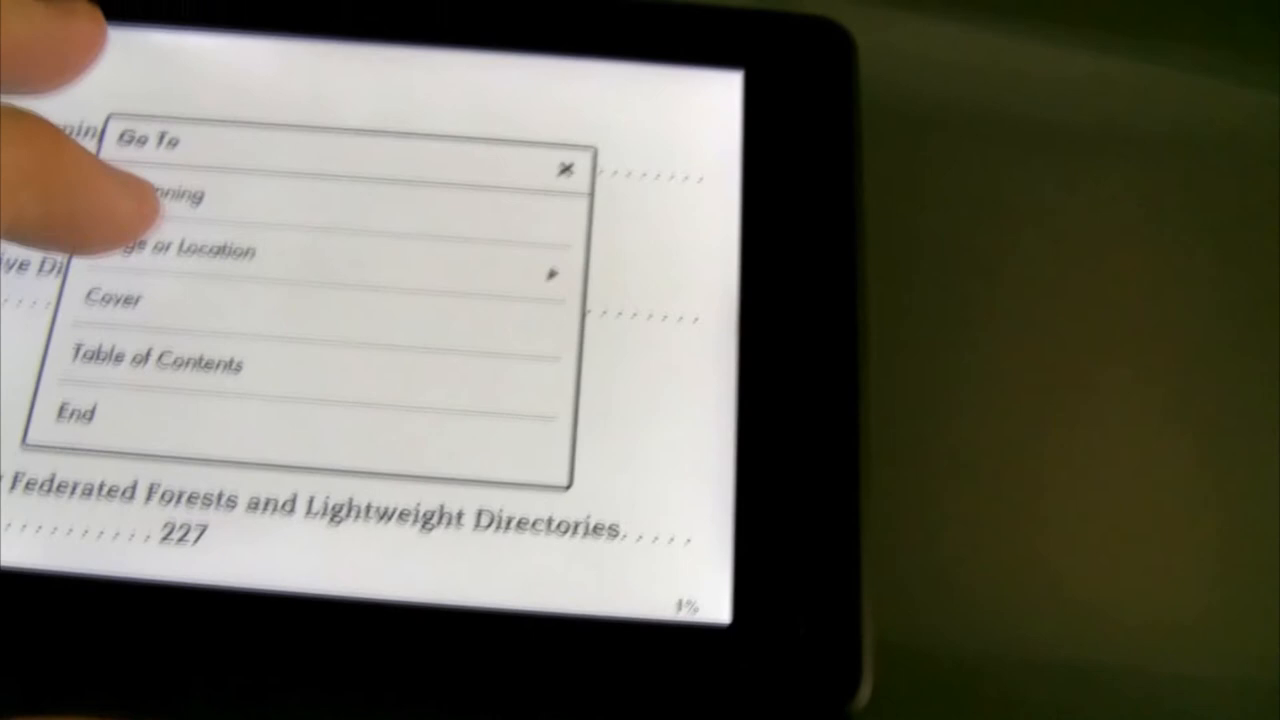
left_click(200, 250)
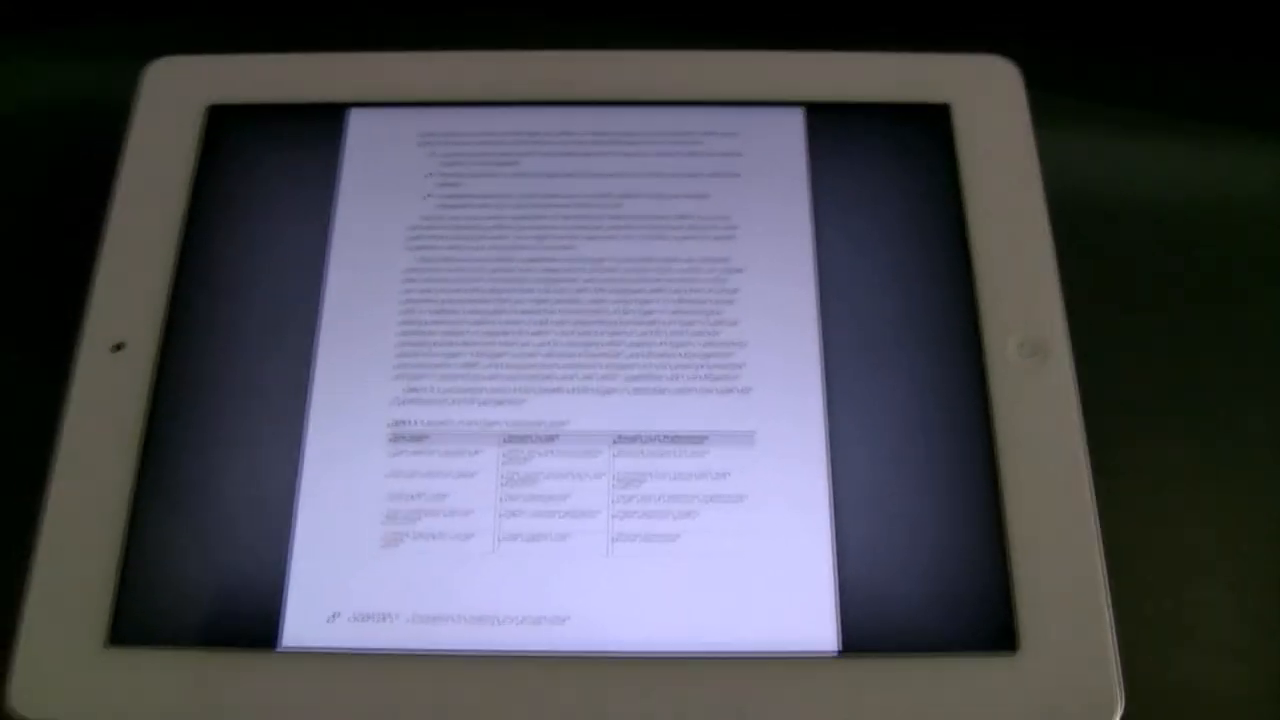
scroll("down", 3)
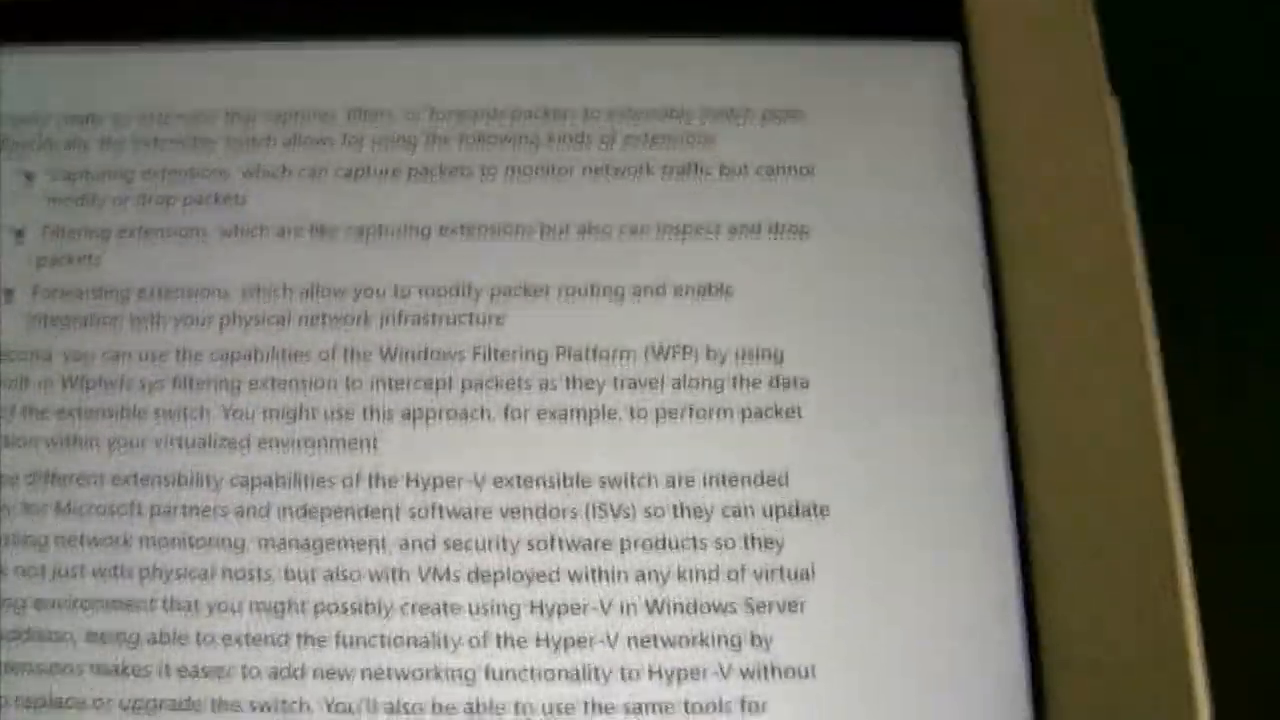
scroll("down", 3)
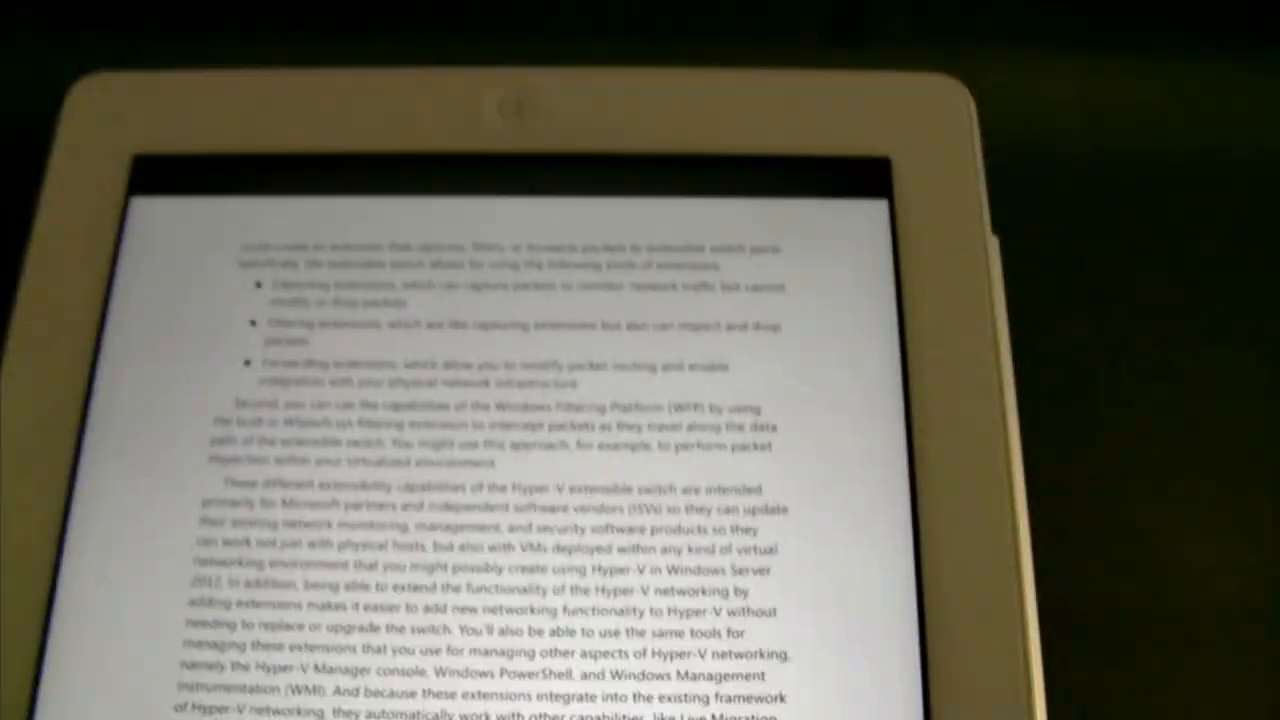
scroll("down", 3)
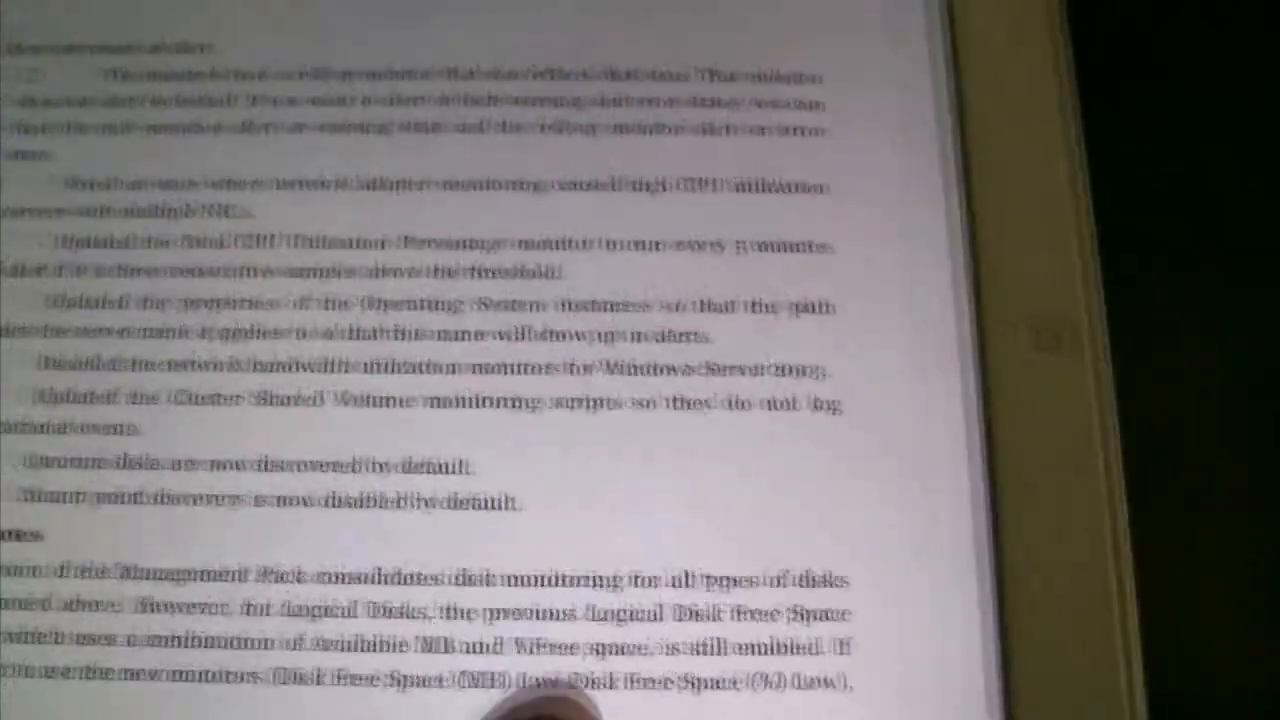
Step: Swipe ahead to the Changes in Version and supported configurations section
scroll("down", 3)
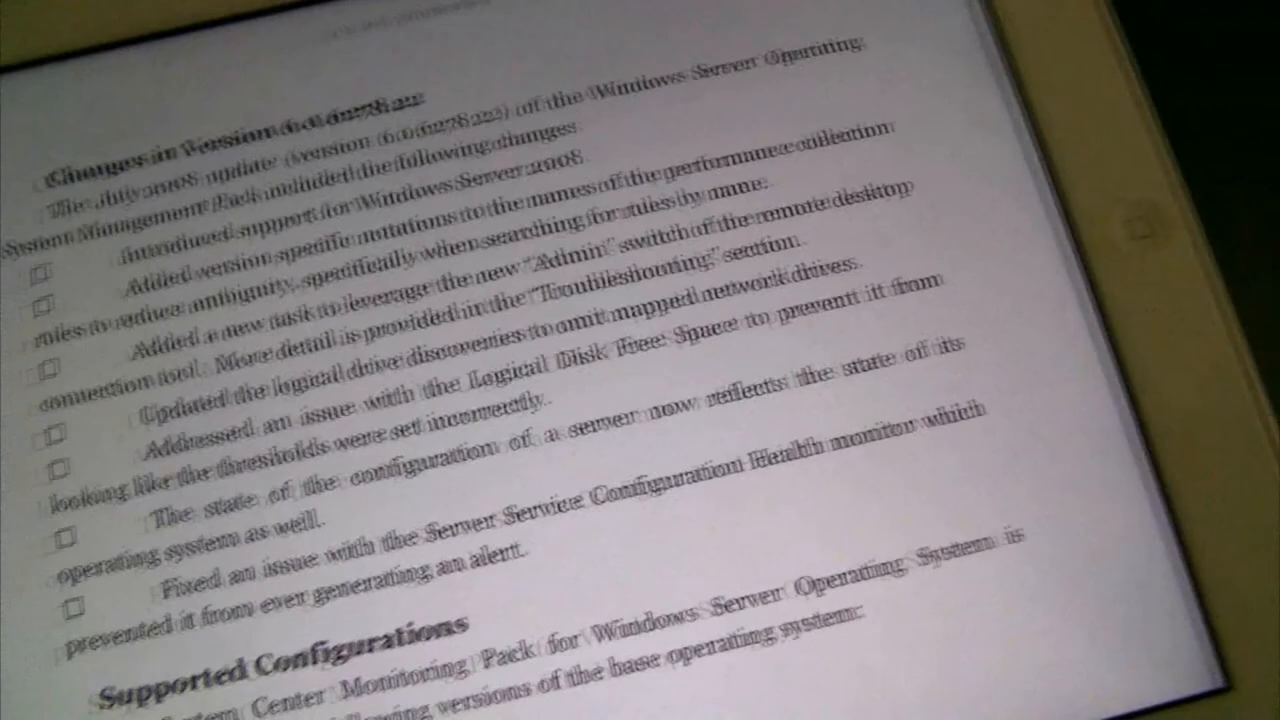
scroll("down", 3)
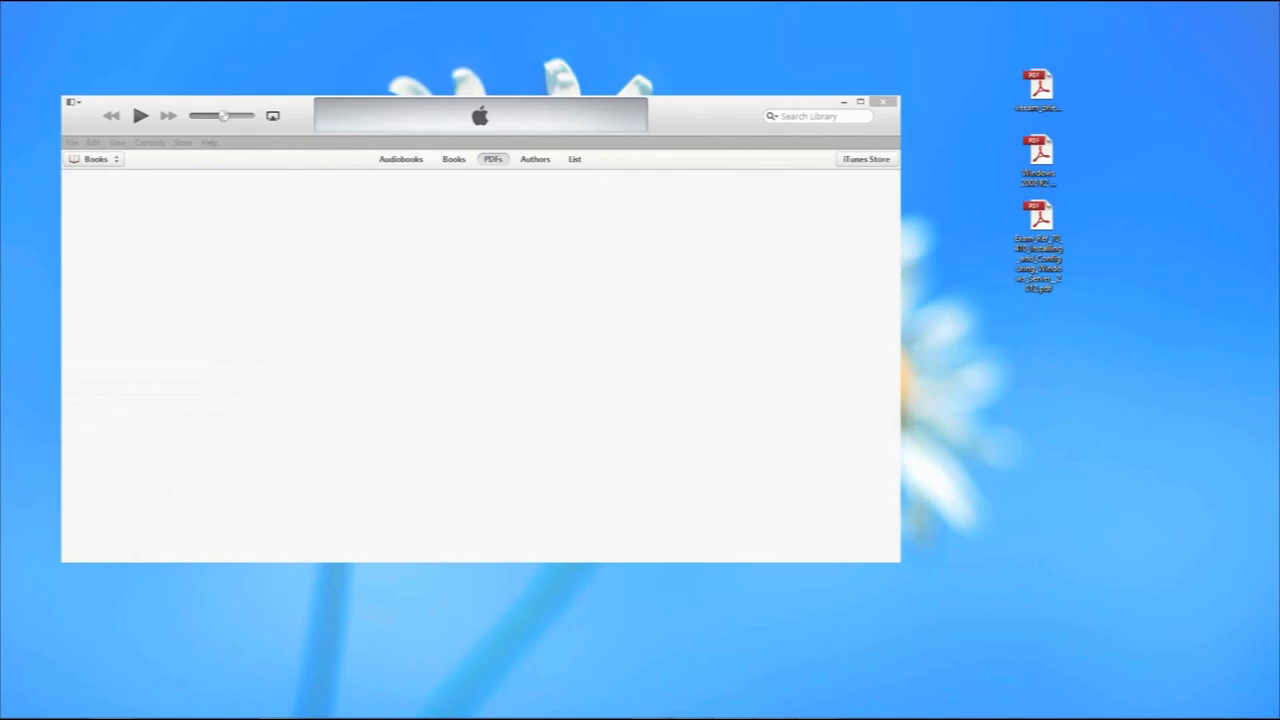
mouse_move(945, 90)
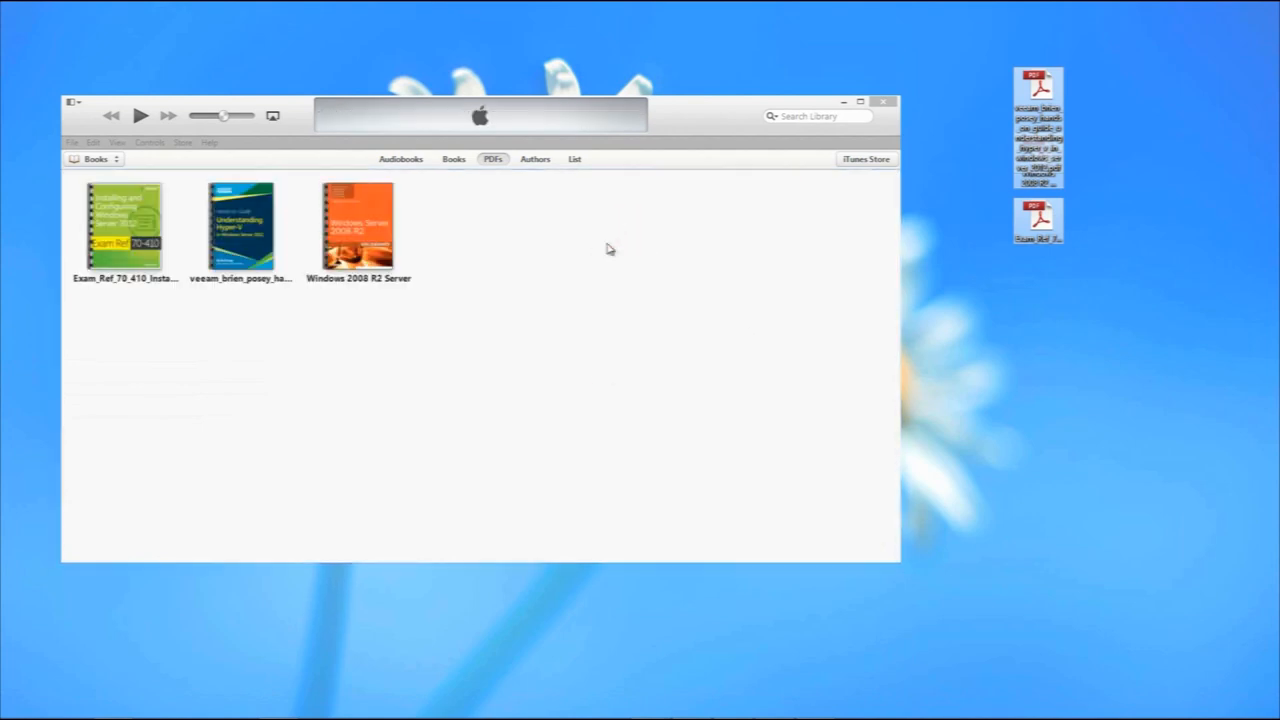
mouse_move(838, 172)
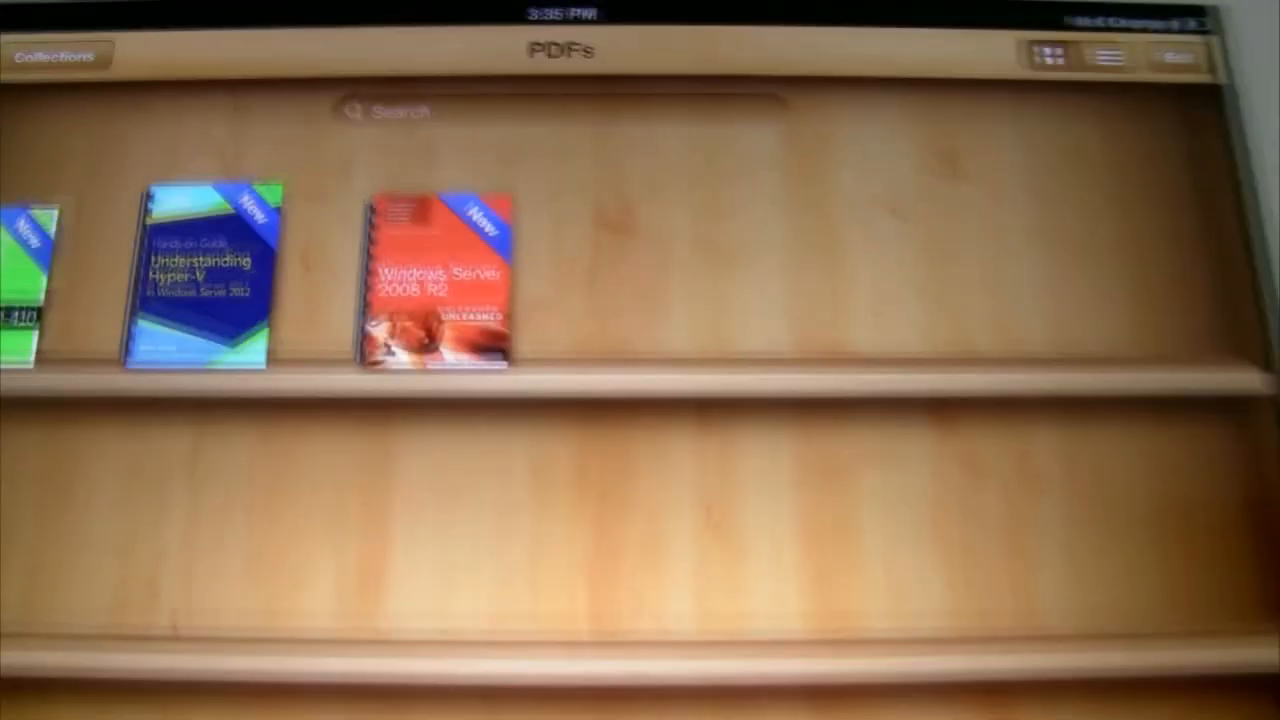
Step: Open a newly synced server PDF marked New from the PDFs shelf and scroll into it
left_click(30, 280)
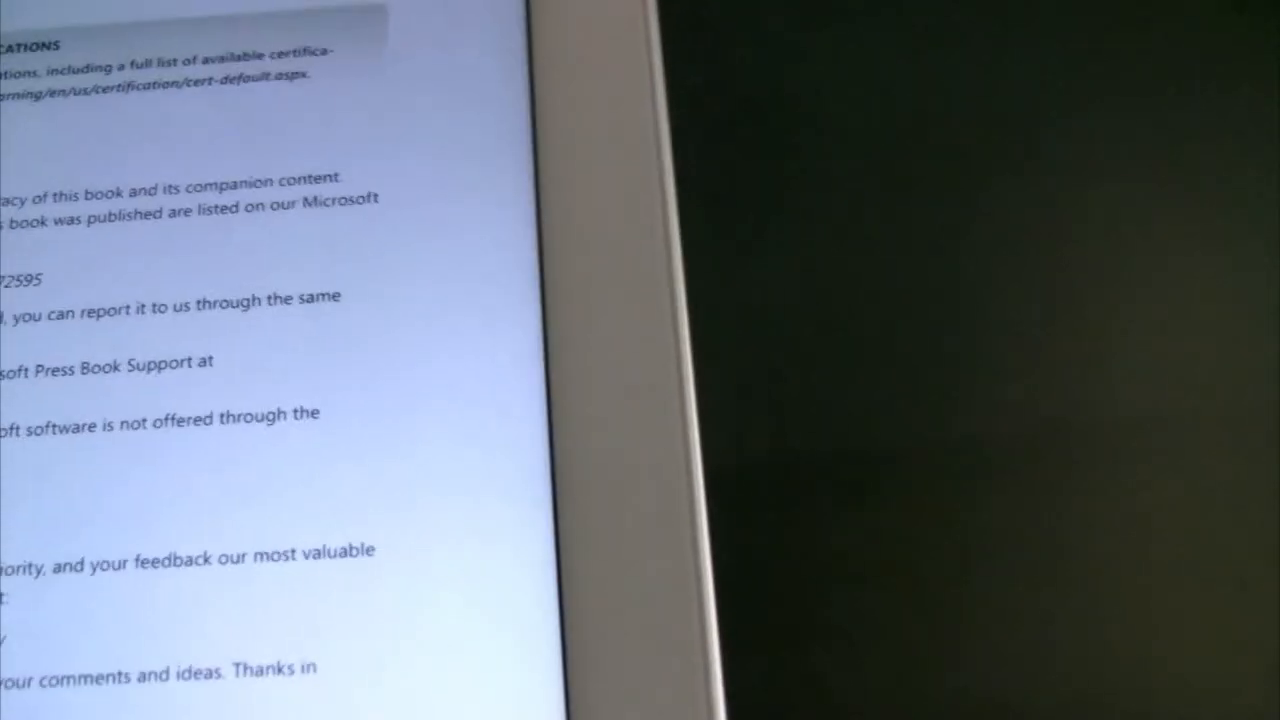
scroll("down", 3)
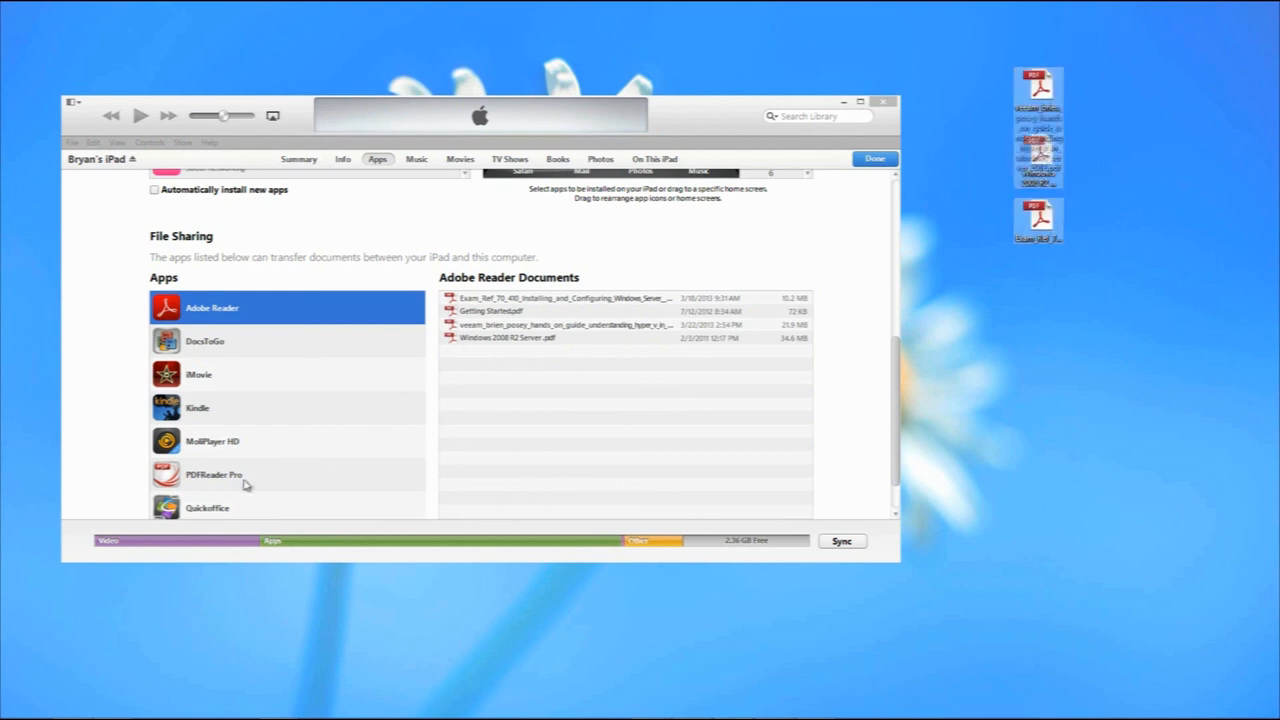
Step: Show the documents shared with PDFReader Pro under the iPad's File Sharing list
left_click(215, 474)
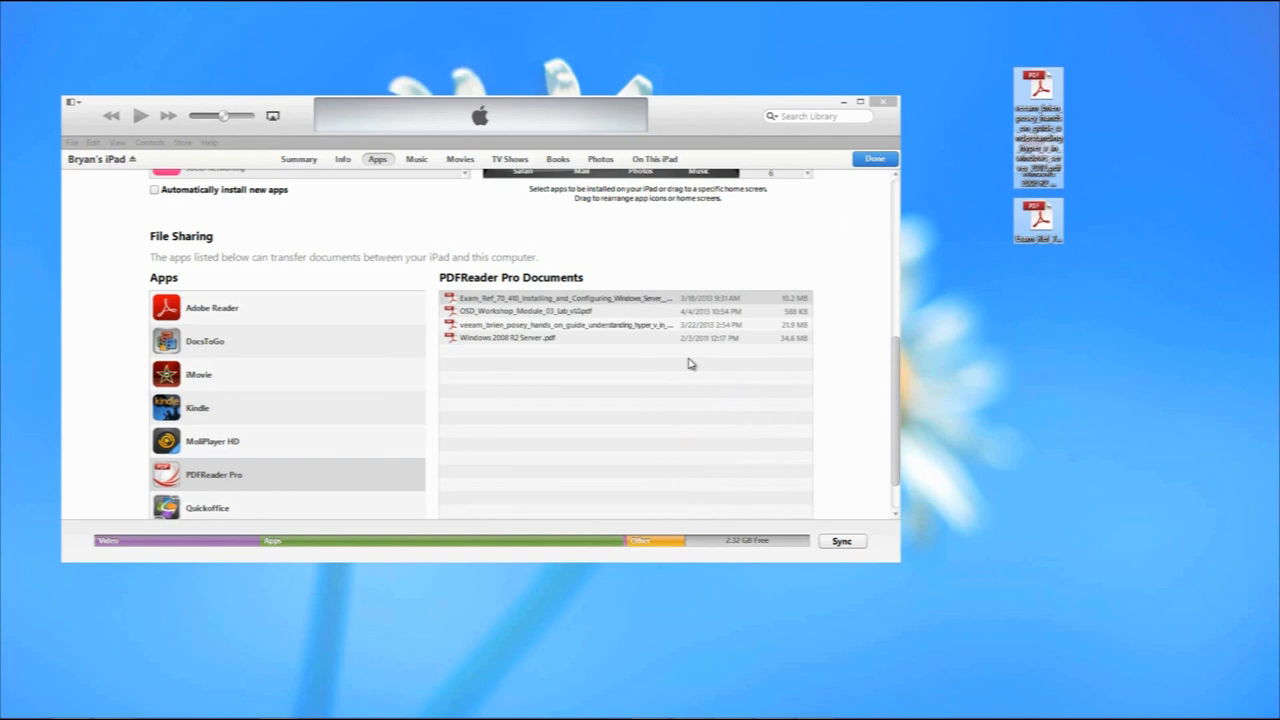
left_click(842, 541)
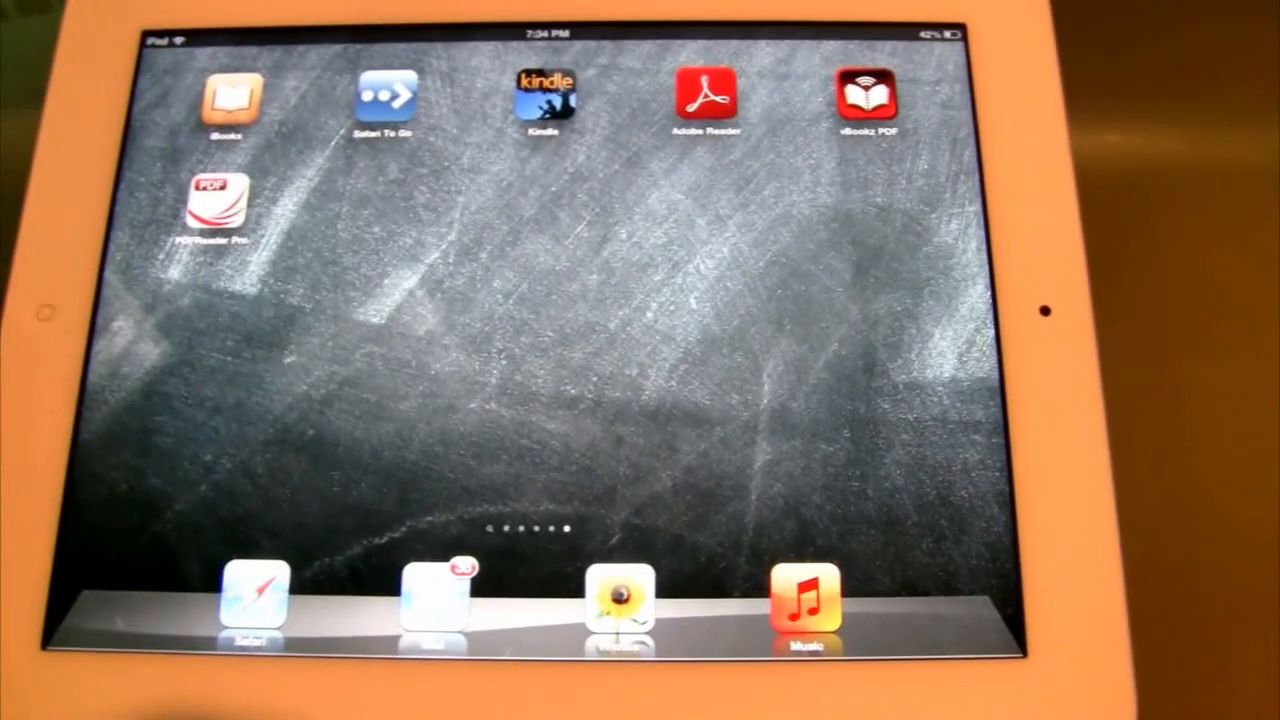
Step: Open Exam Ref 70-410 in PDFReader Pro full-page and page down to its disk settings section
left_click(213, 205)
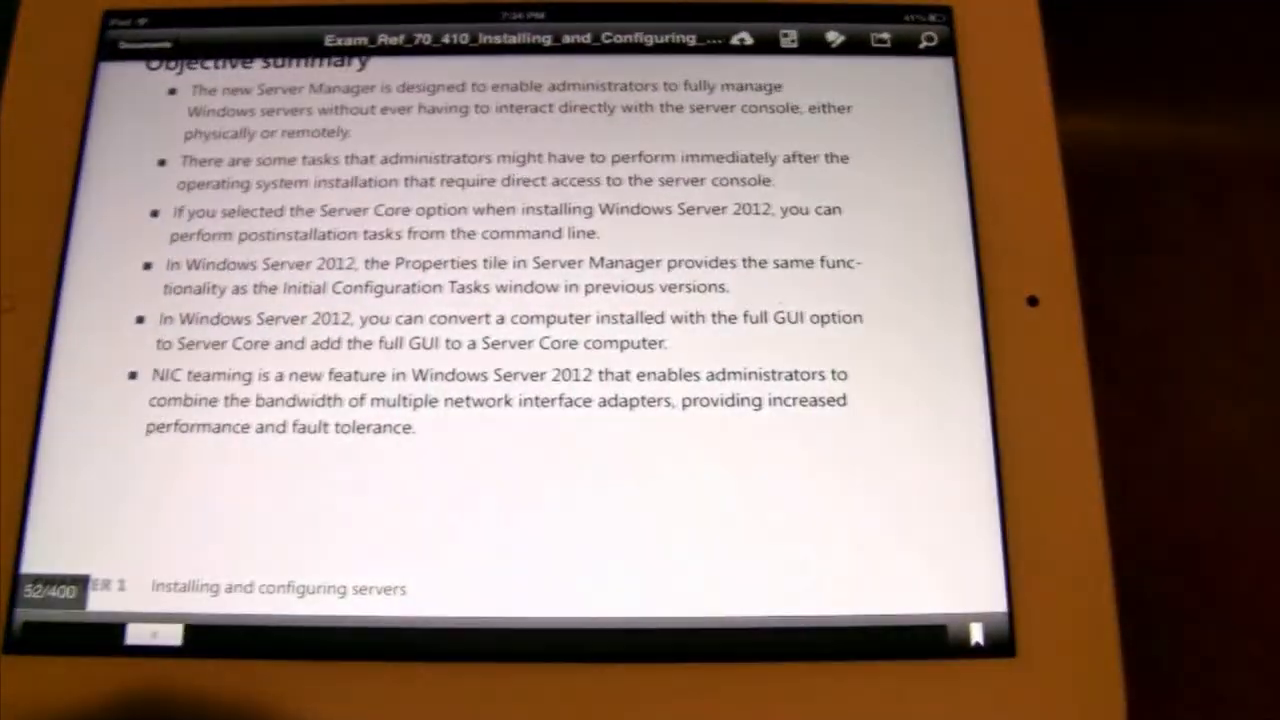
left_click(145, 42)
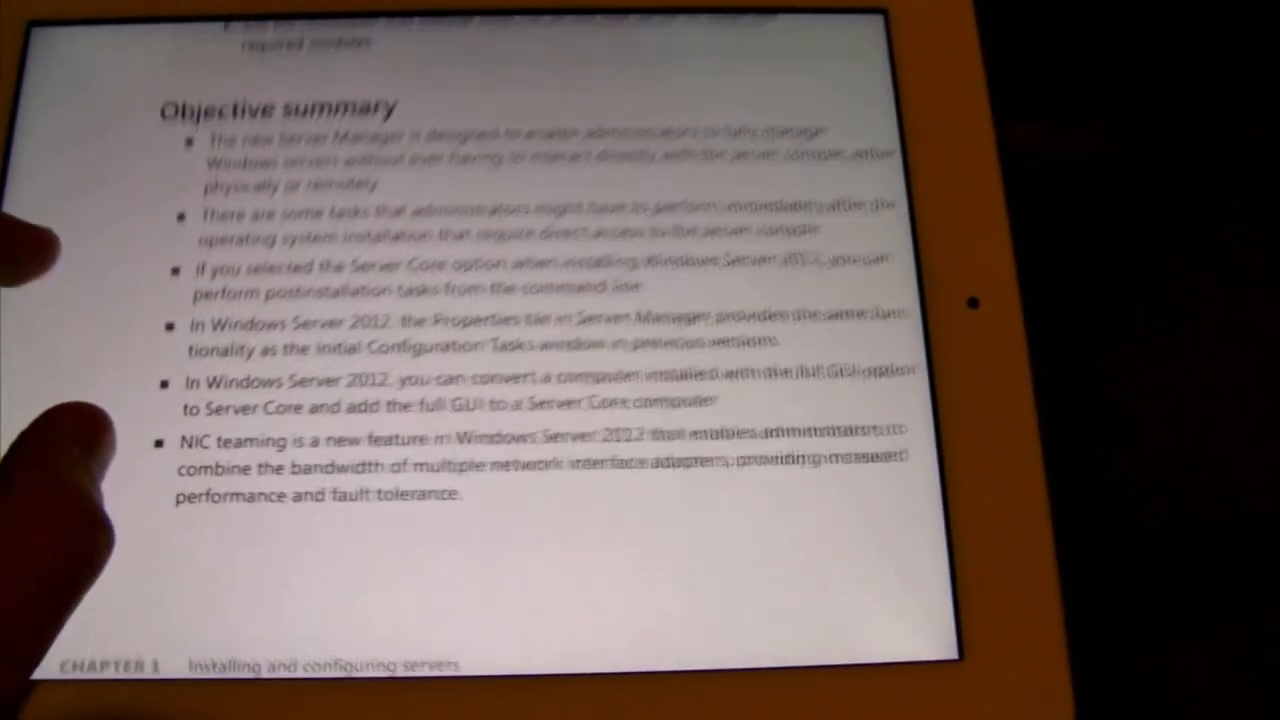
scroll("down", 3)
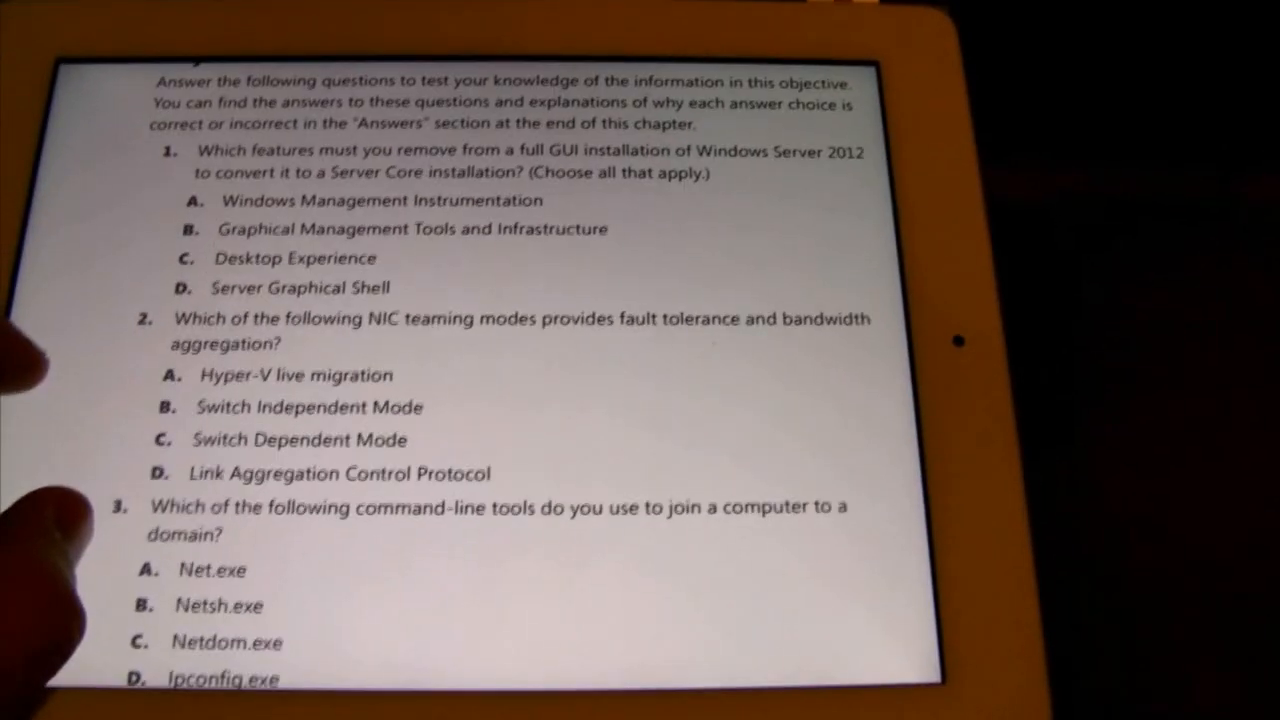
scroll("down", 3)
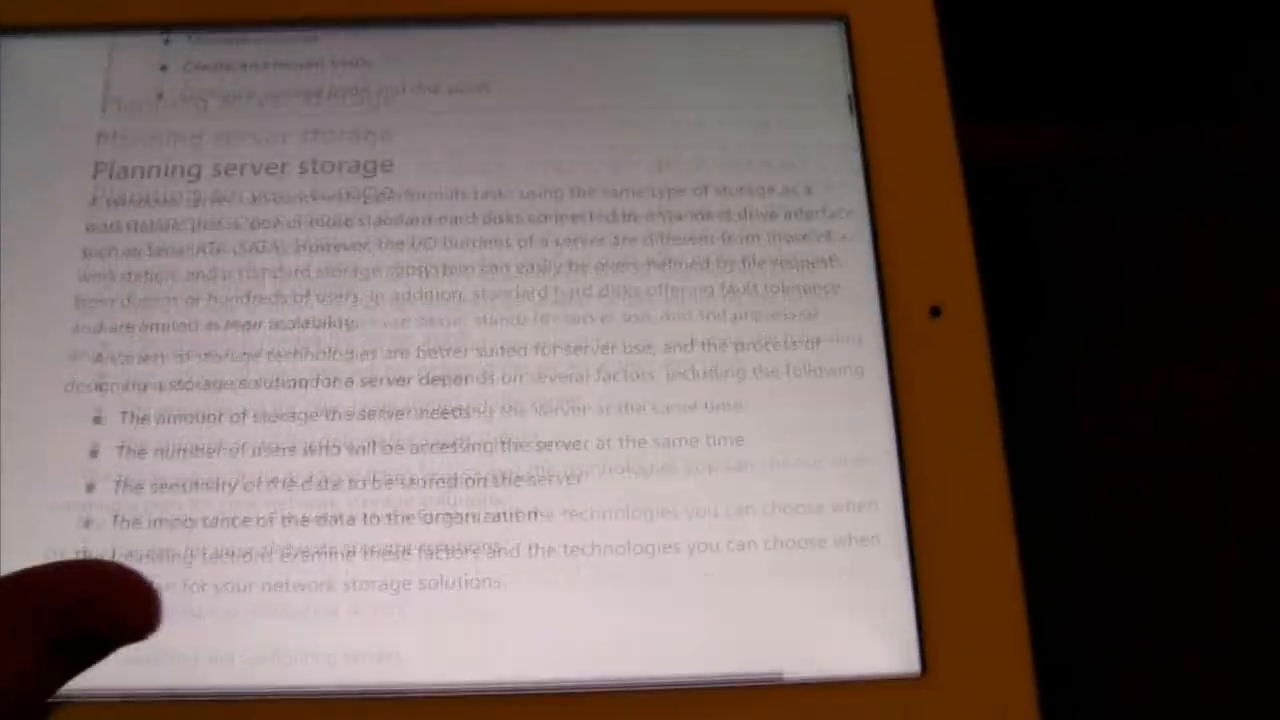
scroll("down", 3)
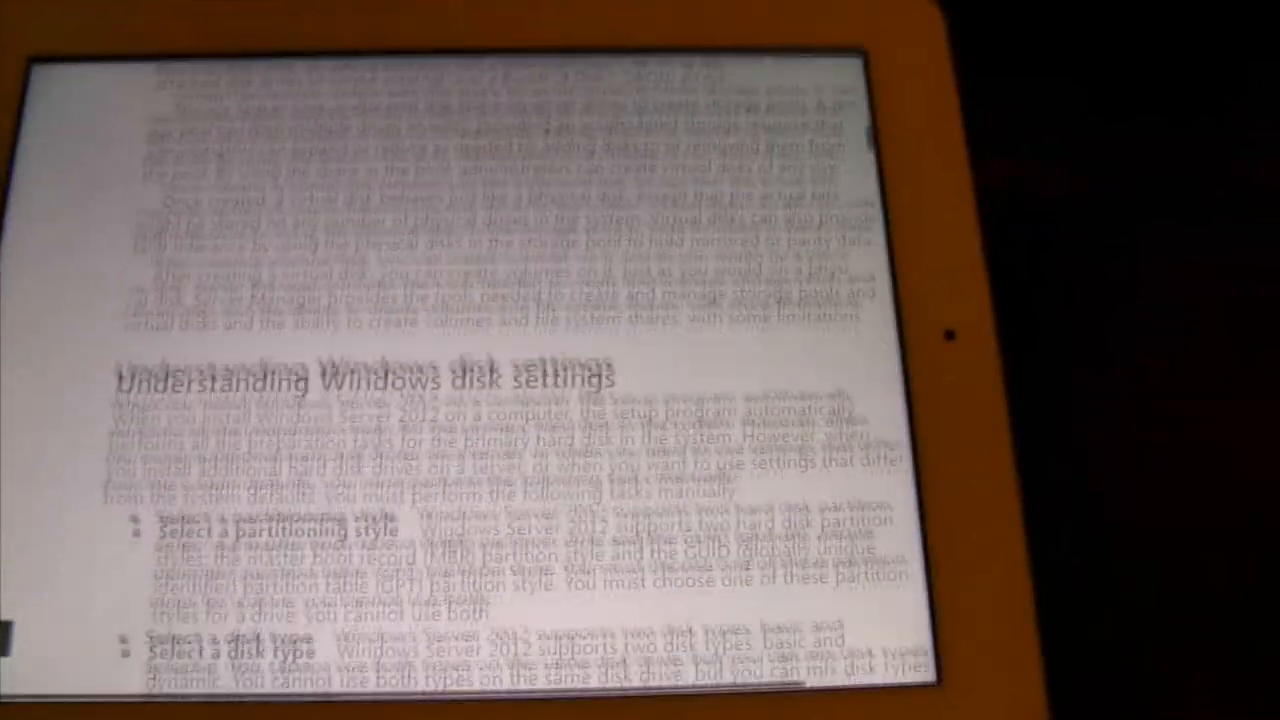
scroll("down", 3)
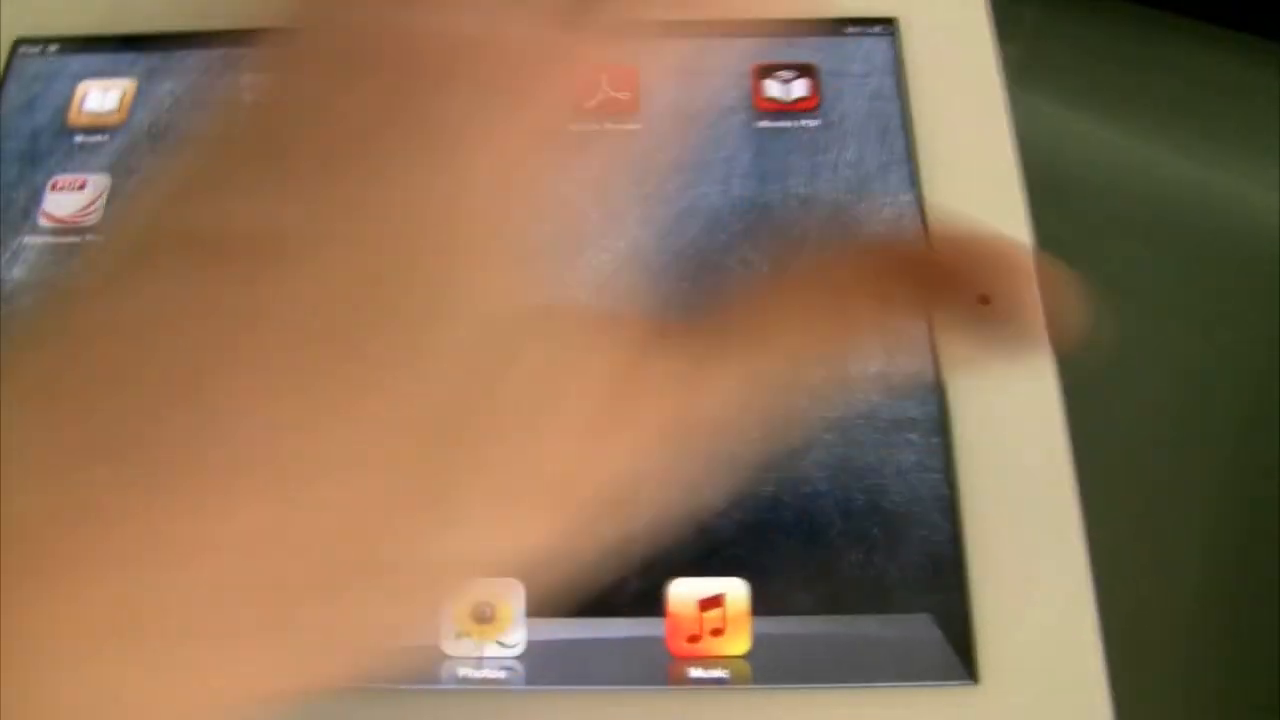
left_click(783, 97)
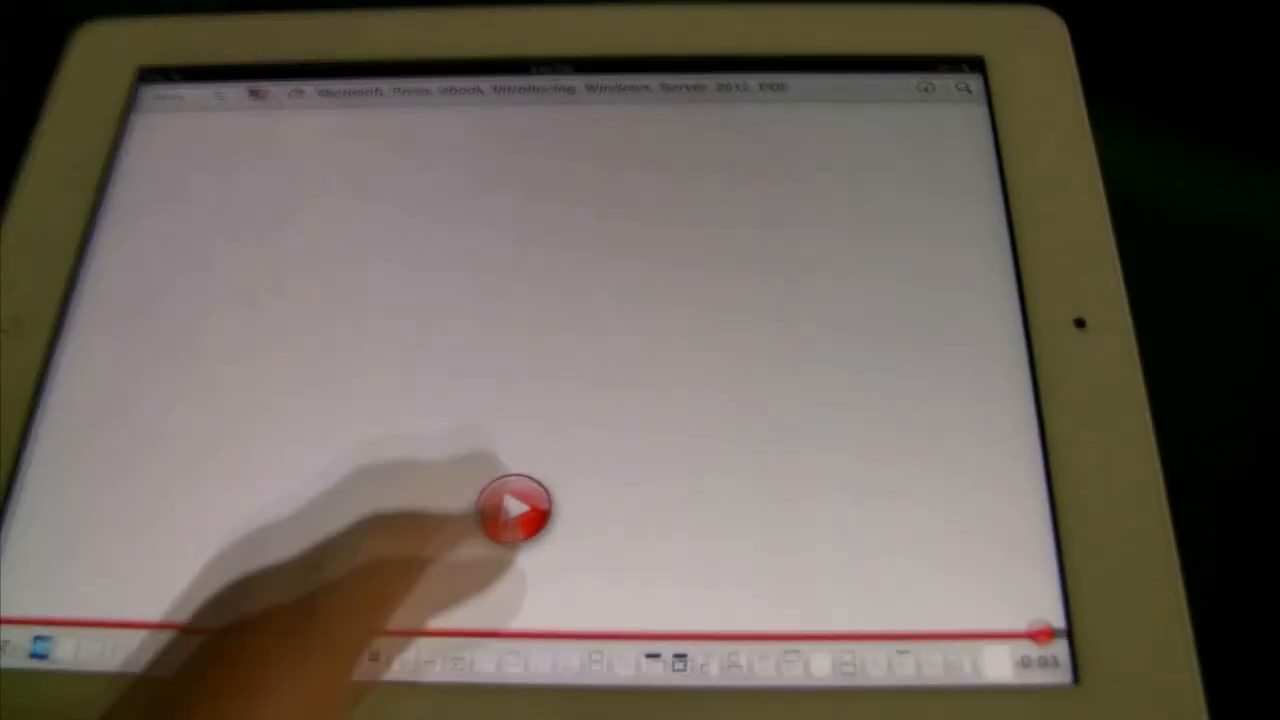
left_click(516, 511)
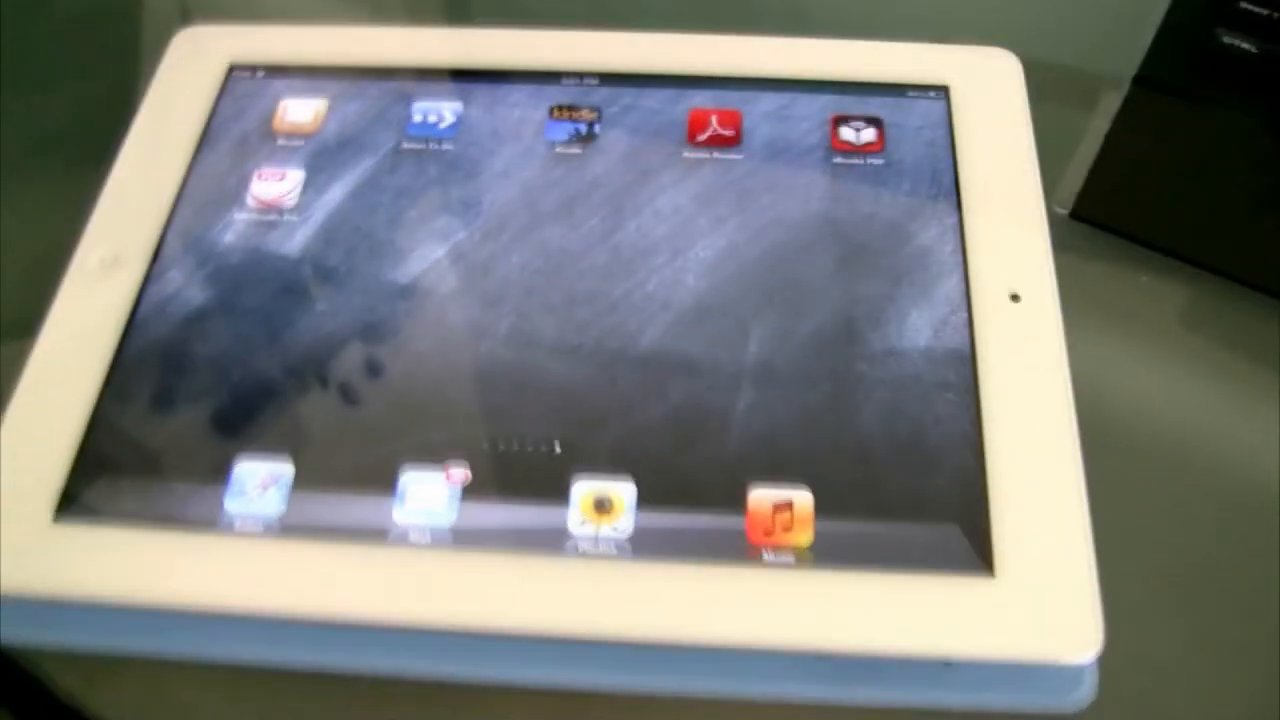
scroll("left", 3)
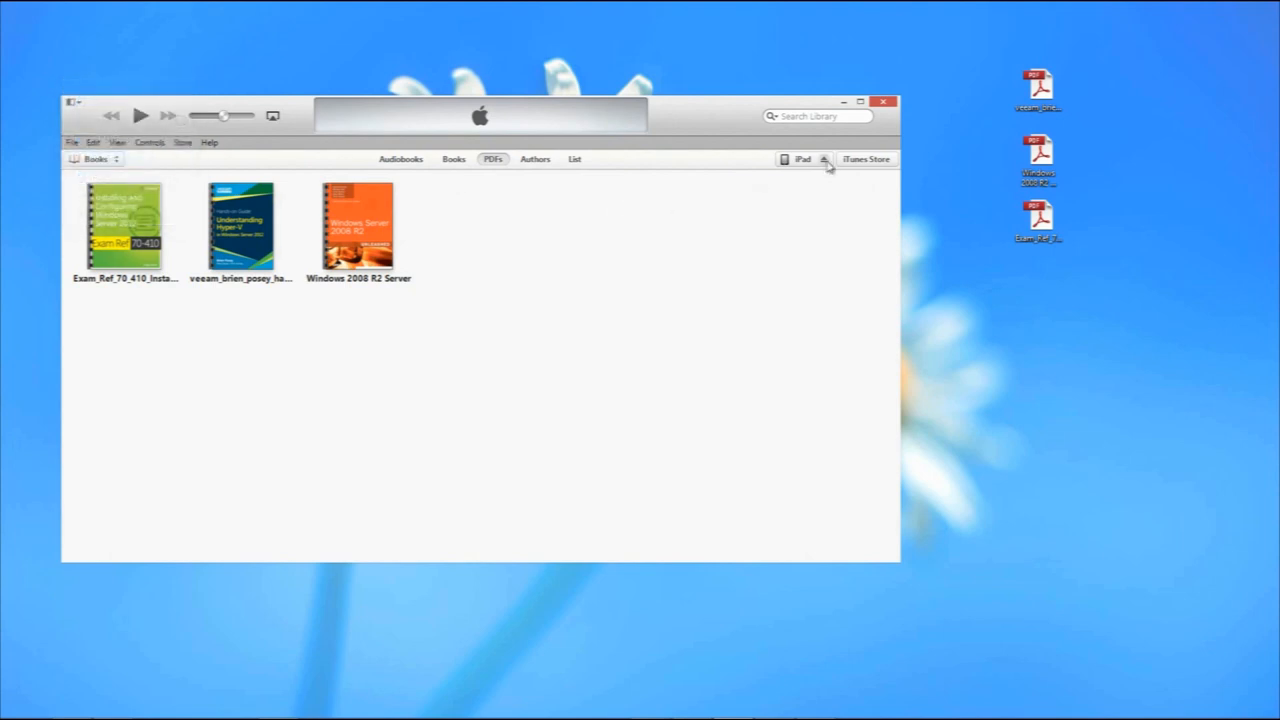
Step: Bring up the connected iPad's summary page with its backup and sync settings
left_click(823, 159)
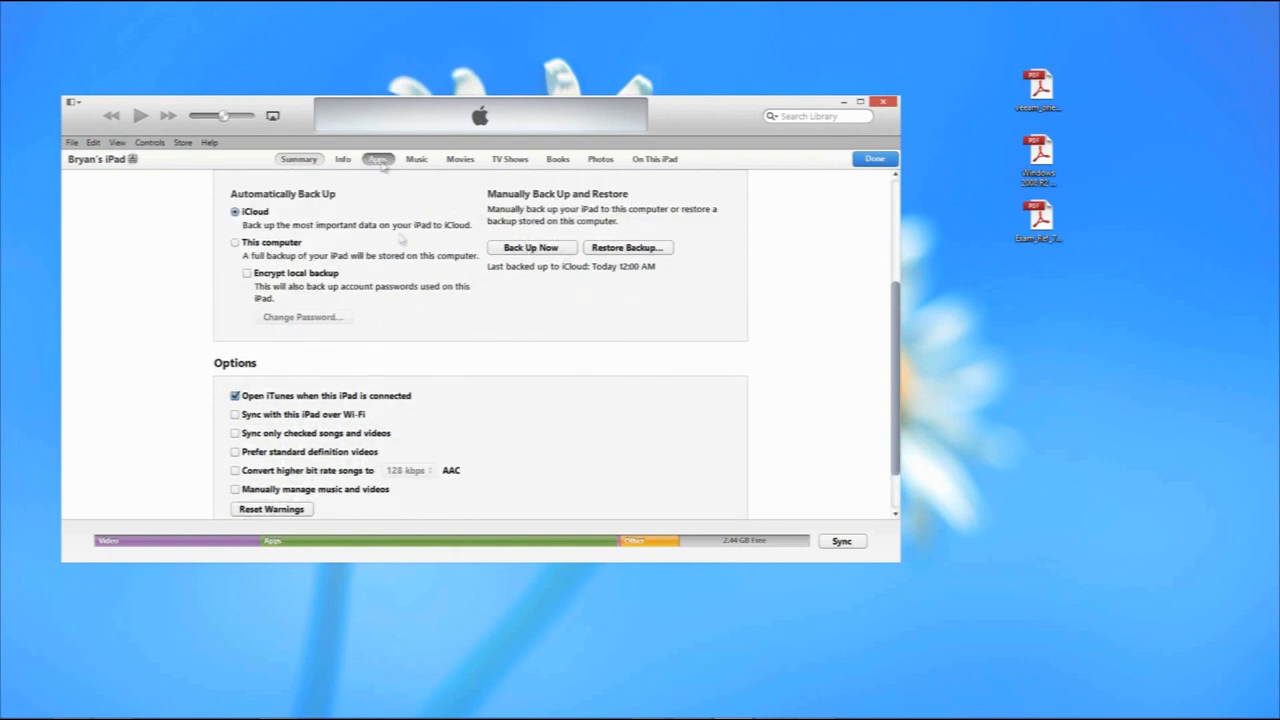
Step: Show Adobe Reader's shared documents under the iPad's Apps File Sharing list
left_click(377, 159)
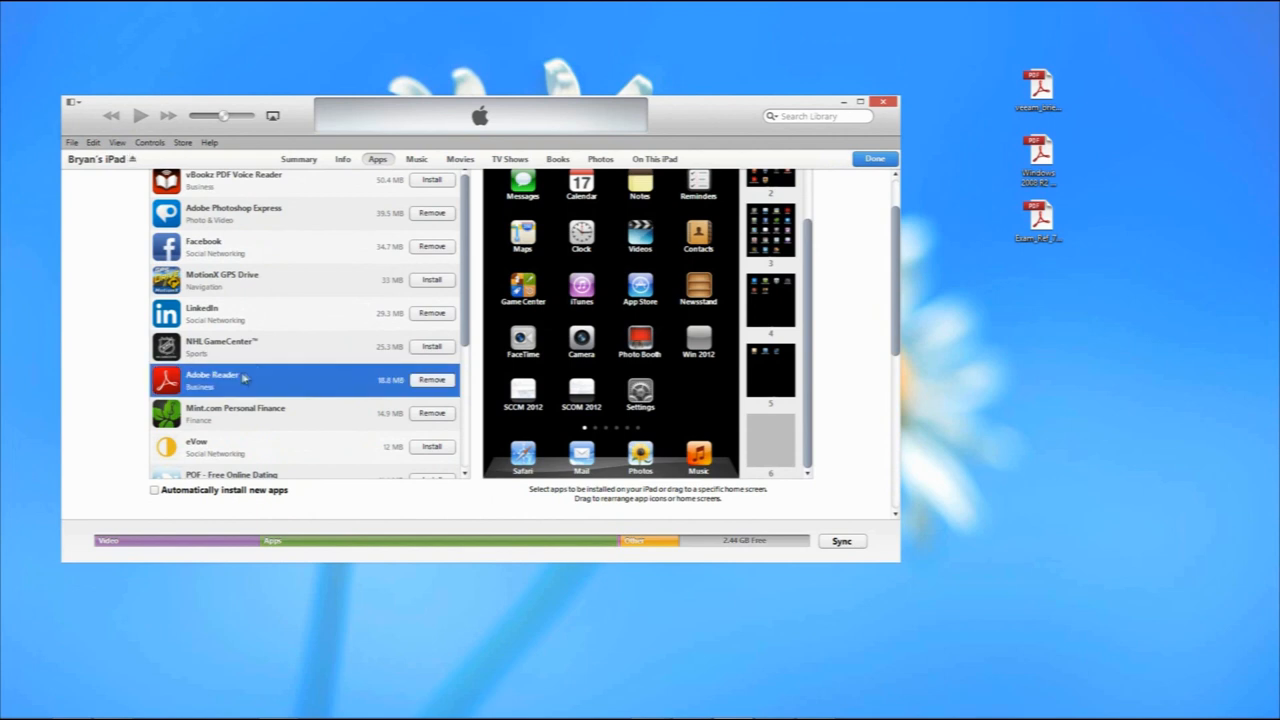
scroll("down", 3)
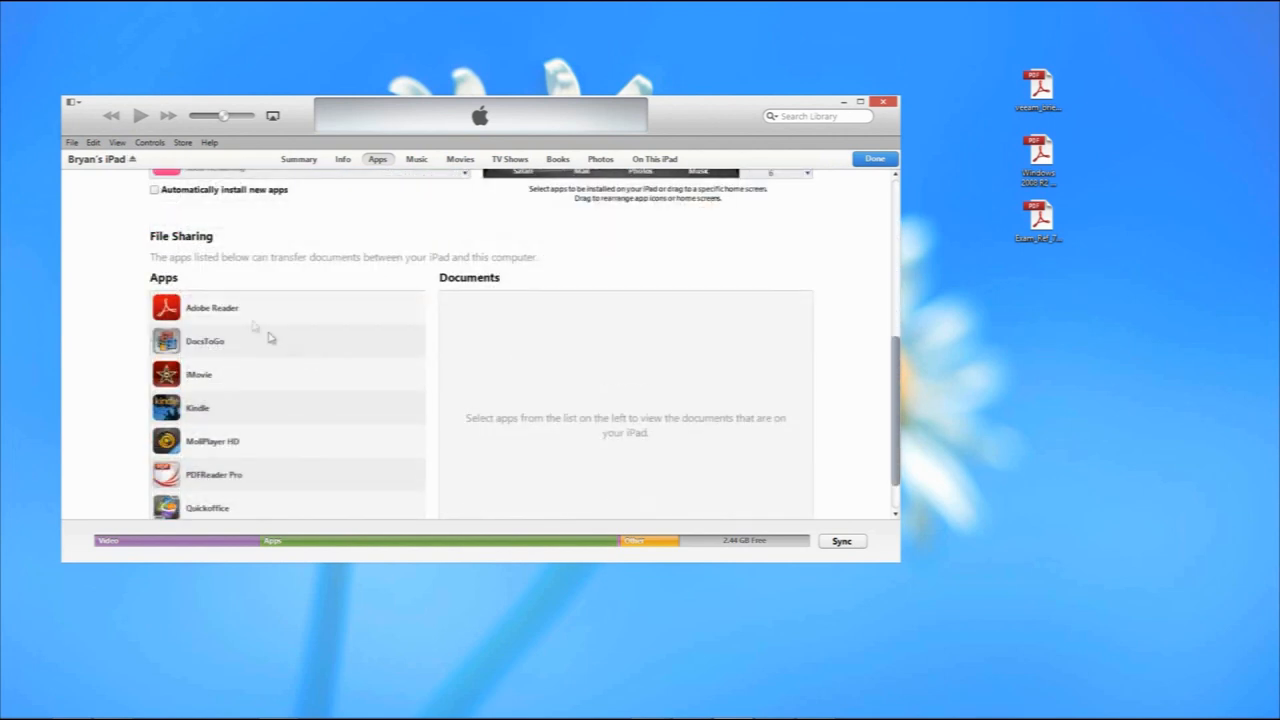
left_click(212, 307)
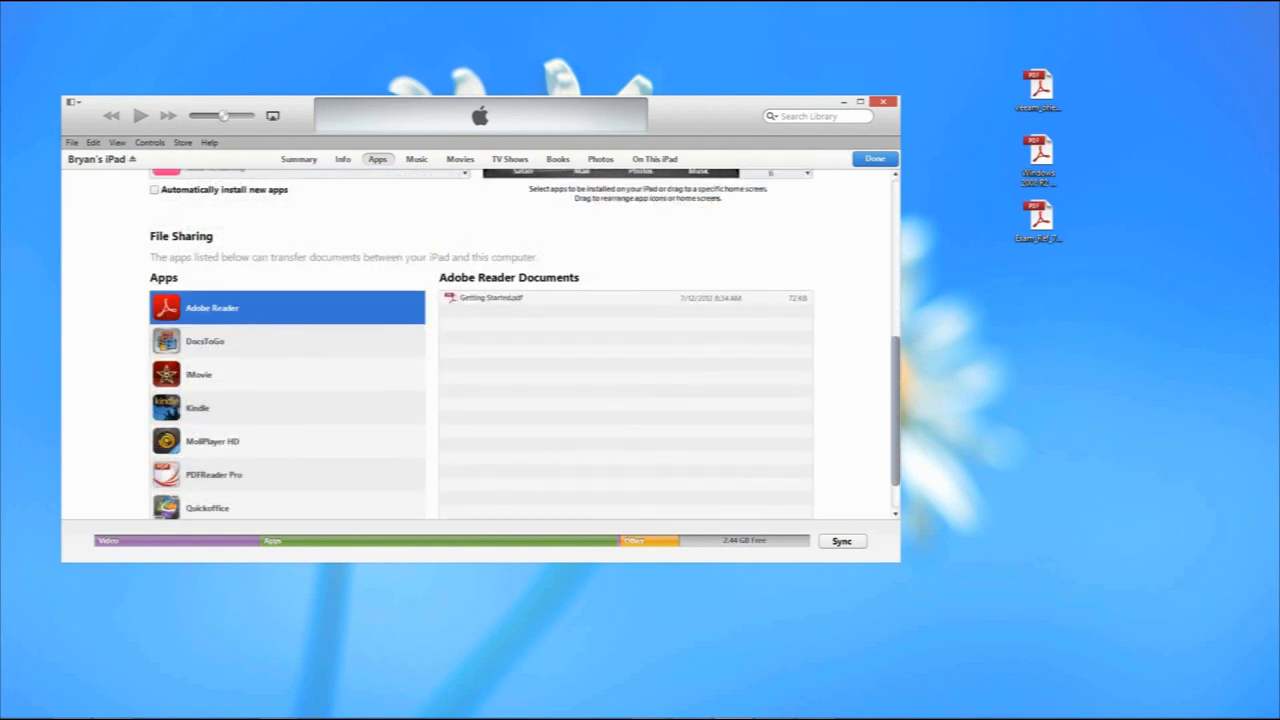
mouse_move(1118, 94)
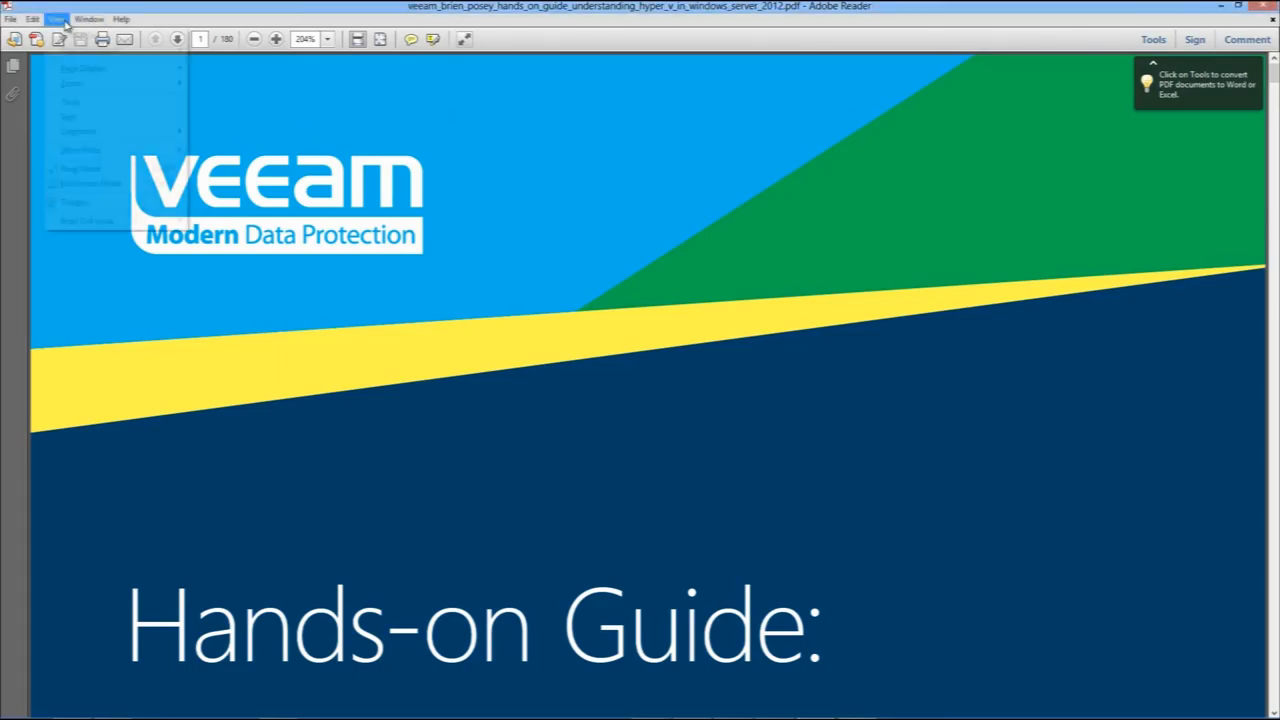
Step: Use the View menu to start Read Out Loud on the Hyper-V guide's page 4
left_click(89, 18)
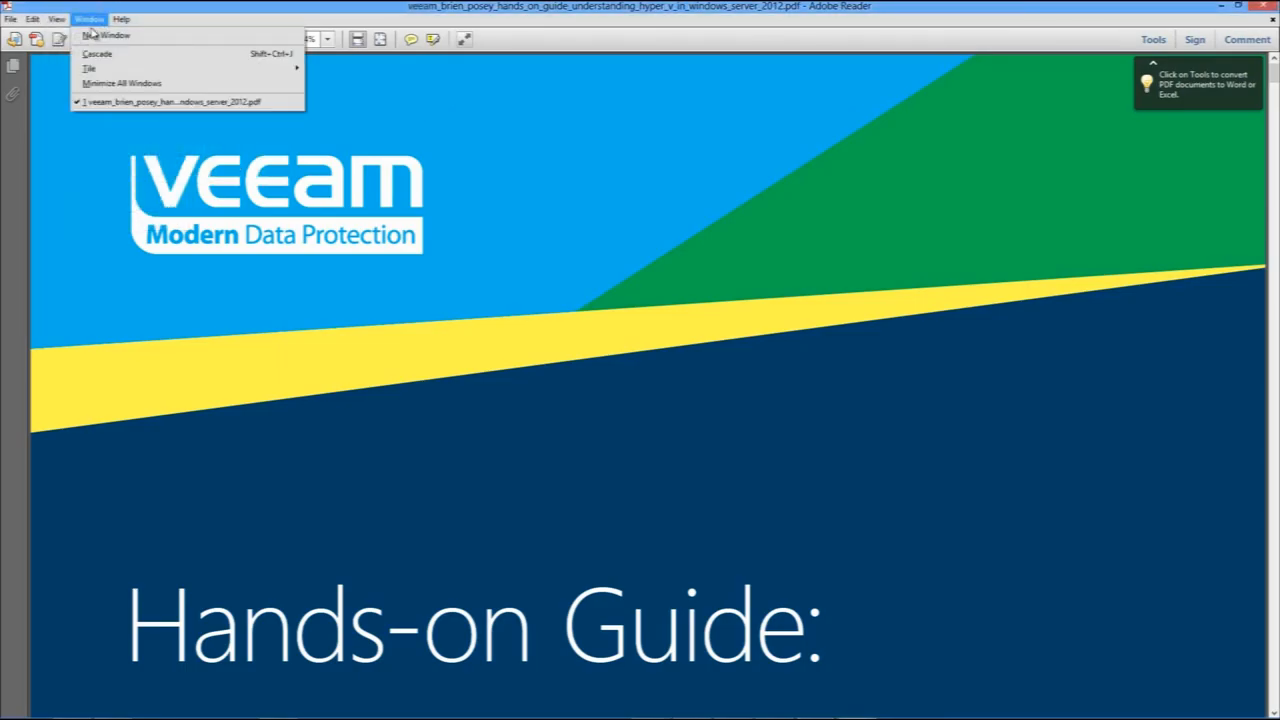
left_click(56, 18)
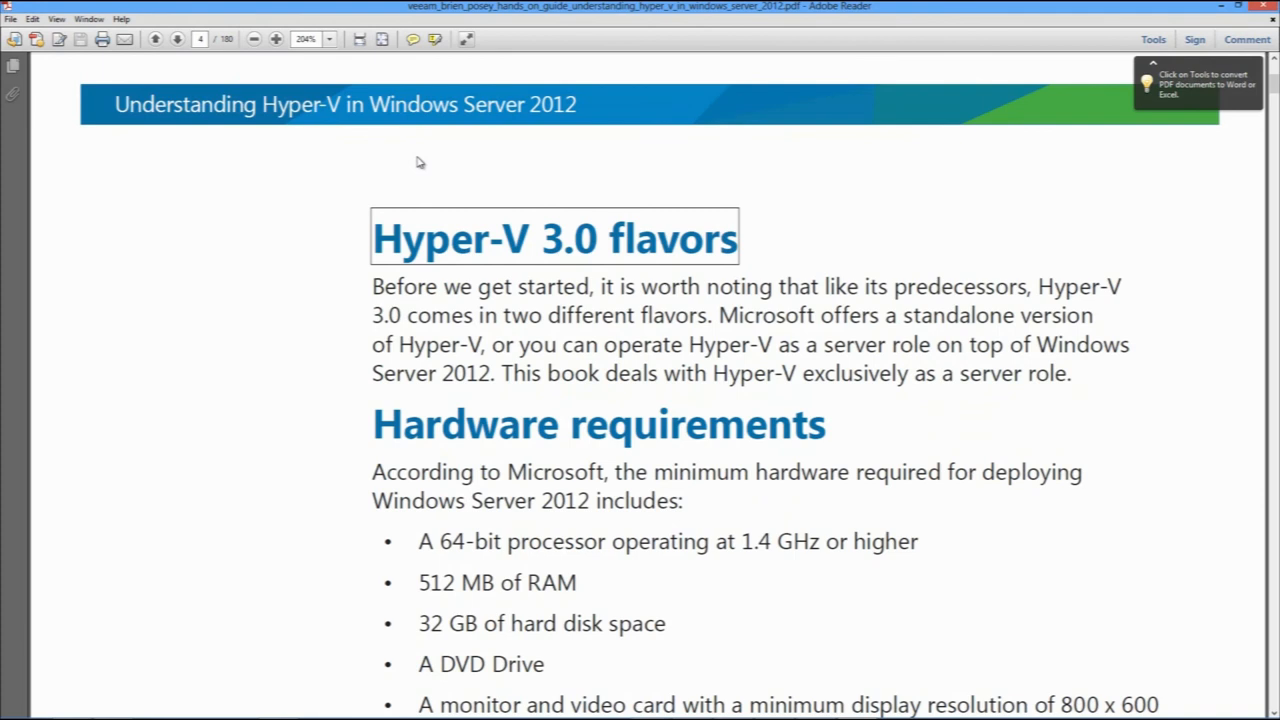
mouse_move(408, 293)
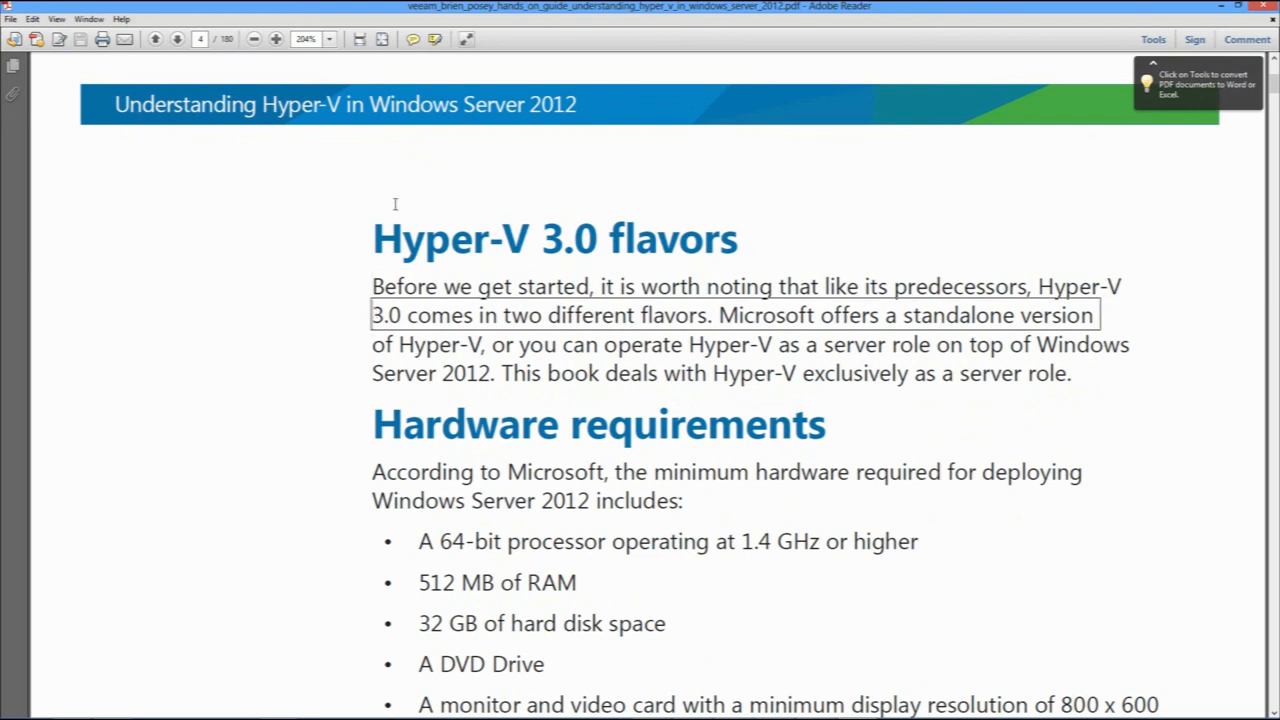
mouse_move(325, 276)
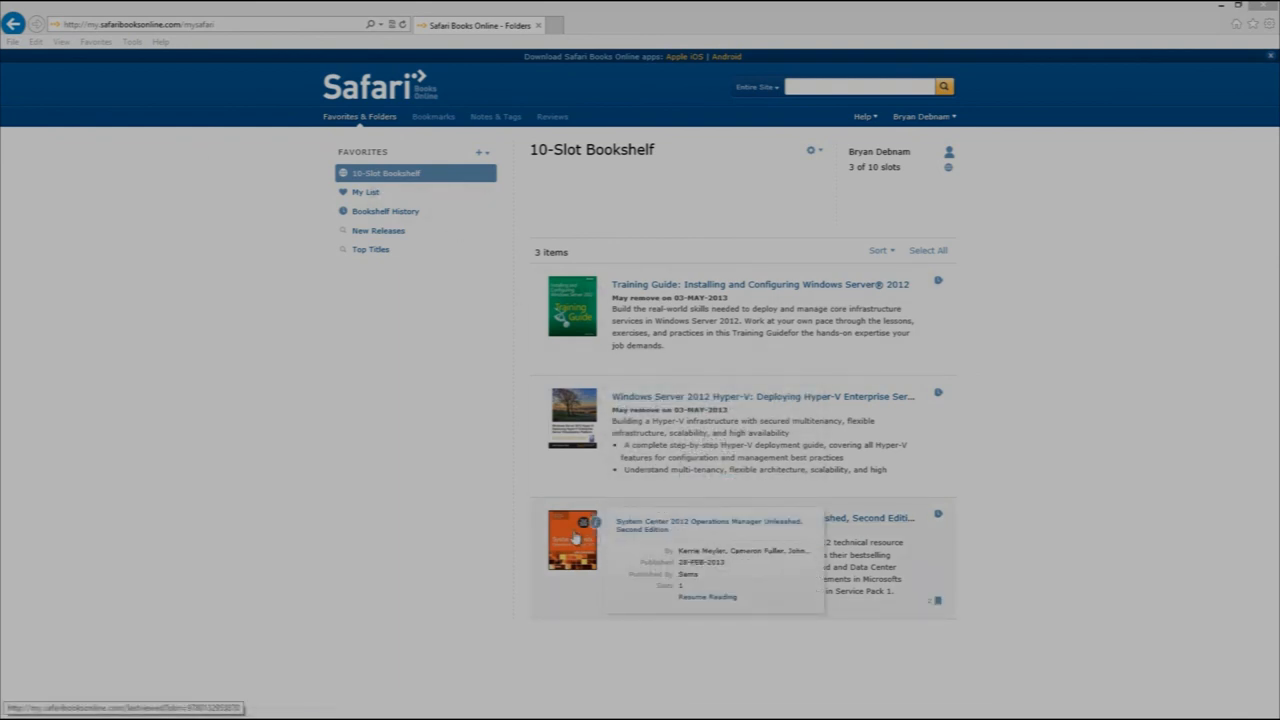
Step: Read System Center 2012 Operations Manager Unleashed, paging between Fast Track and Summary
left_click(707, 597)
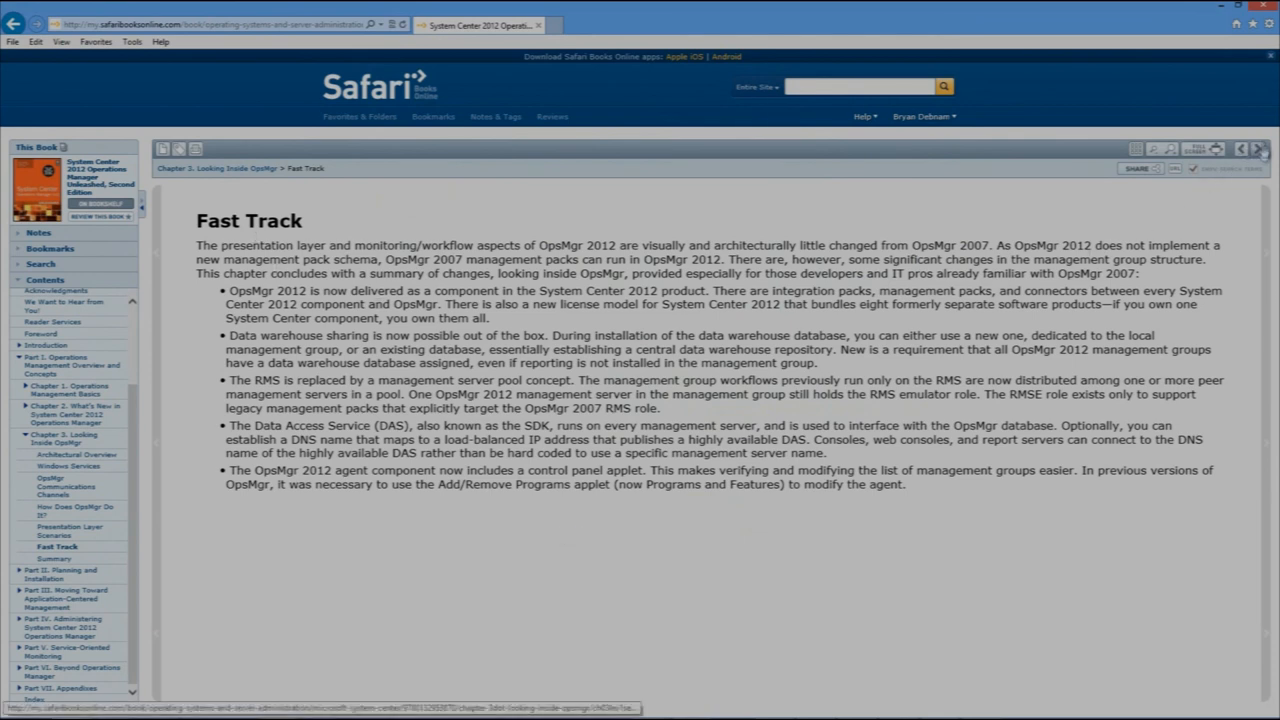
mouse_move(1265, 317)
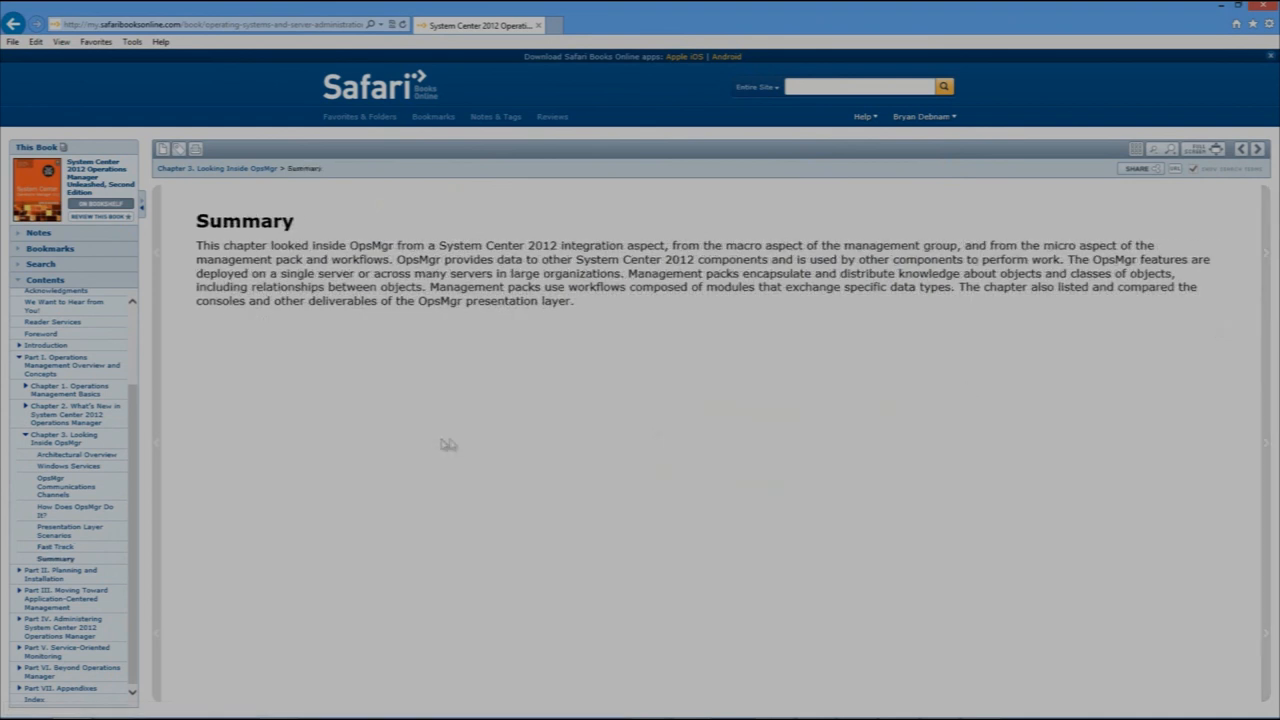
left_click(54, 546)
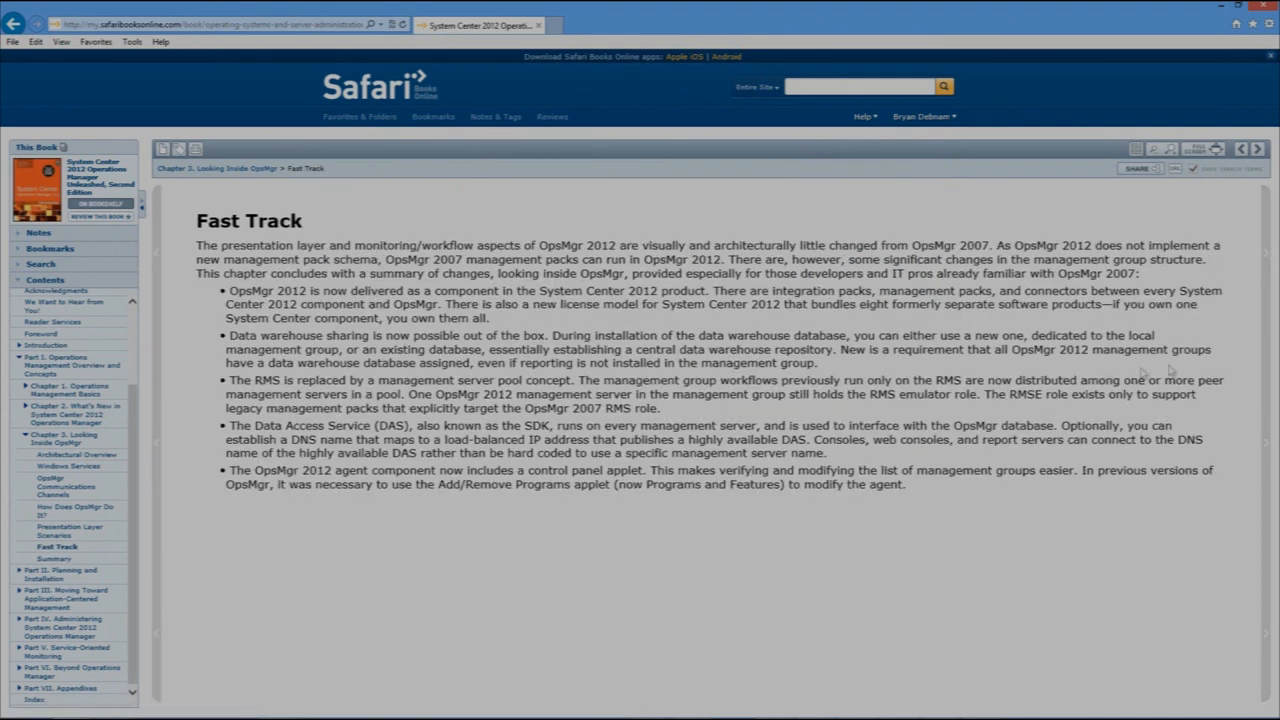
left_click(54, 558)
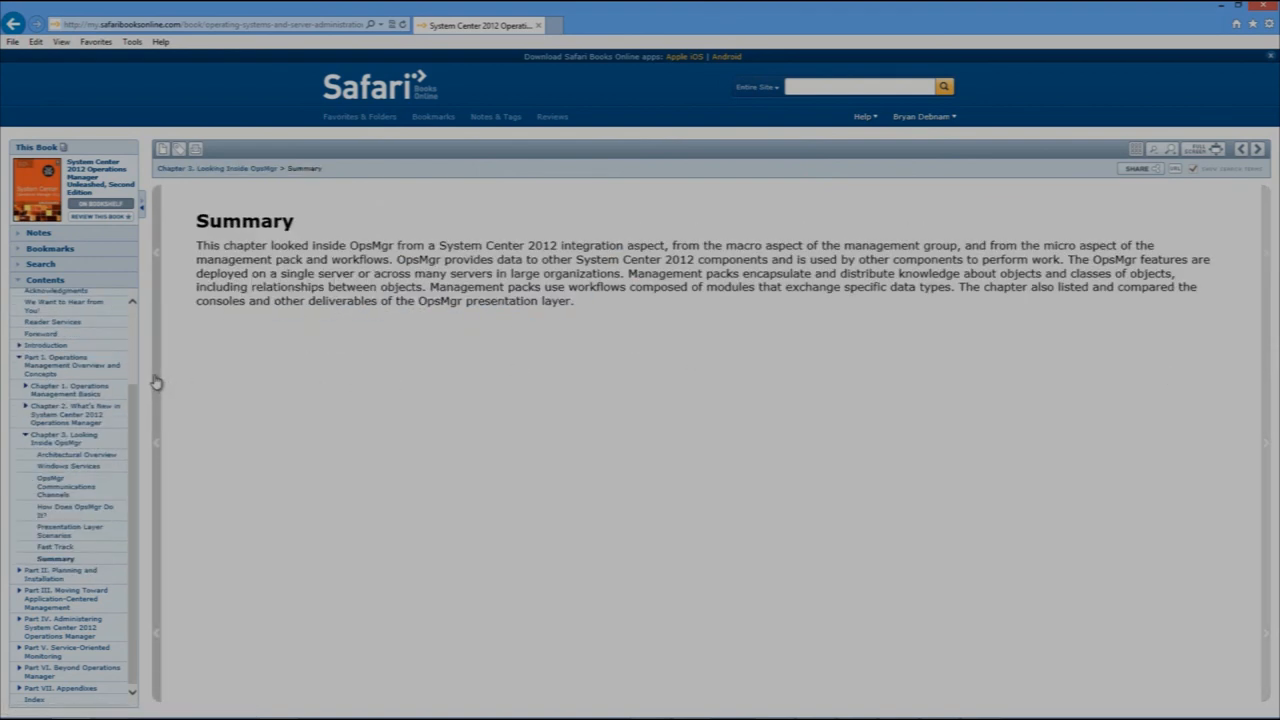
left_click(55, 546)
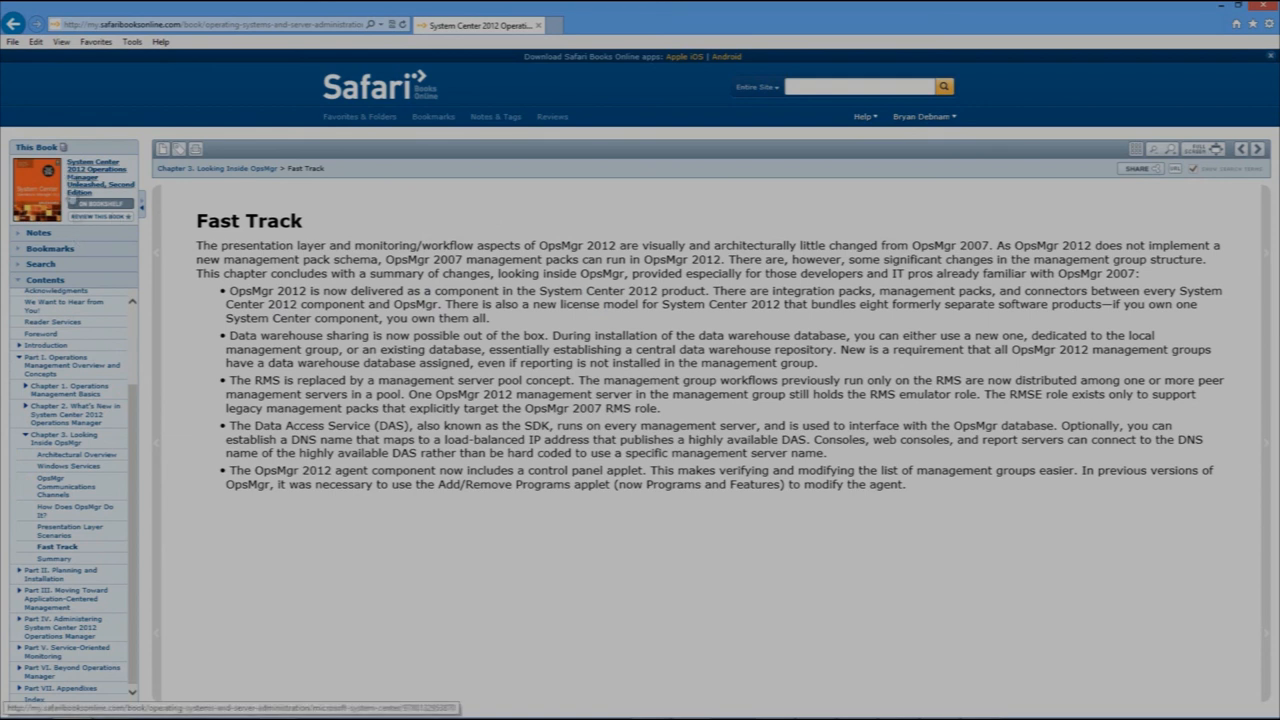
Step: Show the book's overview page with its table of contents
left_click(921, 116)
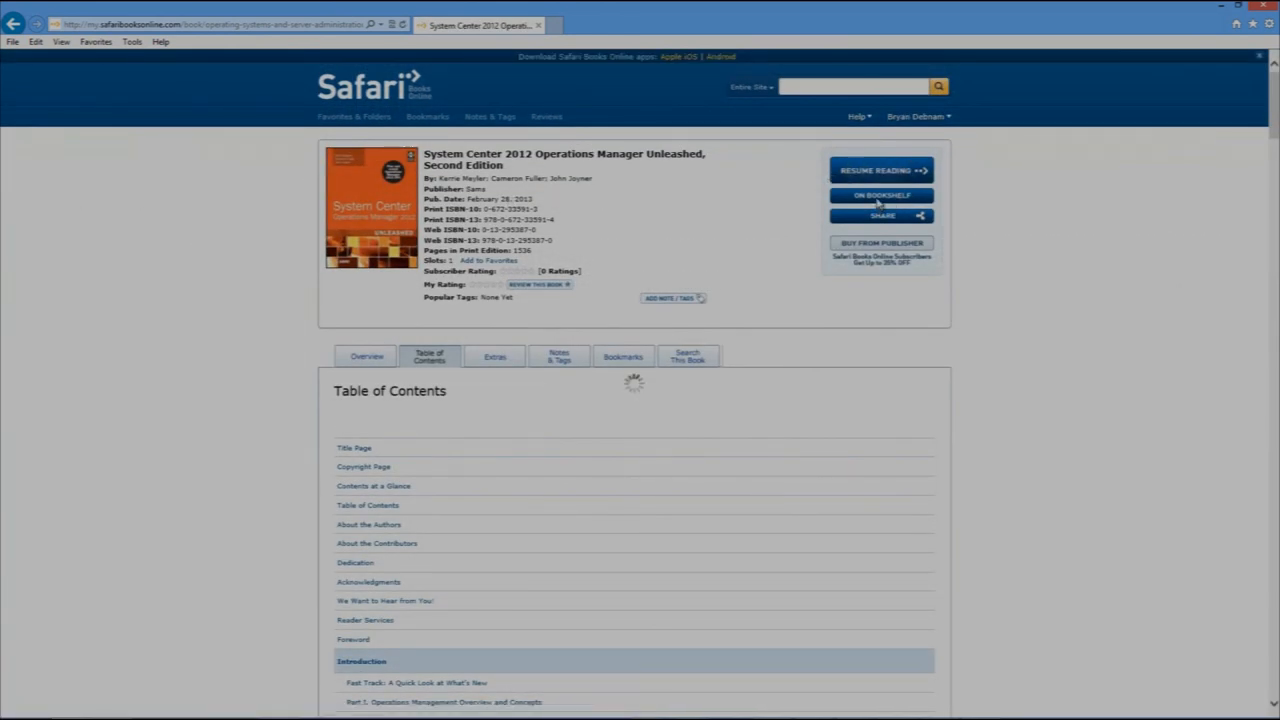
left_click(489, 260)
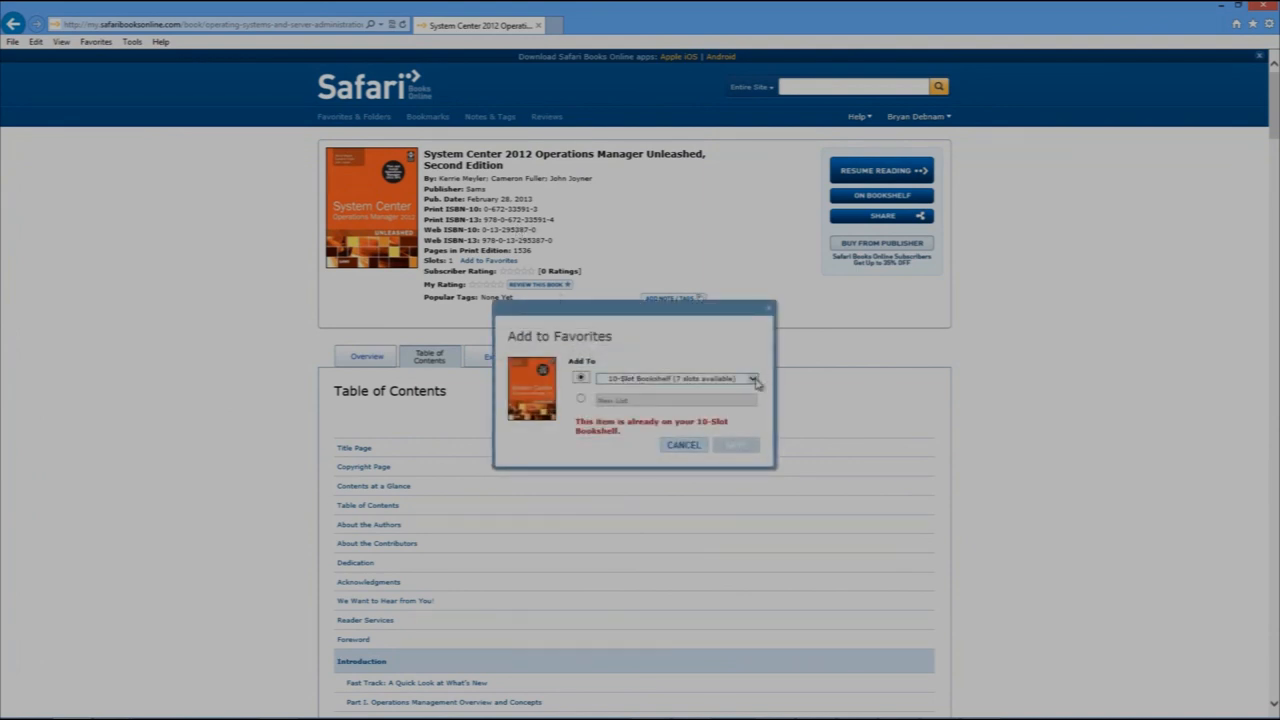
left_click(683, 445)
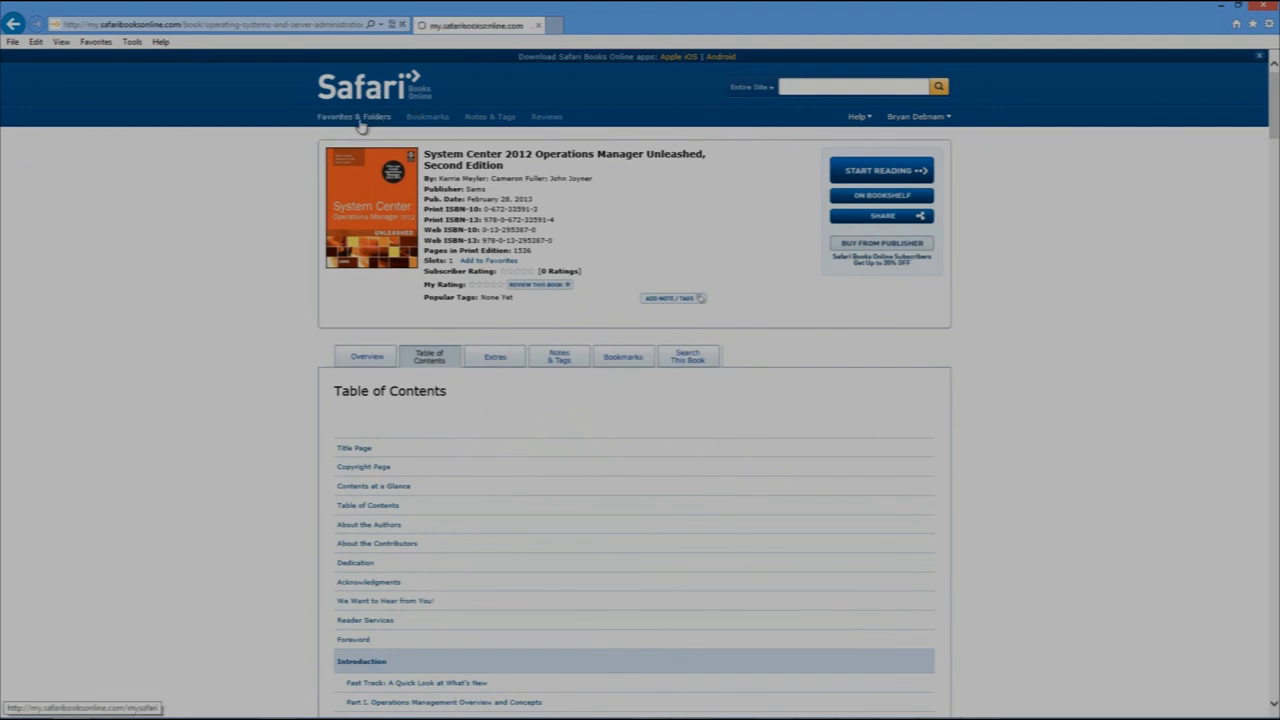
left_click(353, 116)
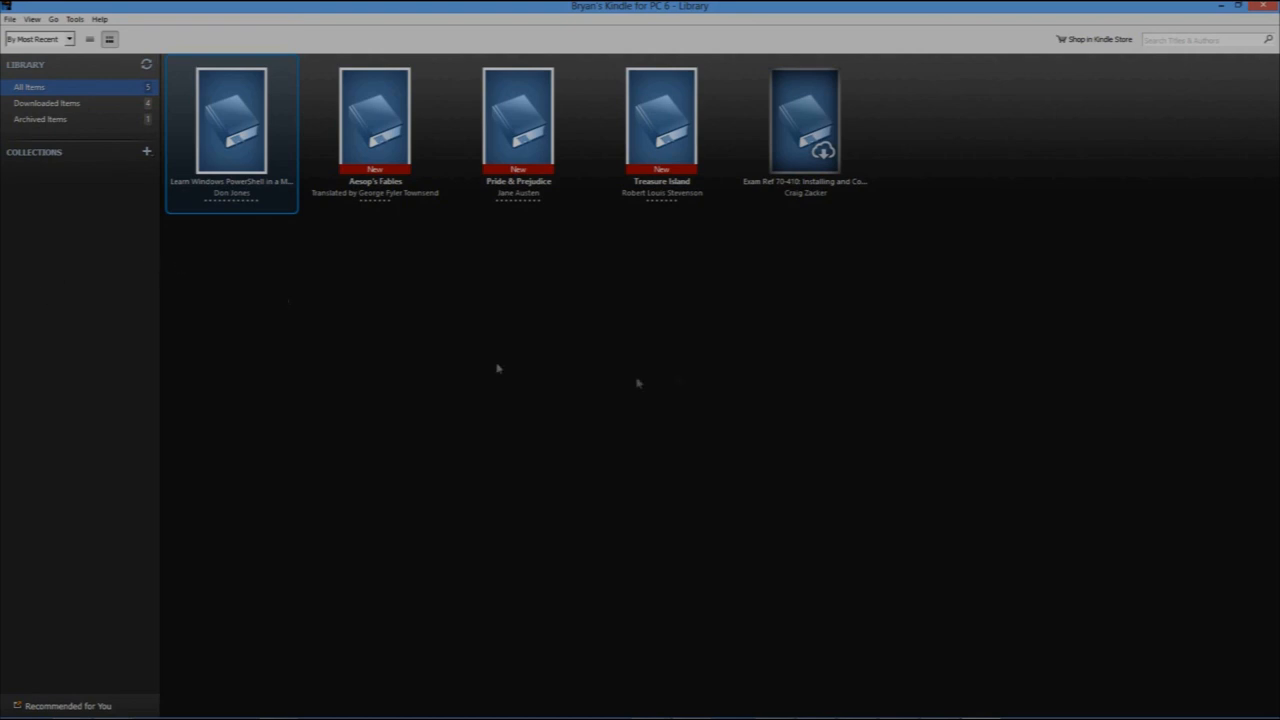
mouse_move(783, 208)
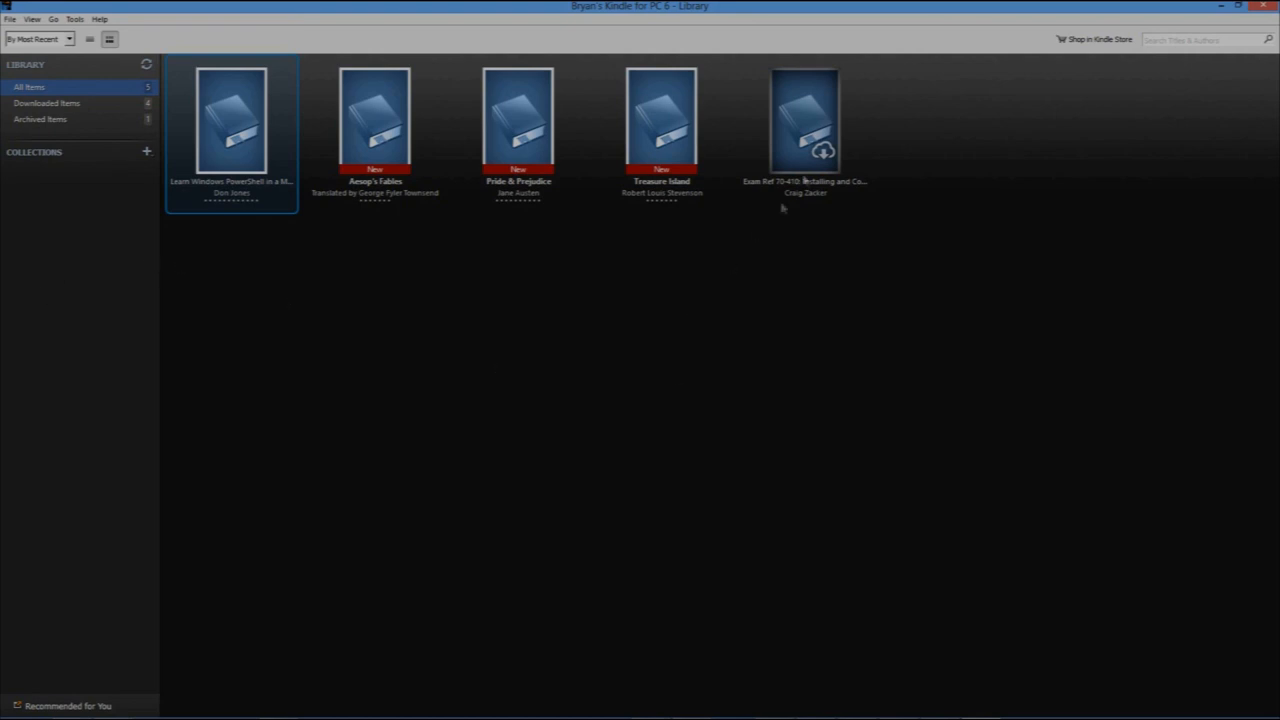
Step: Download the cloud Exam Ref 70-410 book and view it
left_click(805, 120)
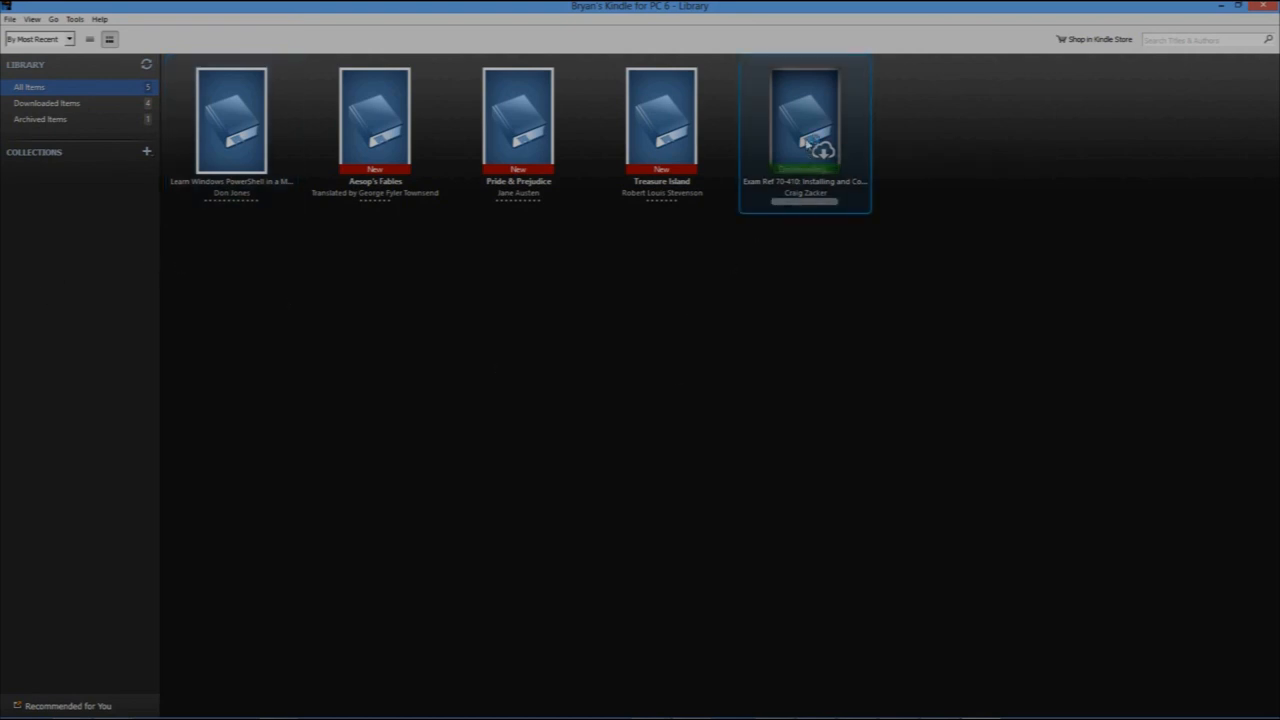
left_click(805, 120)
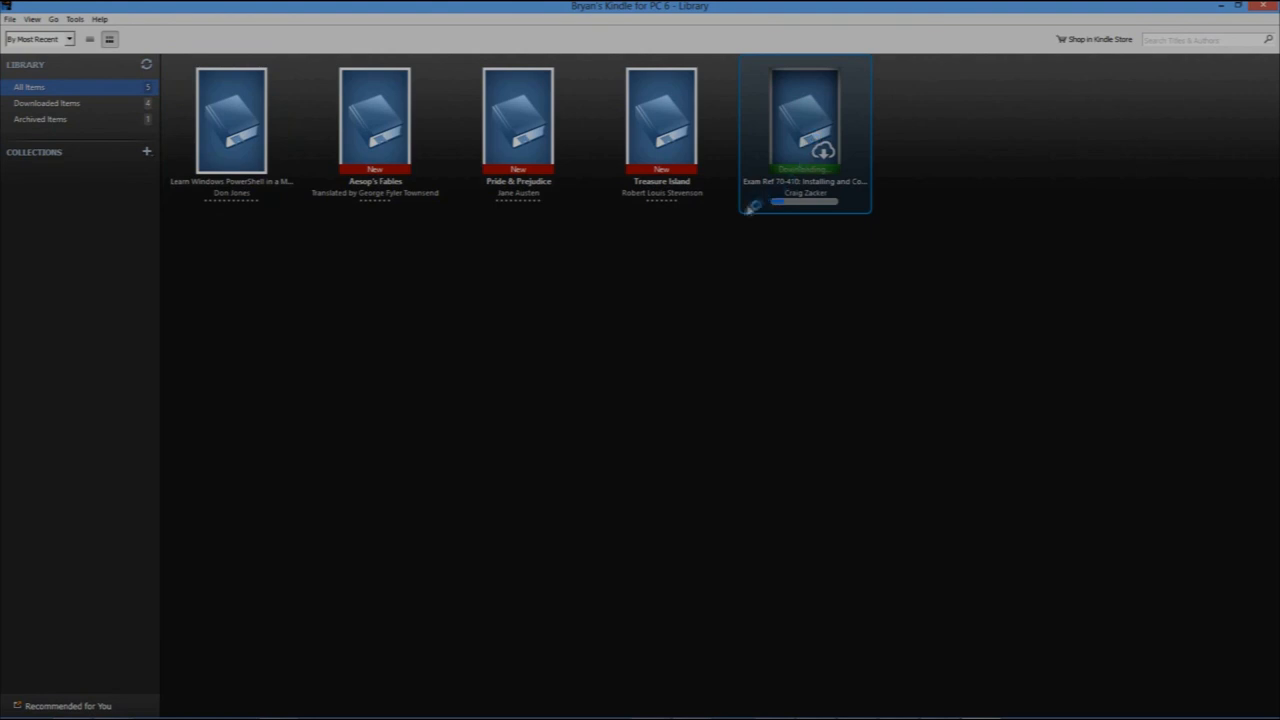
mouse_move(378, 317)
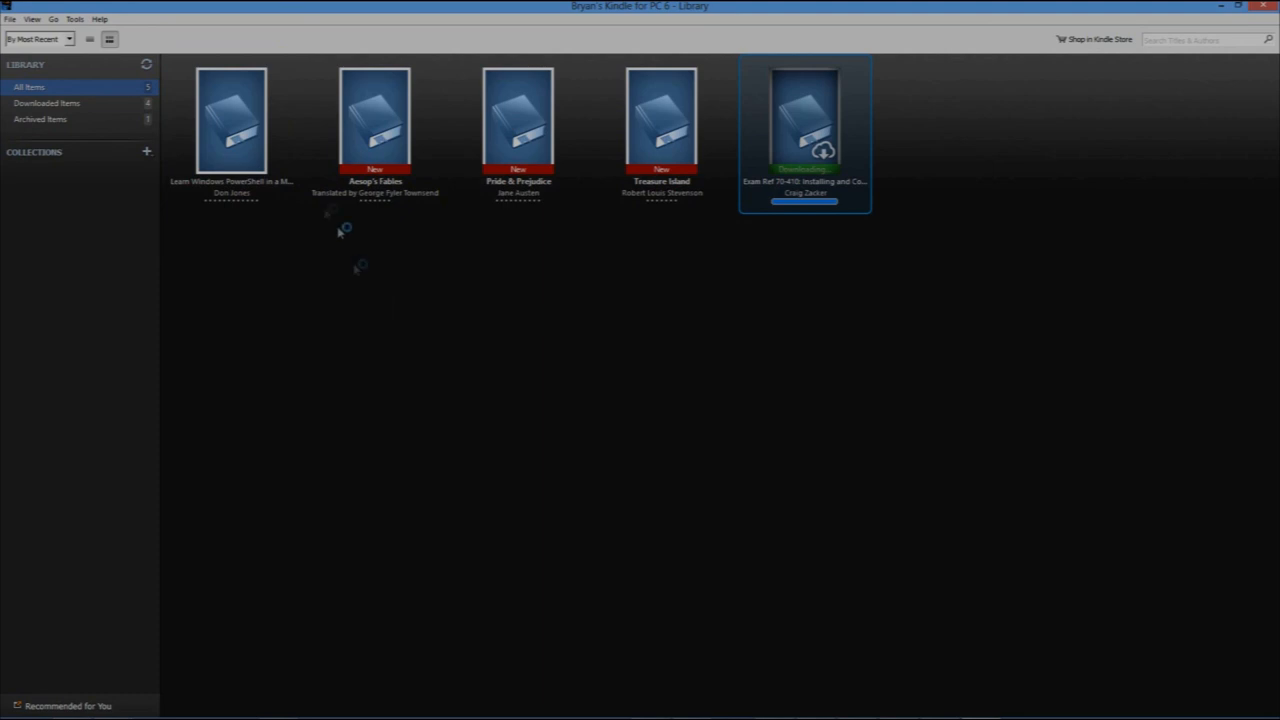
double_click(805, 118)
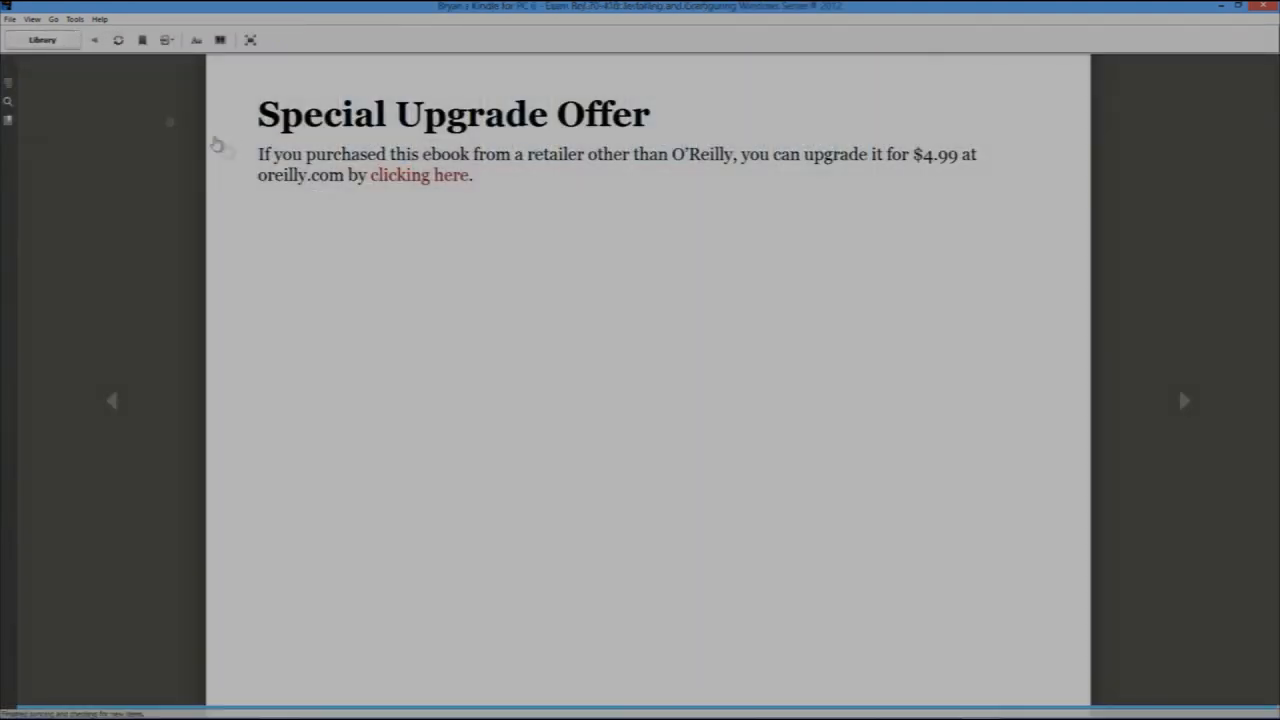
Step: Return to the library and read Learn Windows PowerShell in a Month of Lunches
left_click(42, 39)
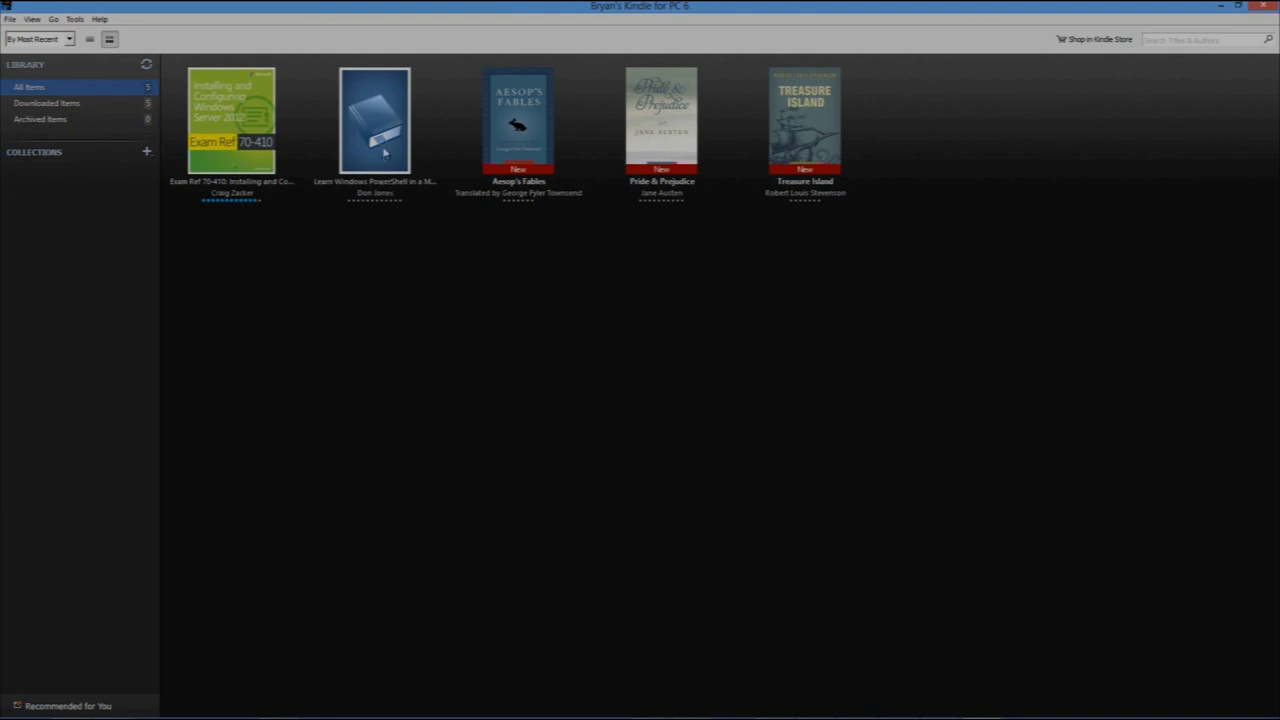
mouse_move(375, 150)
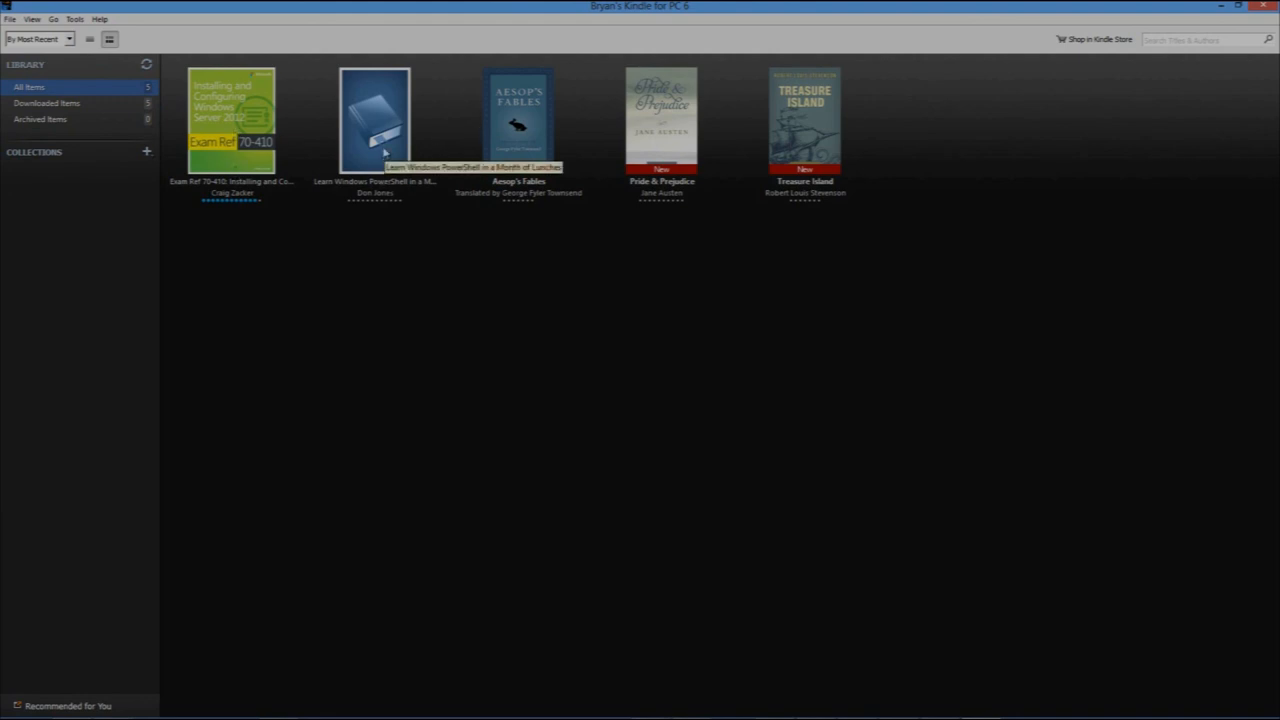
double_click(375, 120)
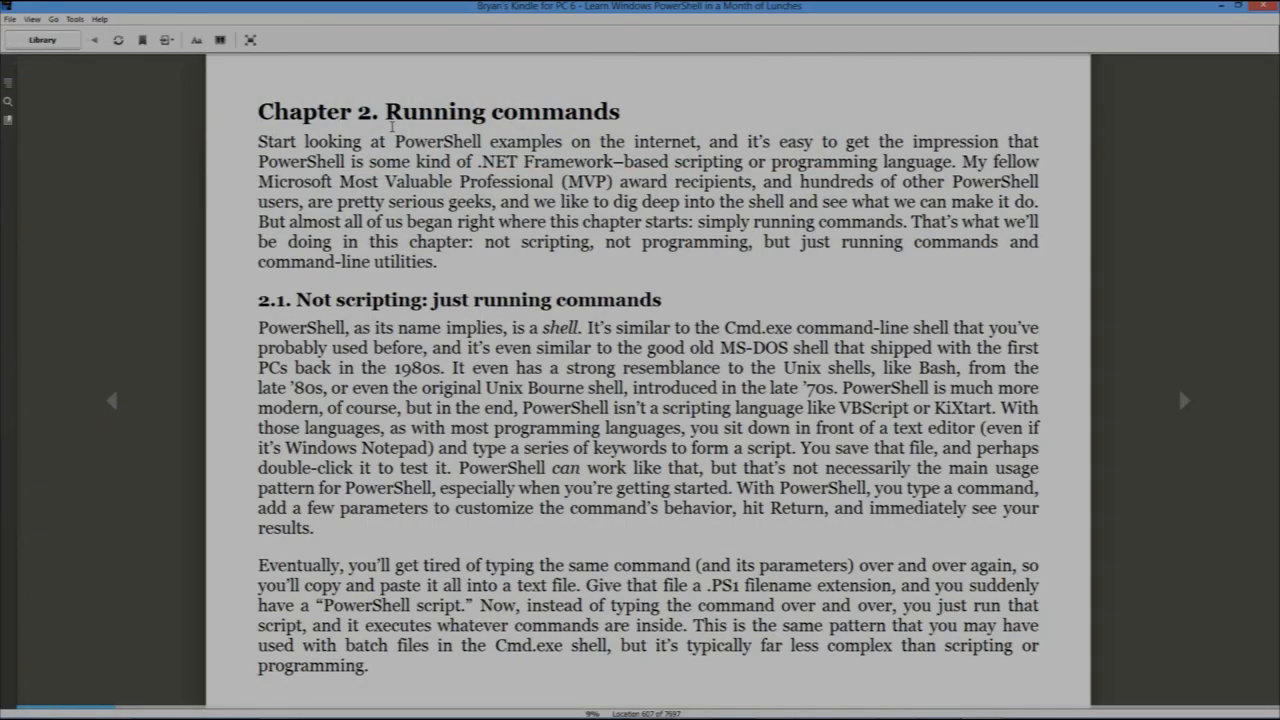
mouse_move(1182, 404)
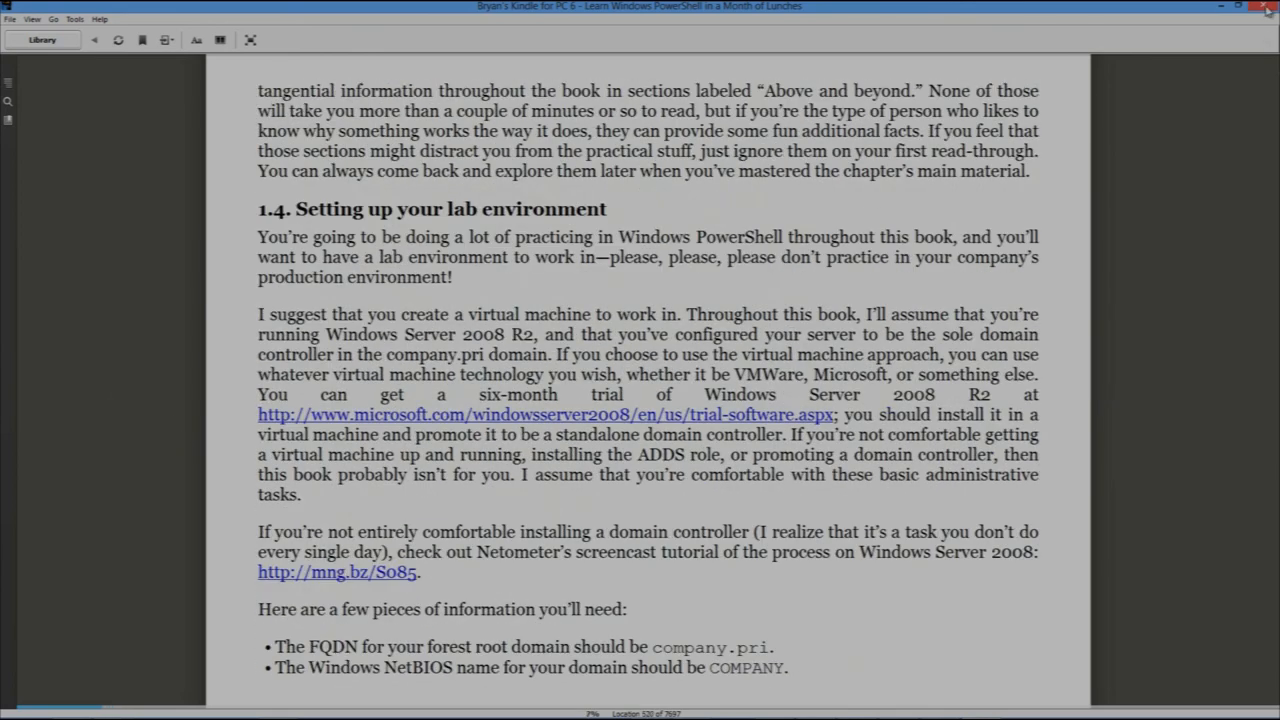
mouse_move(1268, 8)
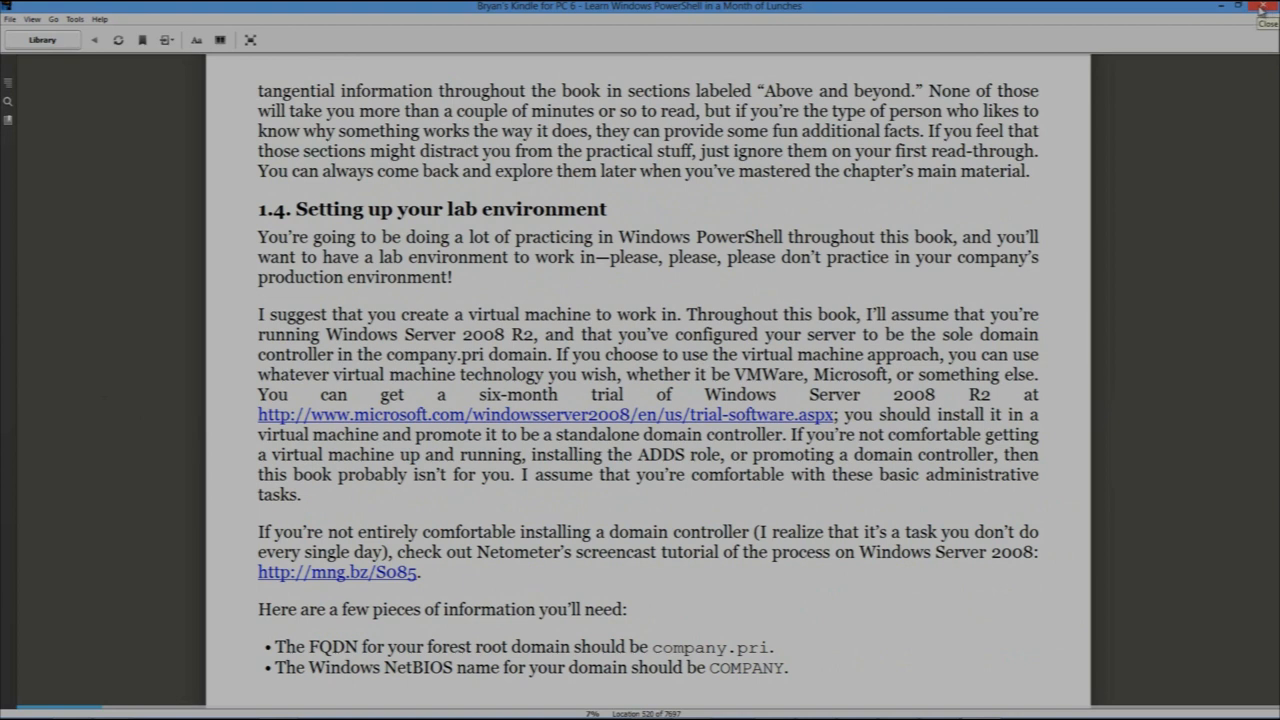